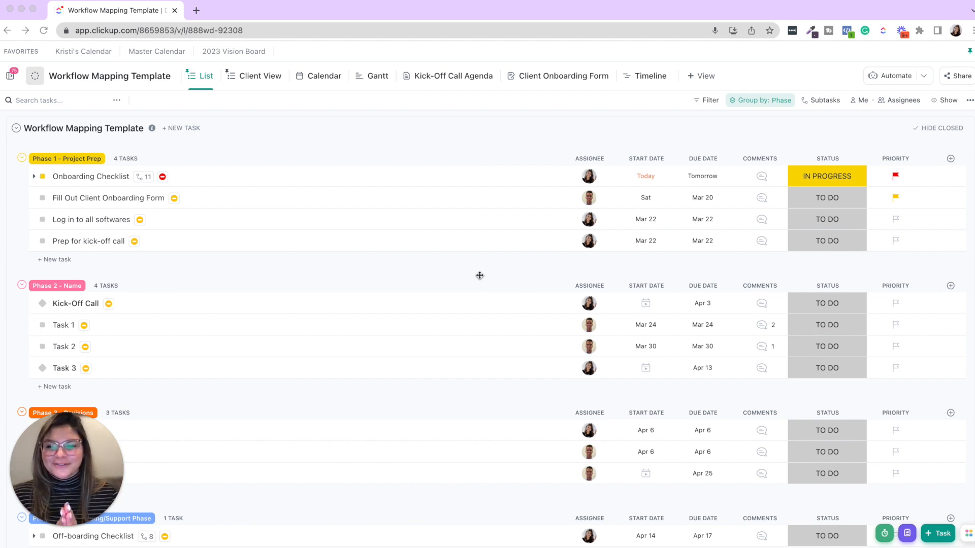
mouse_move(470, 285)
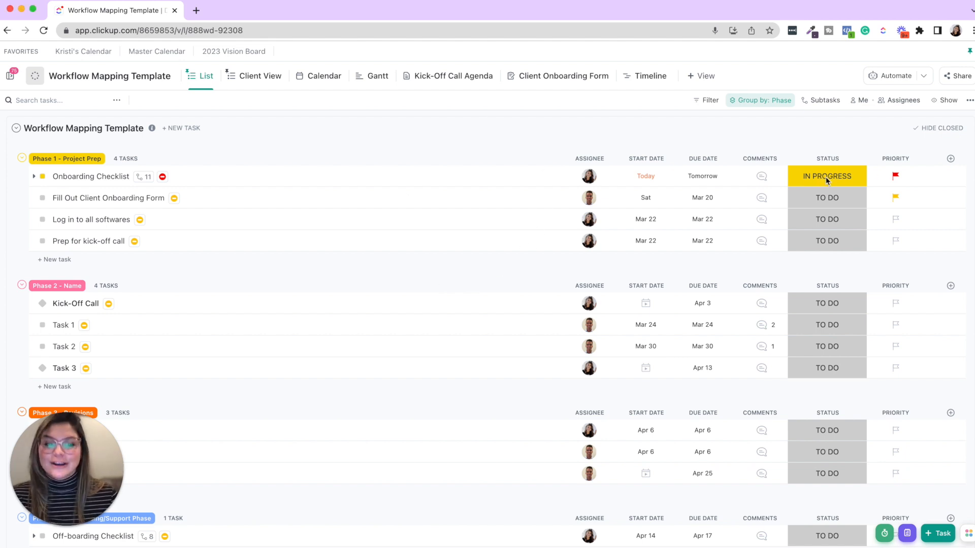
- Check Onboarding Checklist's status choices without changing its status
left_click(826, 177)
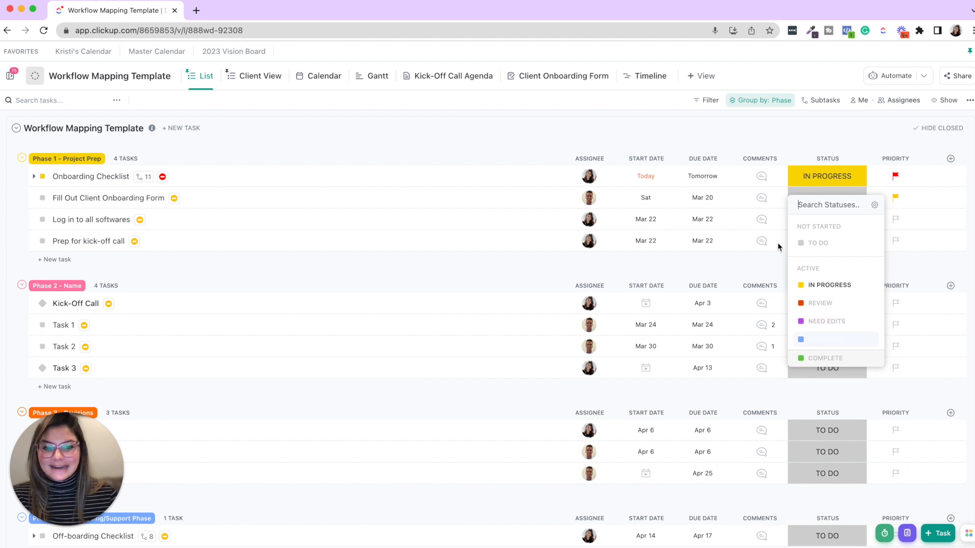
left_click(762, 100)
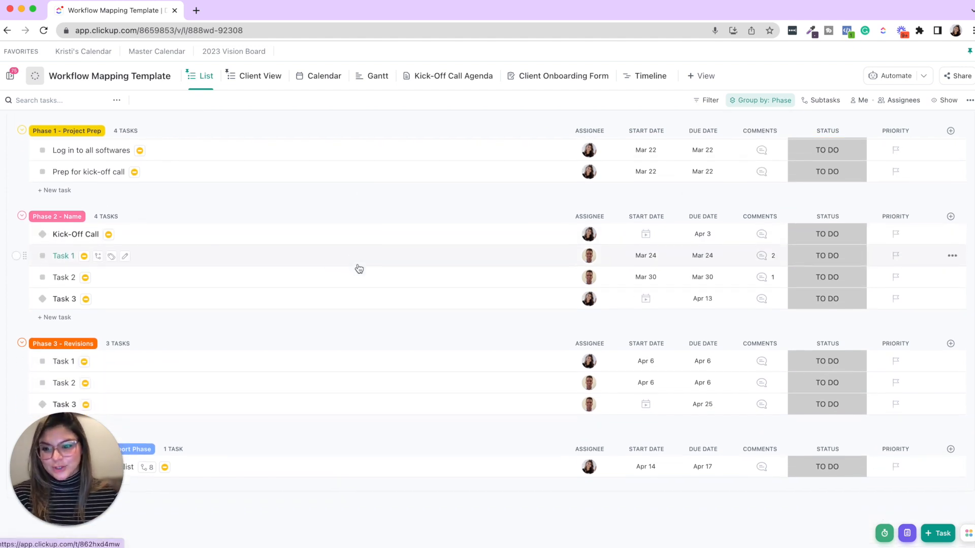
scroll("down", 3)
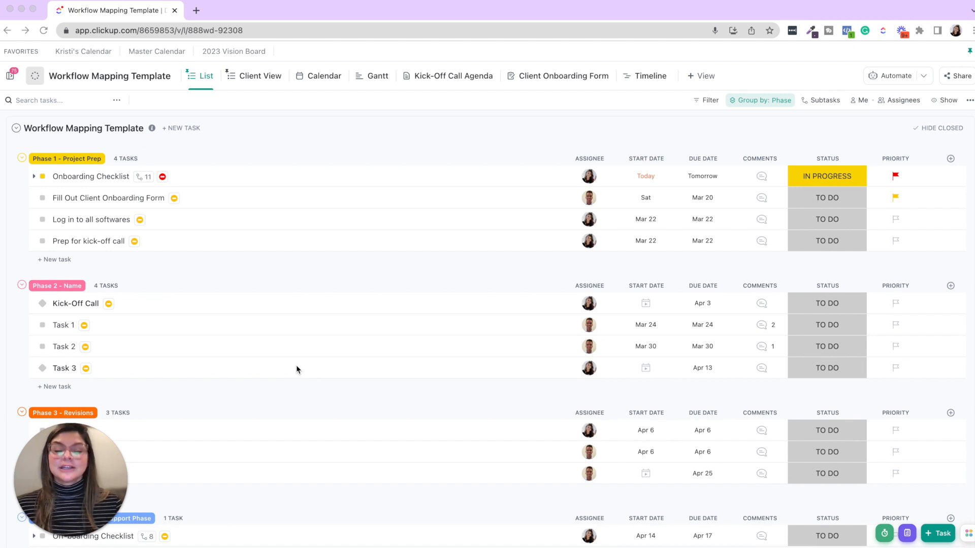
mouse_move(494, 157)
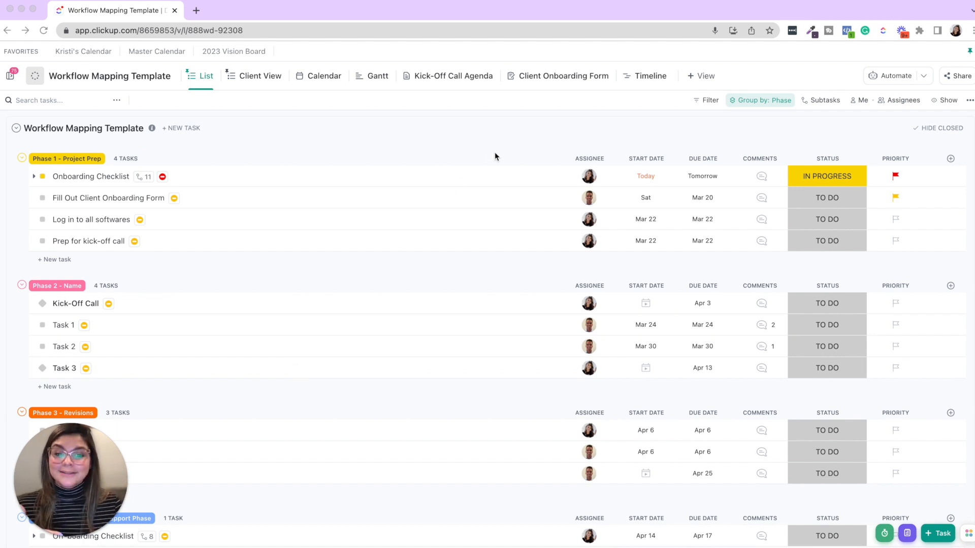
mouse_move(703, 199)
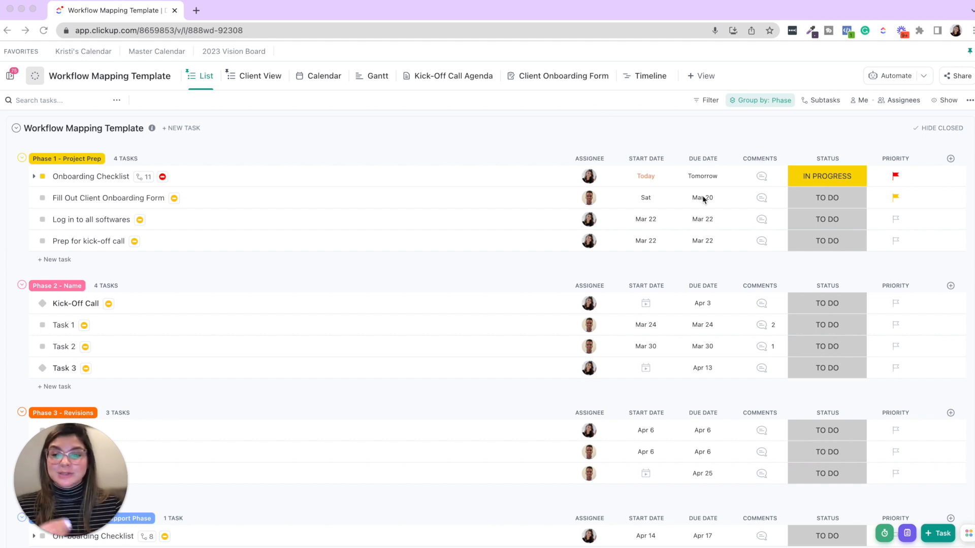
mouse_move(847, 178)
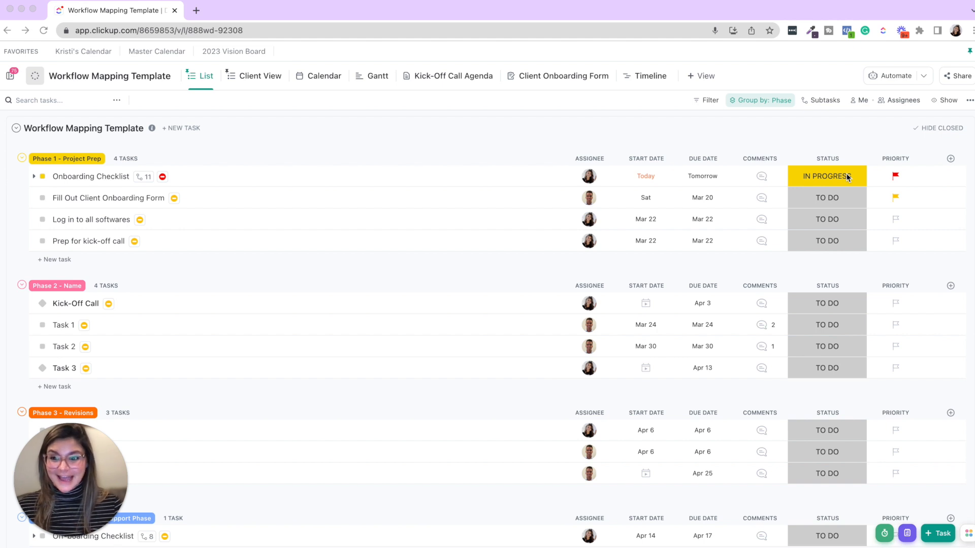
mouse_move(898, 178)
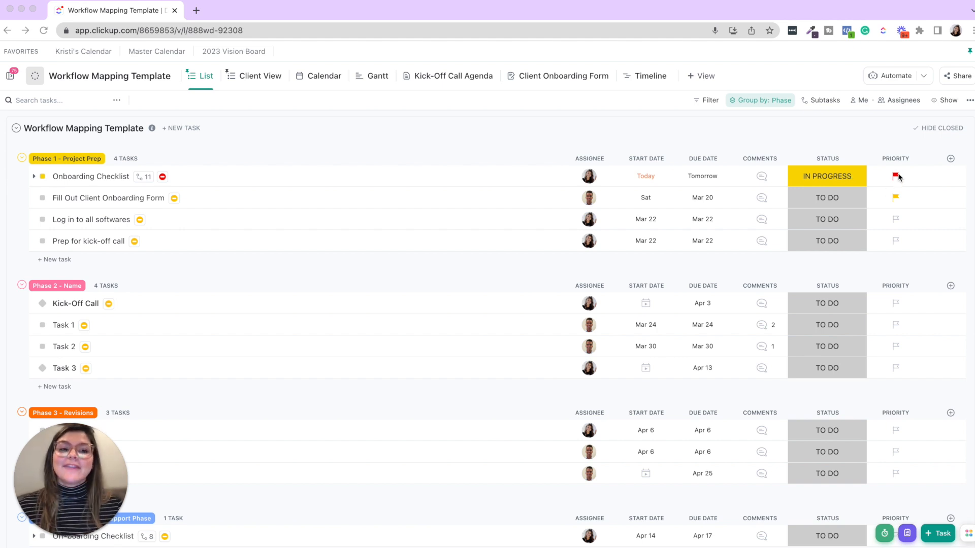
mouse_move(713, 137)
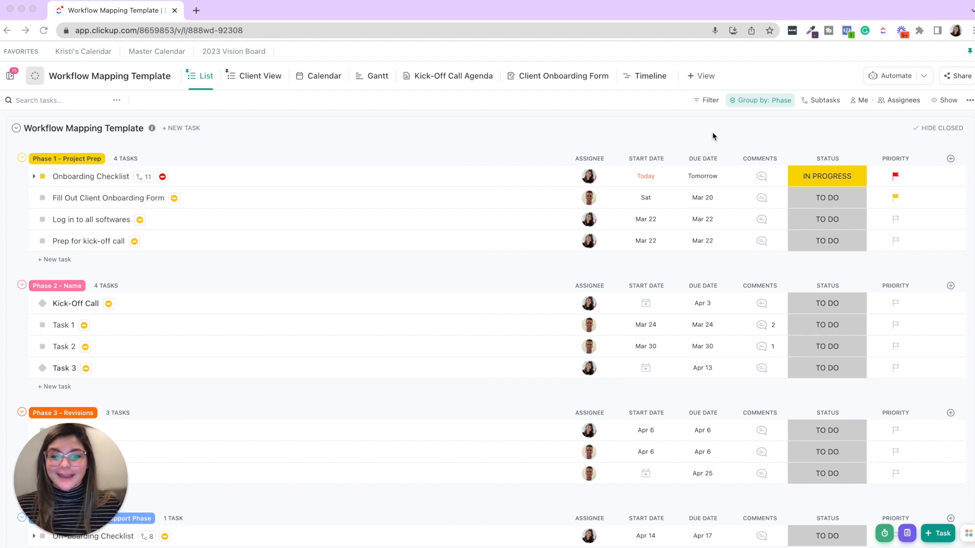
mouse_move(716, 190)
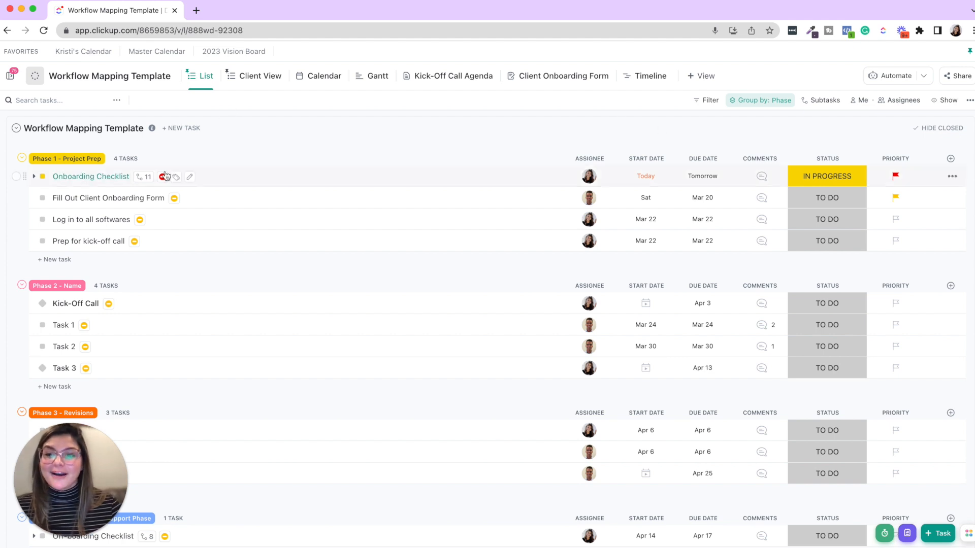
mouse_move(163, 177)
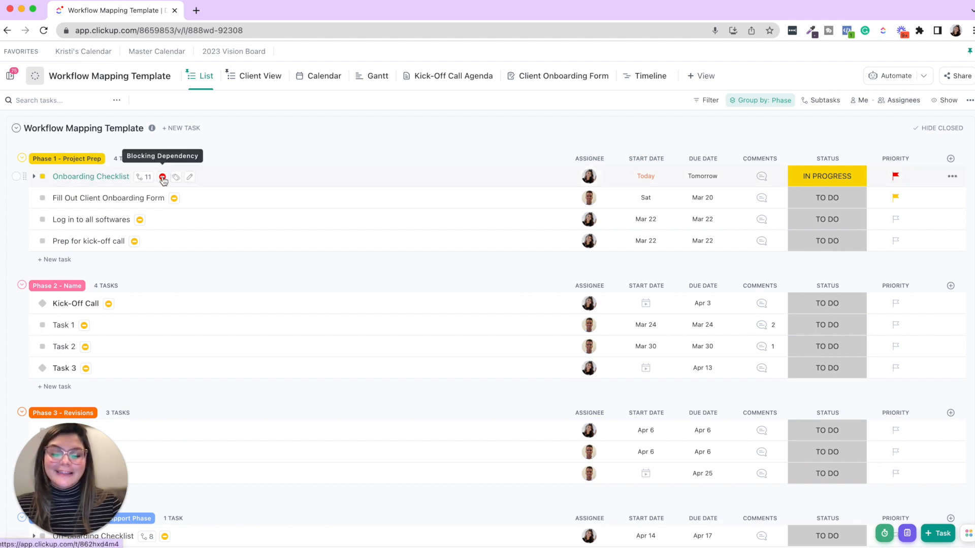
mouse_move(176, 205)
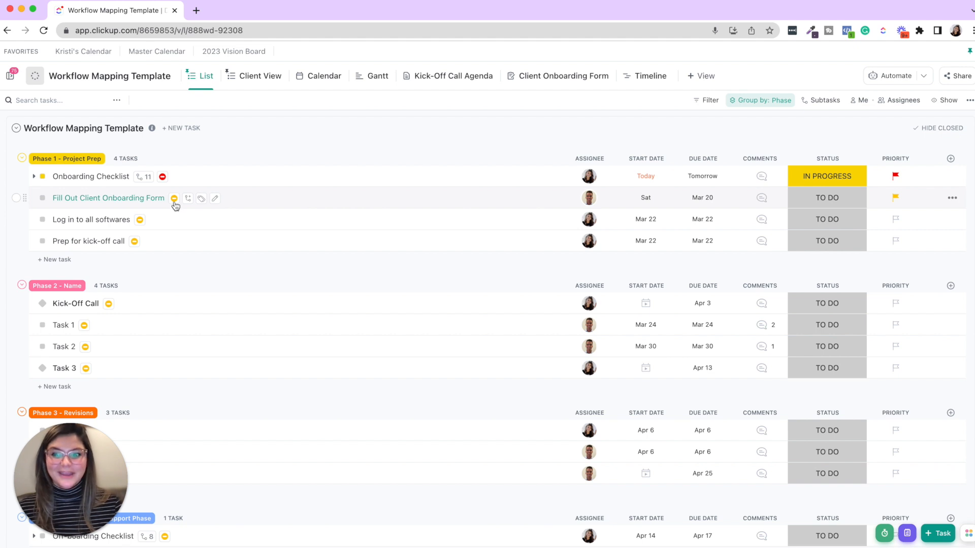
mouse_move(174, 197)
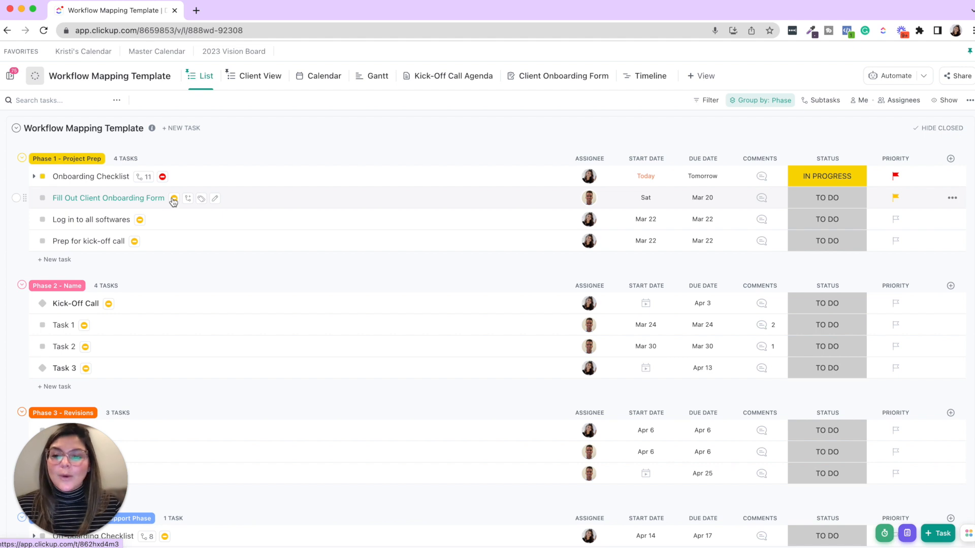
mouse_move(324, 179)
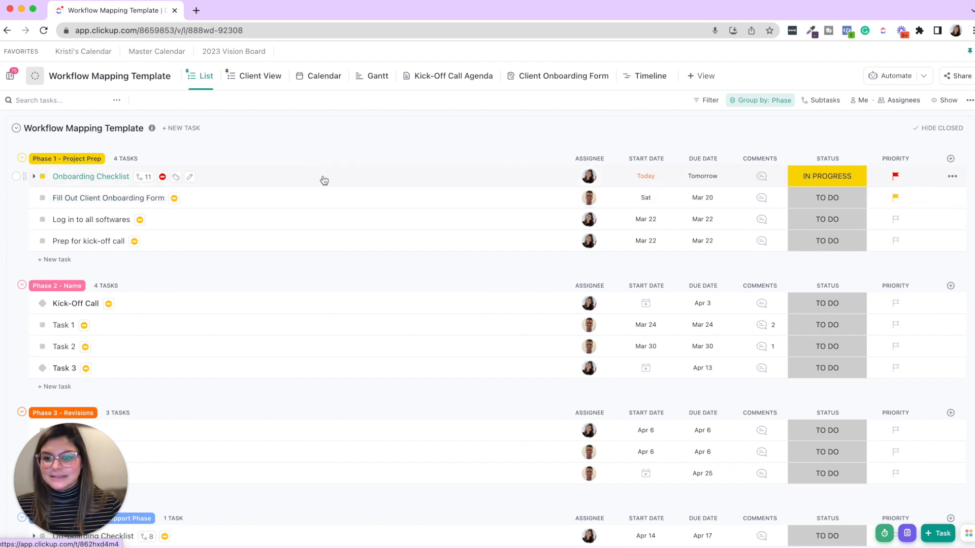
- Review Onboarding Checklist's relationships and confirm it blocks Fill Out Client Onboarding Form
left_click(90, 176)
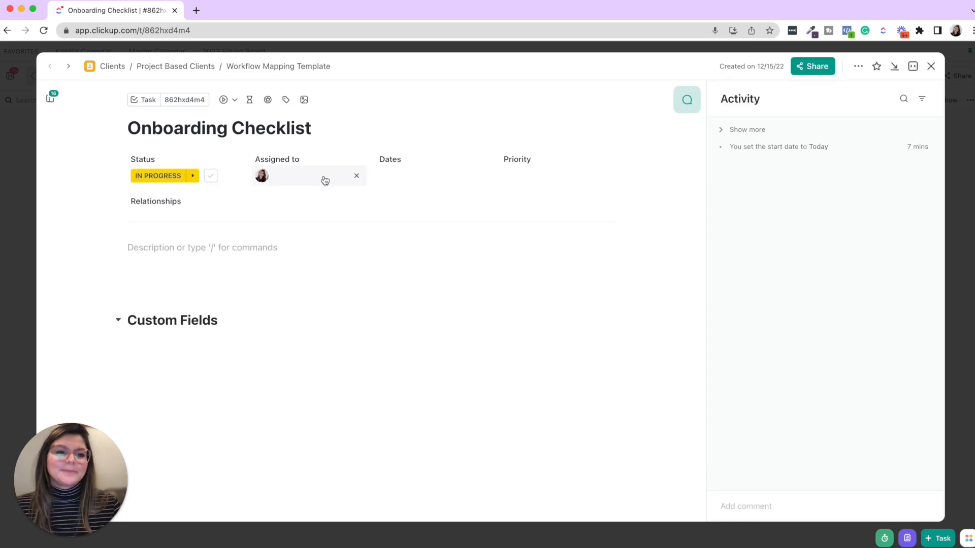
left_click(858, 66)
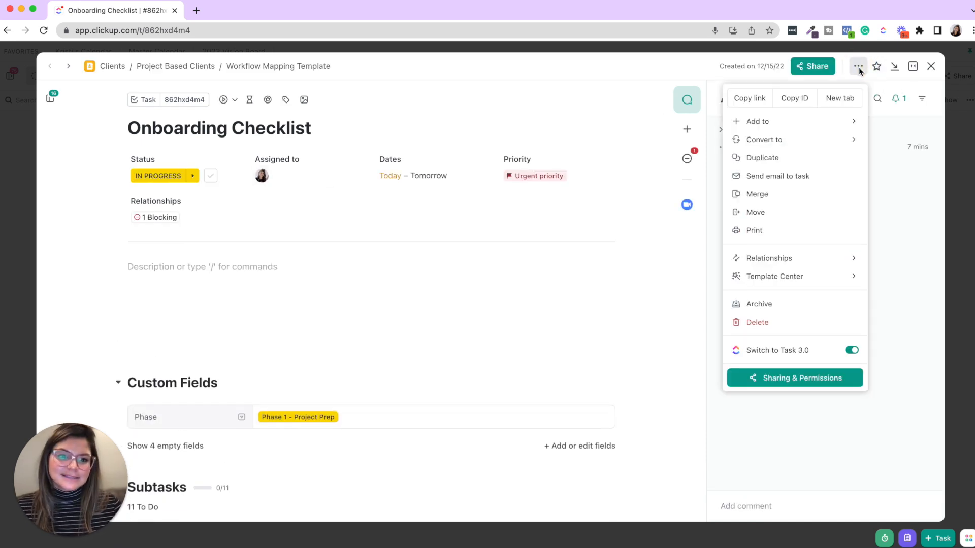
left_click(769, 258)
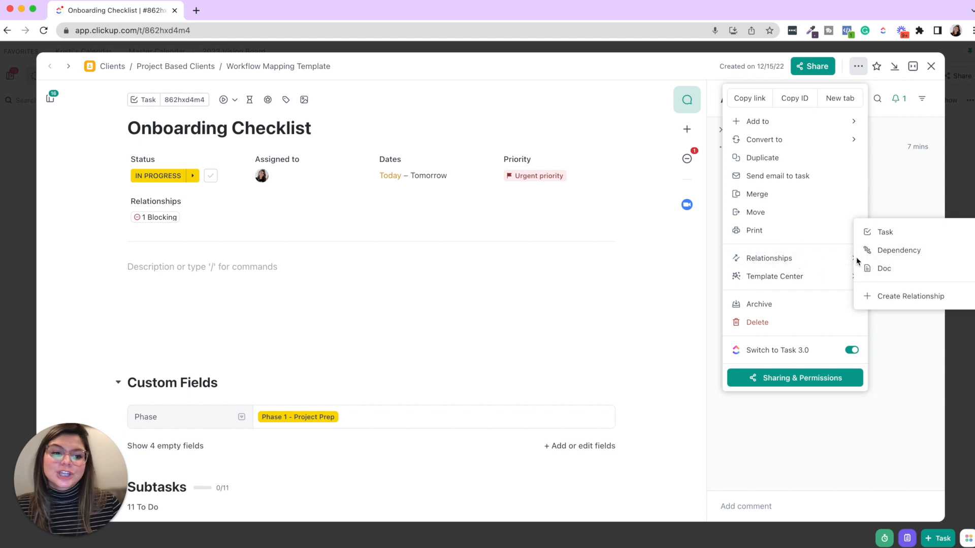
mouse_move(898, 250)
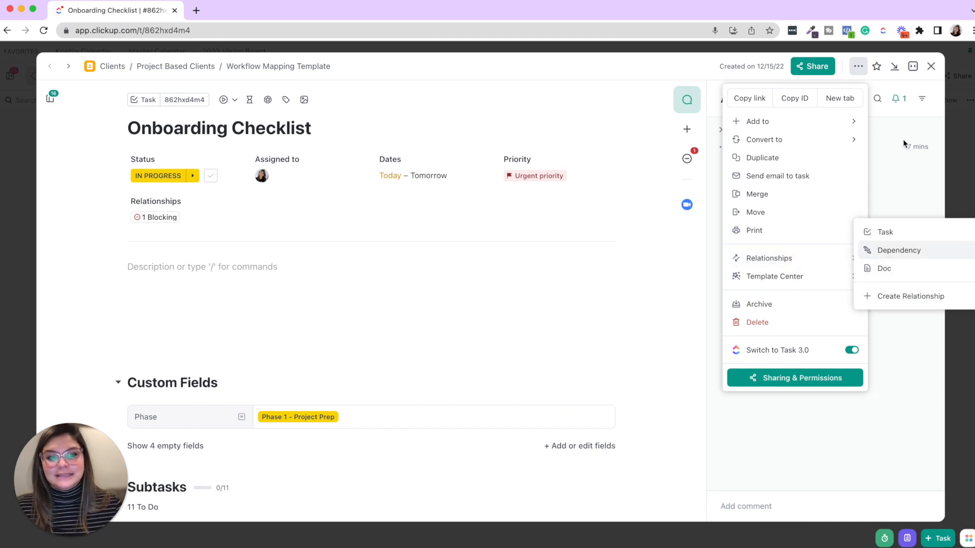
mouse_move(750, 99)
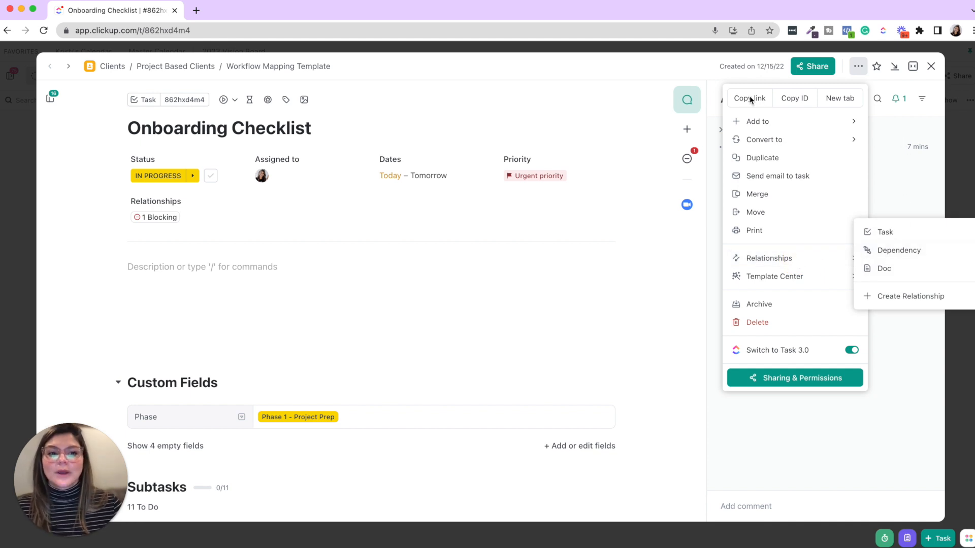
mouse_move(800, 98)
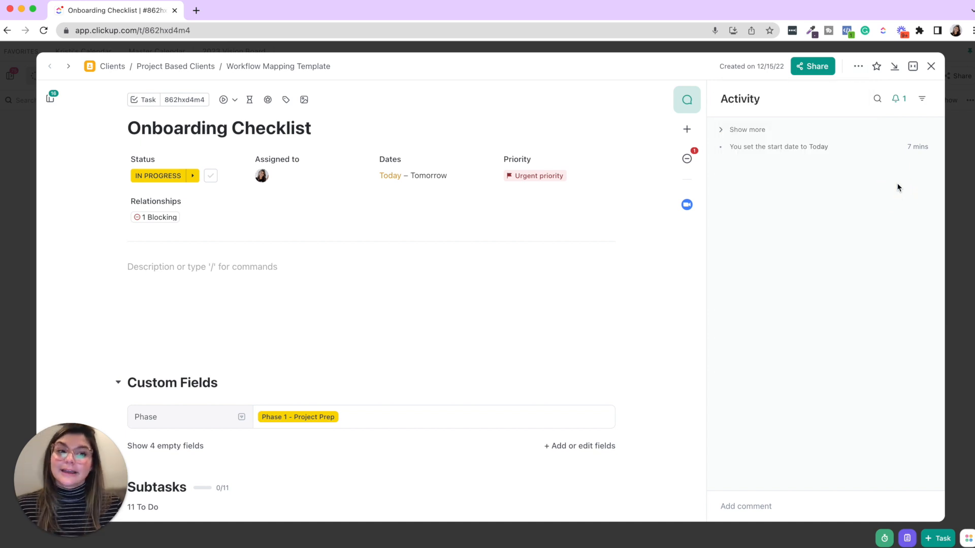
left_click(931, 66)
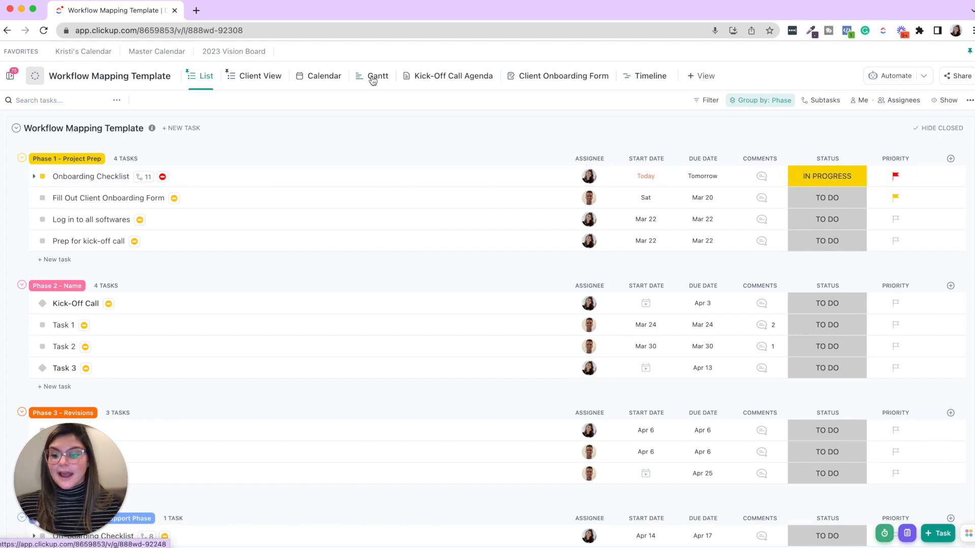
mouse_move(358, 181)
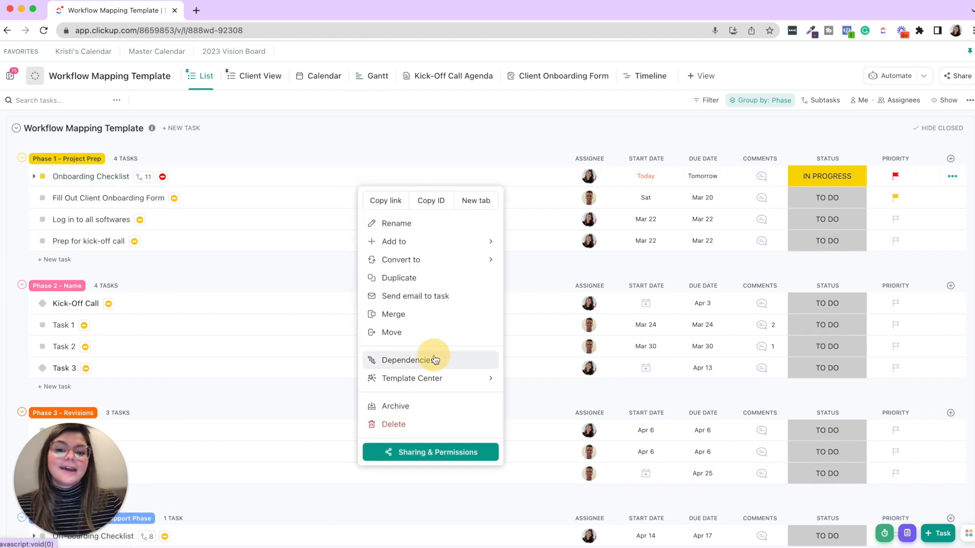
left_click(404, 360)
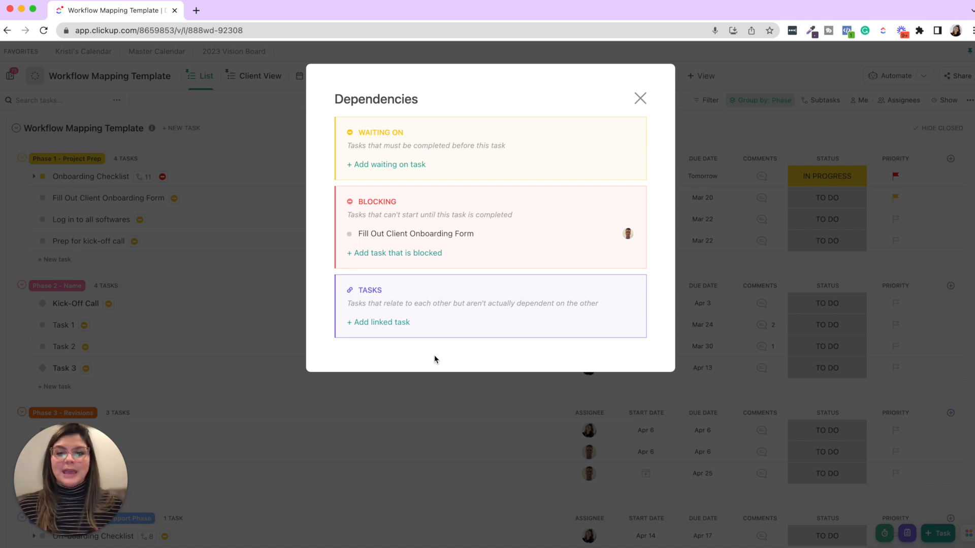
mouse_move(222, 180)
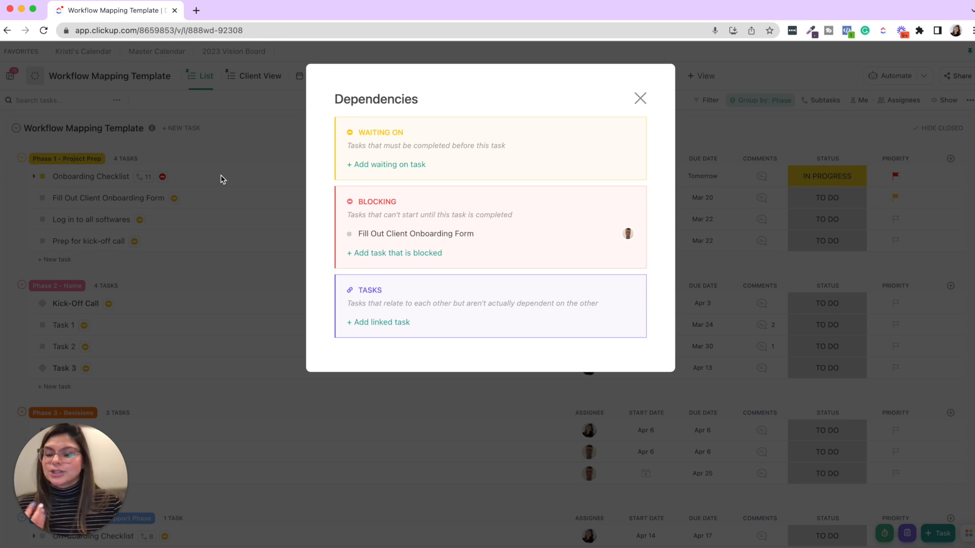
mouse_move(416, 233)
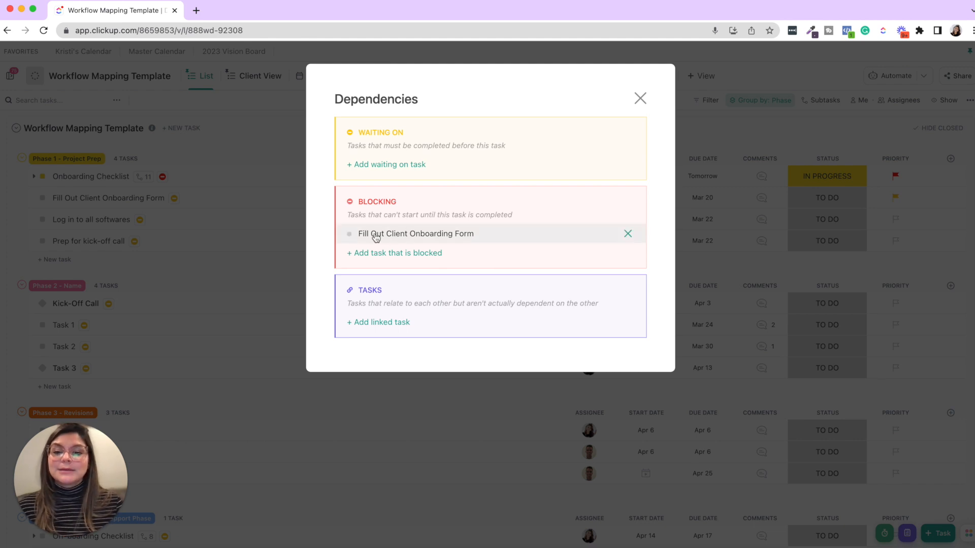
mouse_move(409, 241)
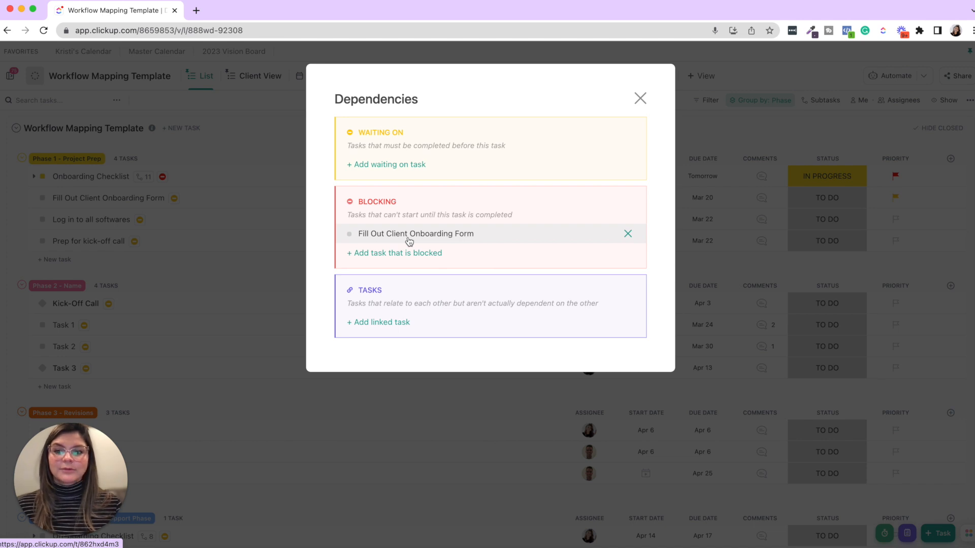
left_click(640, 98)
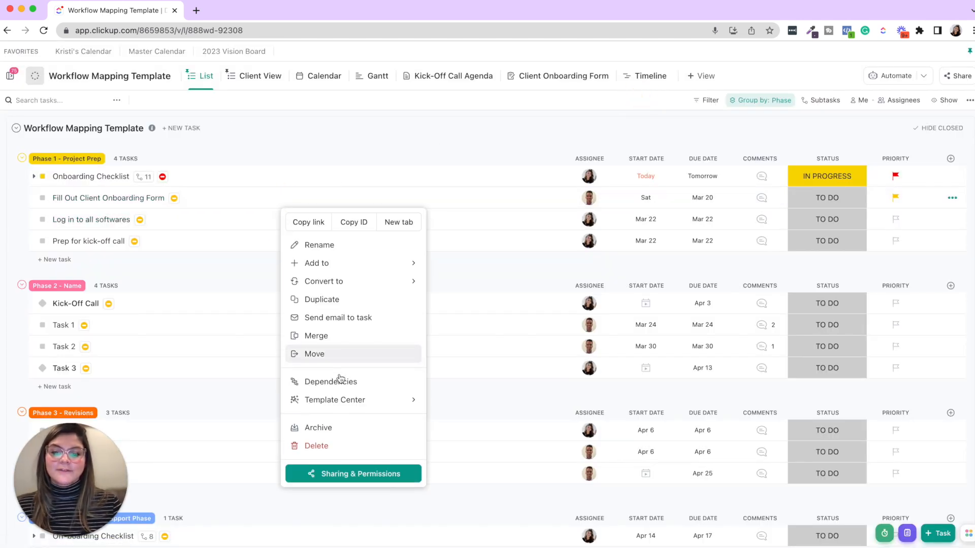
- Show Fill Out Client Onboarding Form's dependencies: waits on Onboarding Checklist, blocks two prep tasks
left_click(330, 381)
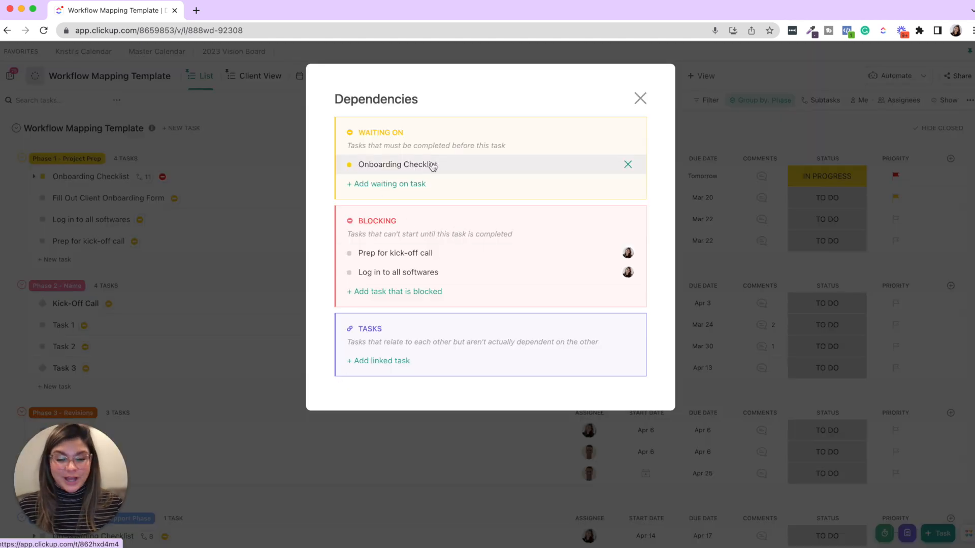
mouse_move(465, 255)
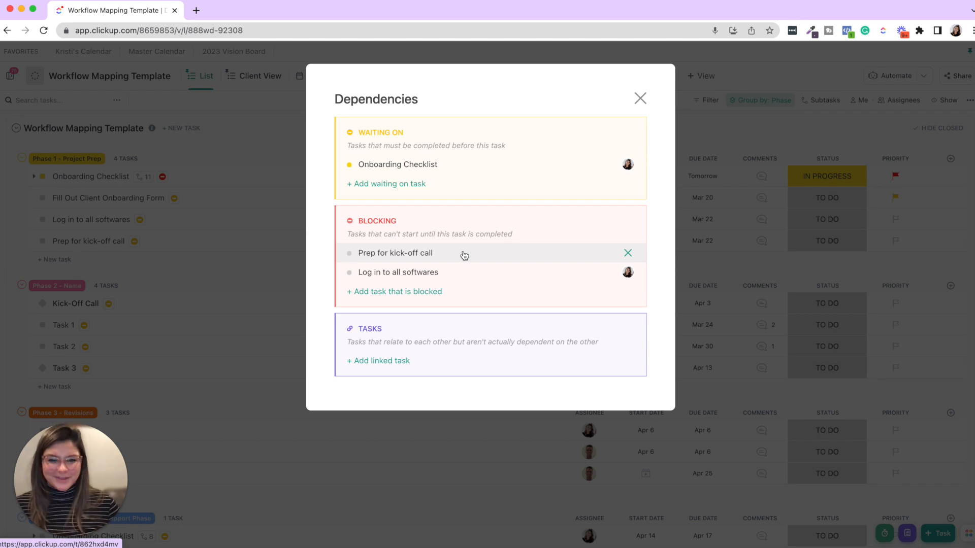
mouse_move(641, 101)
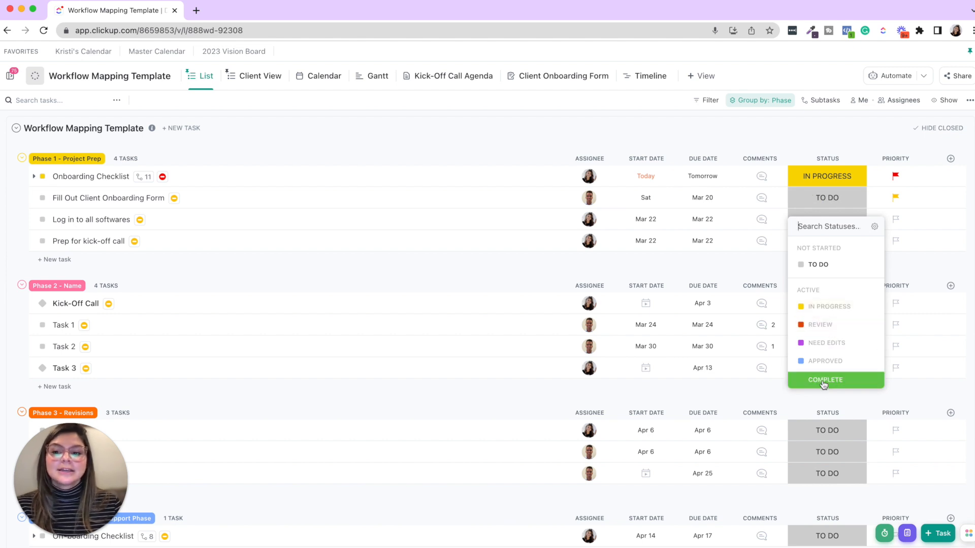
left_click(825, 380)
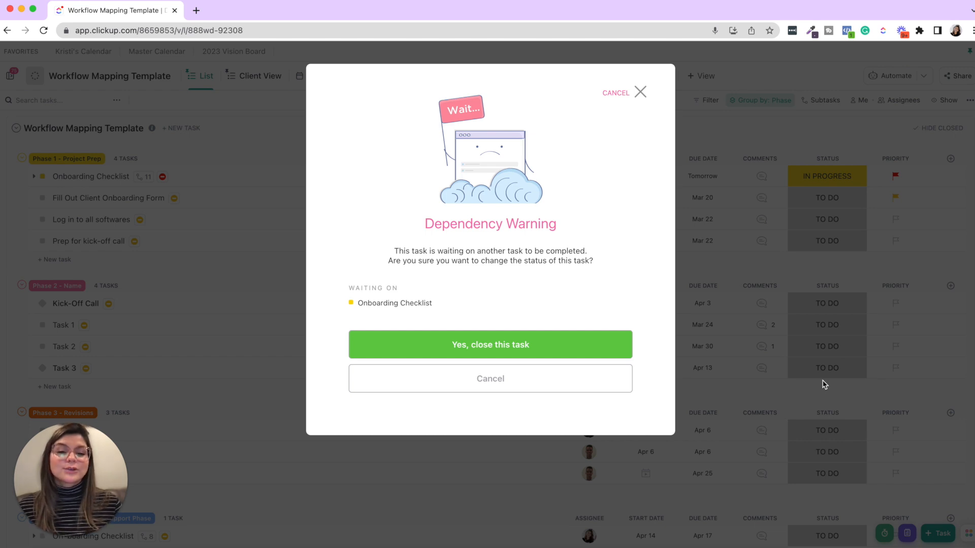
mouse_move(686, 121)
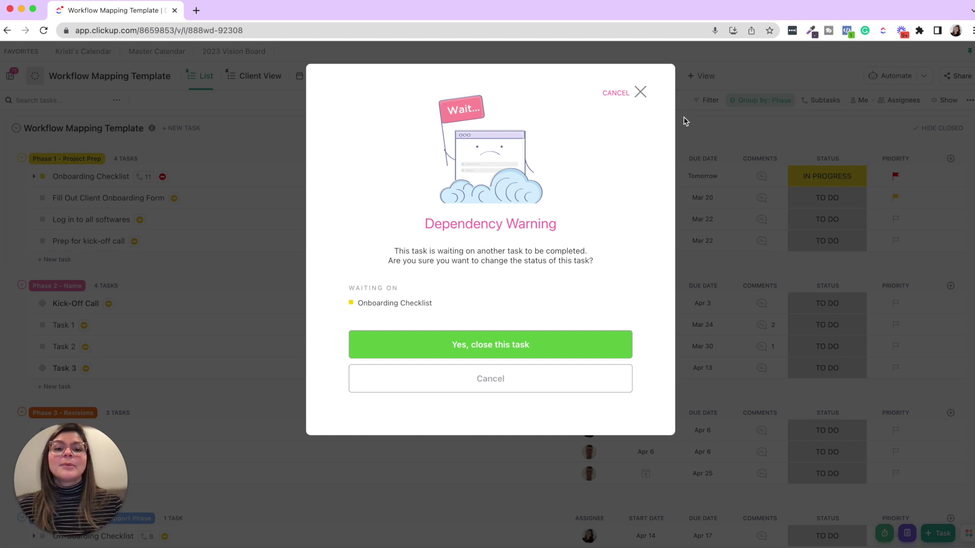
left_click(490, 379)
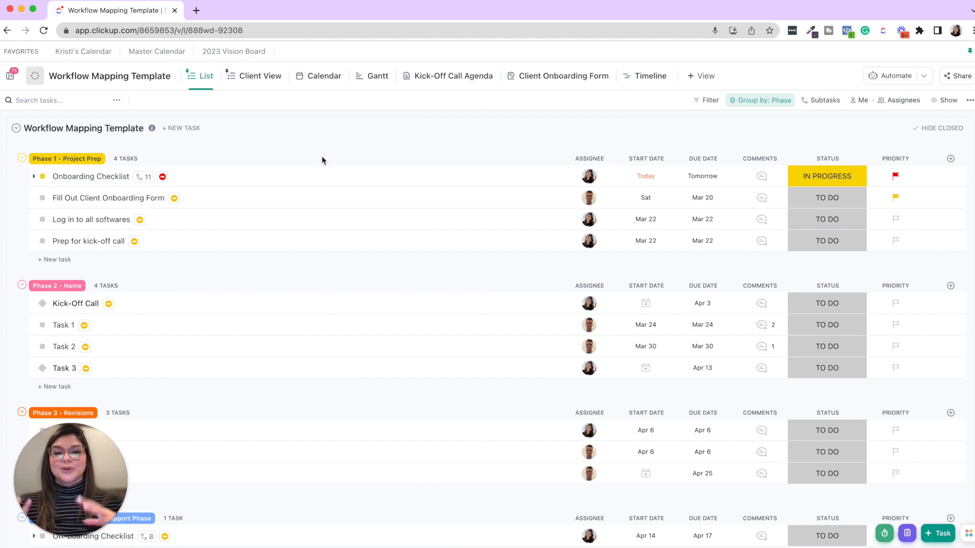
mouse_move(245, 162)
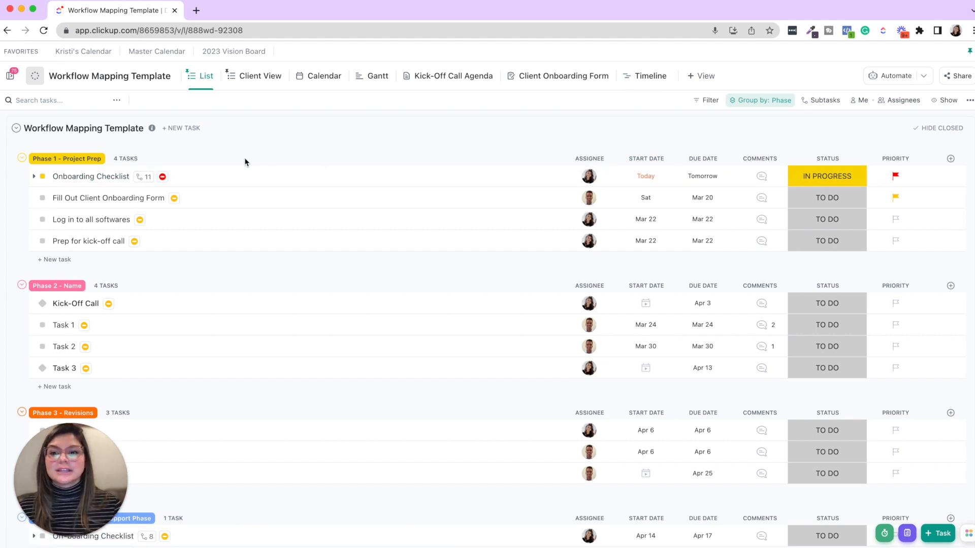
mouse_move(376, 158)
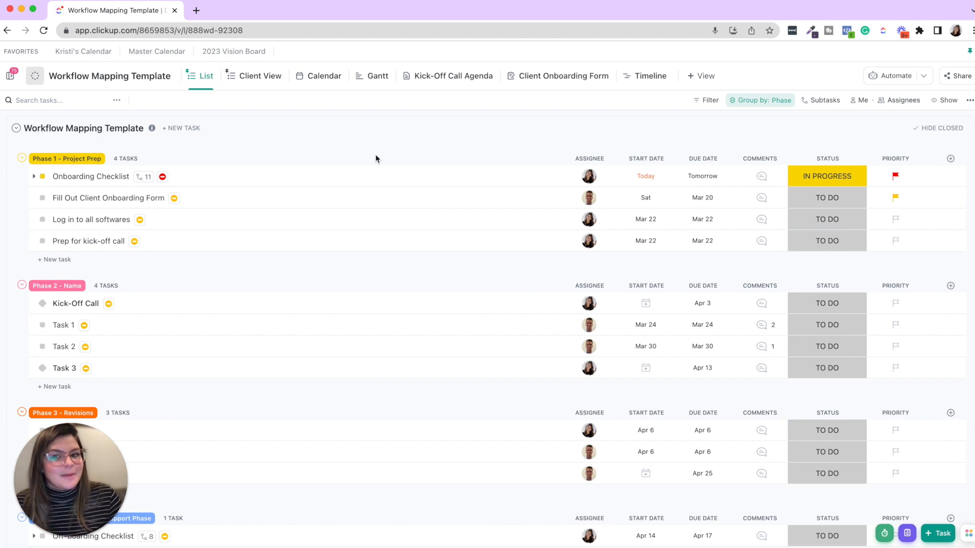
- Open Fill Out Client Onboarding Form and expand Waiting on, showing only Onboarding Checklist
left_click(108, 197)
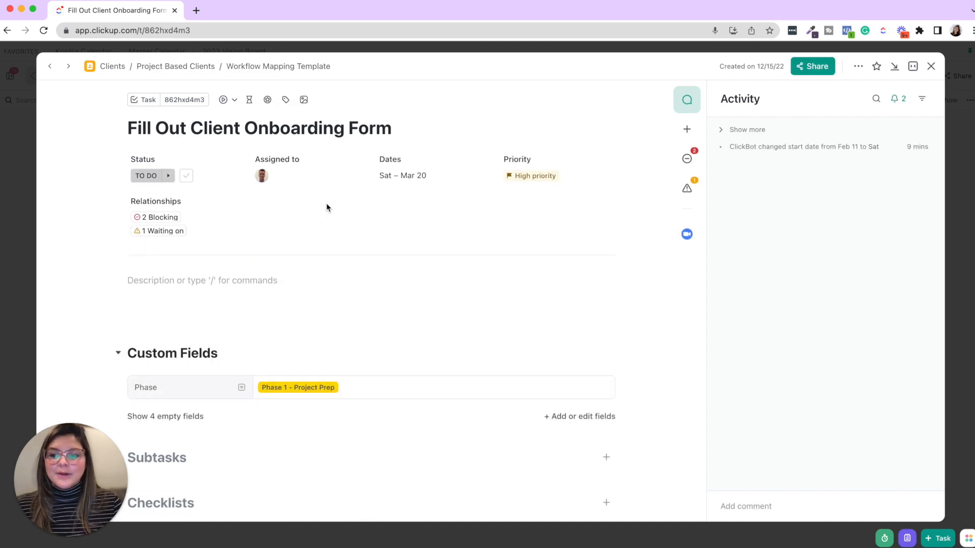
scroll("down", 3)
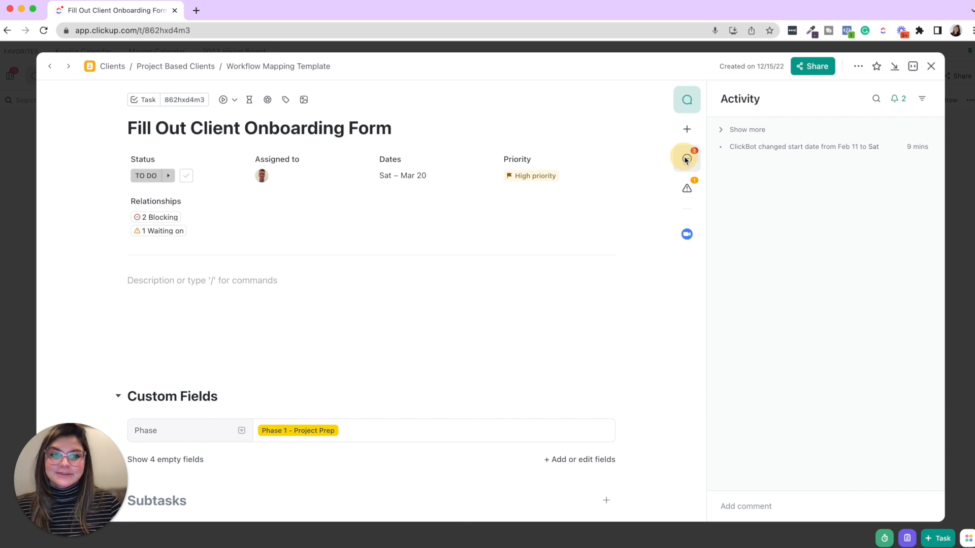
left_click(686, 188)
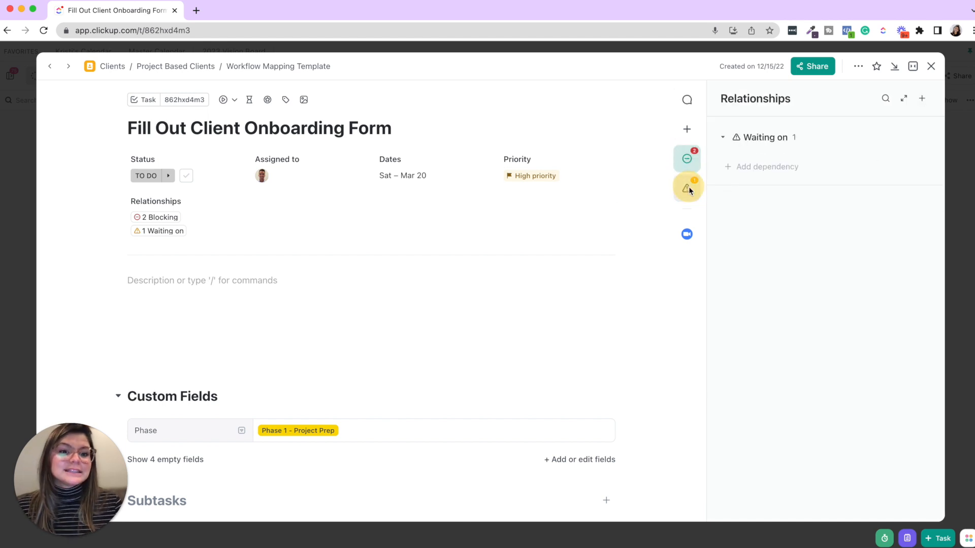
left_click(722, 138)
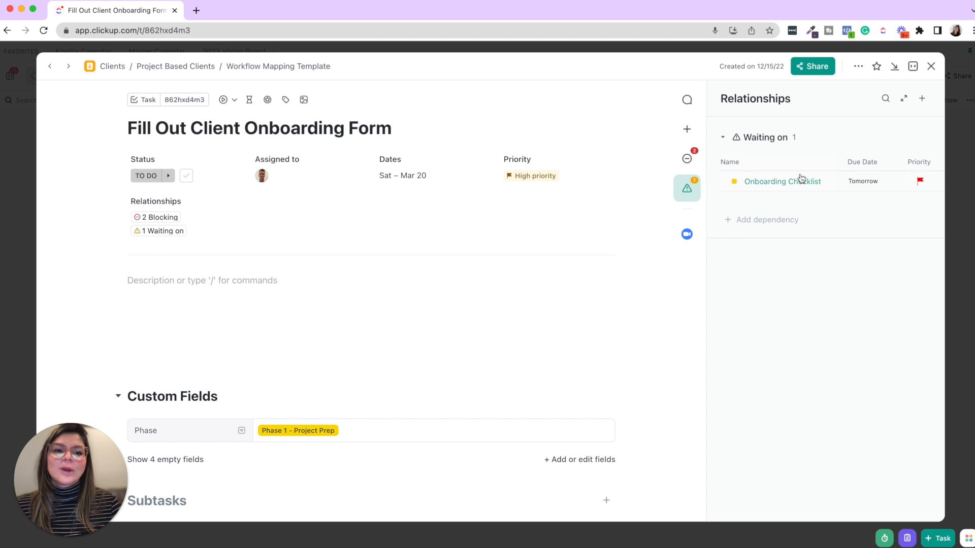
left_click(782, 181)
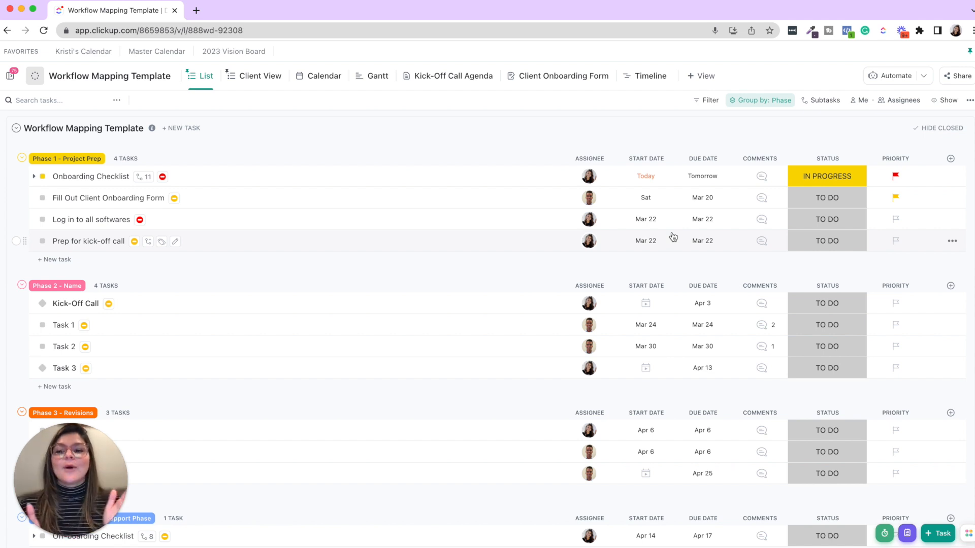
mouse_move(667, 227)
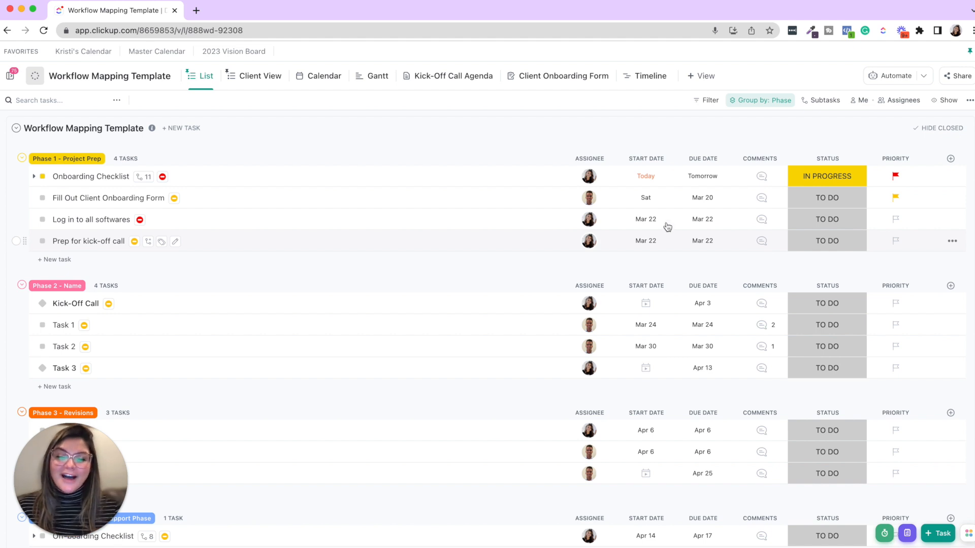
- Switch the Workflow Mapping Template to Gantt view with dependency arrows between tasks
left_click(377, 76)
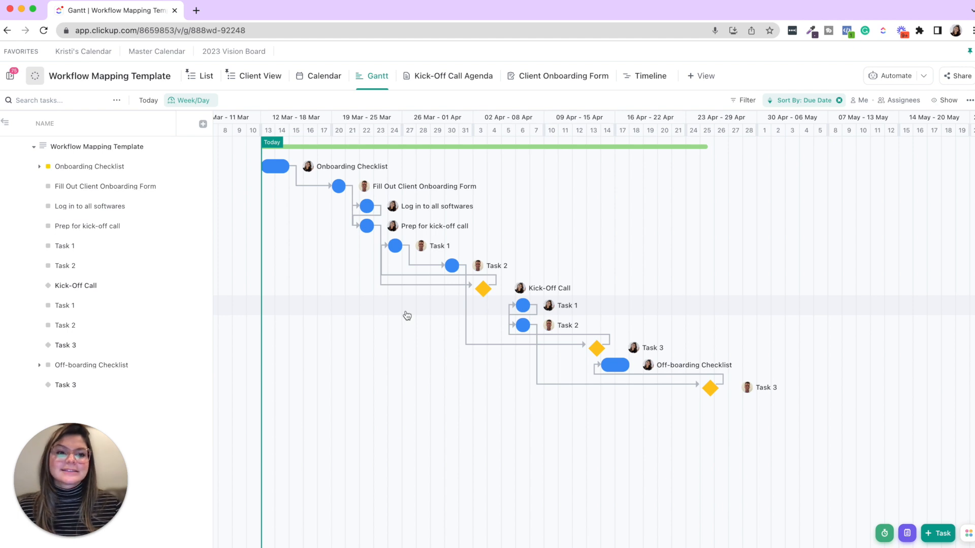
- Check the Gantt Reschedule dependencies option and open Onboarding Checklist from the chart
left_click(948, 100)
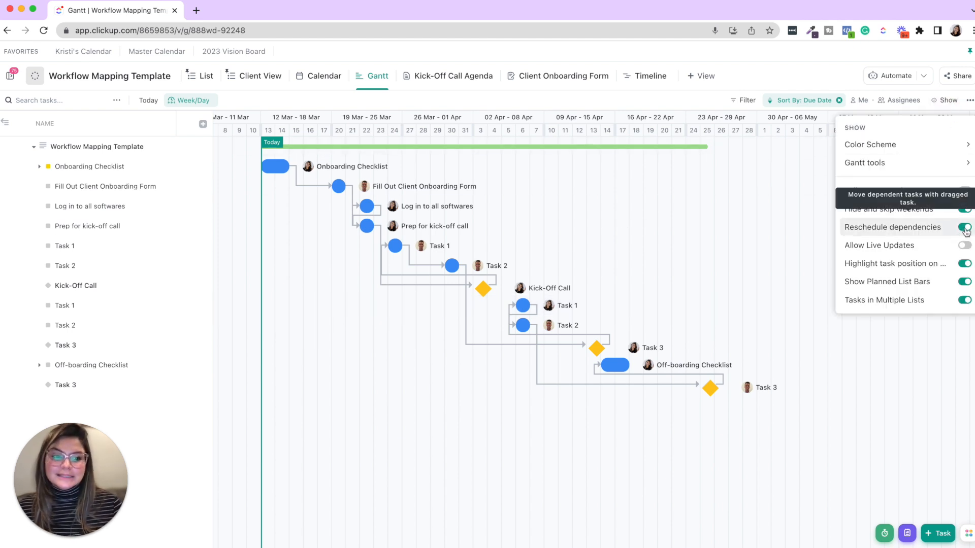
mouse_move(889, 208)
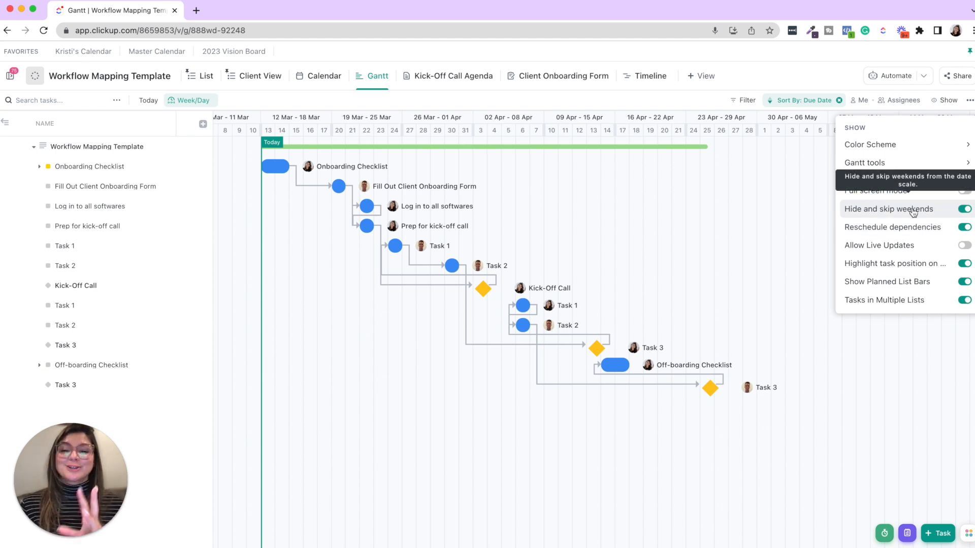
mouse_move(657, 200)
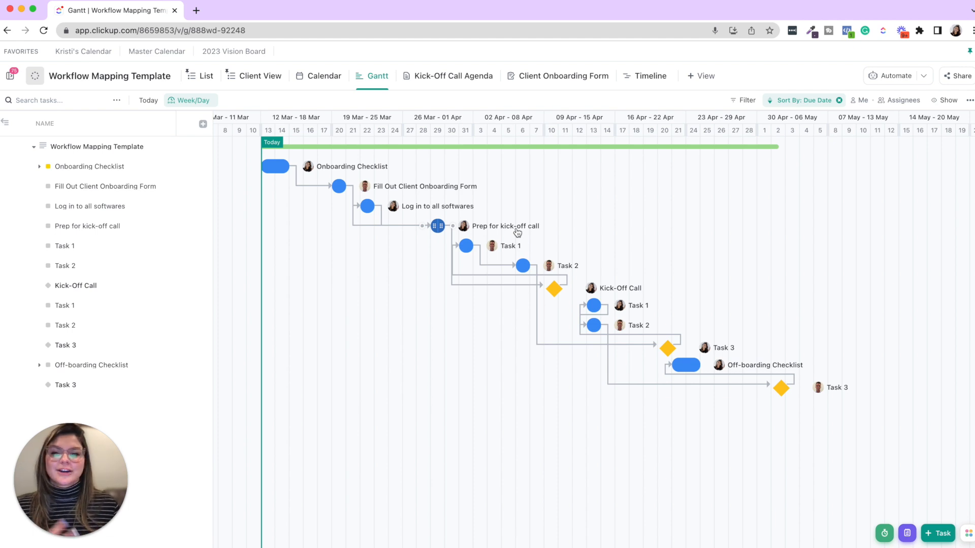
left_click(200, 76)
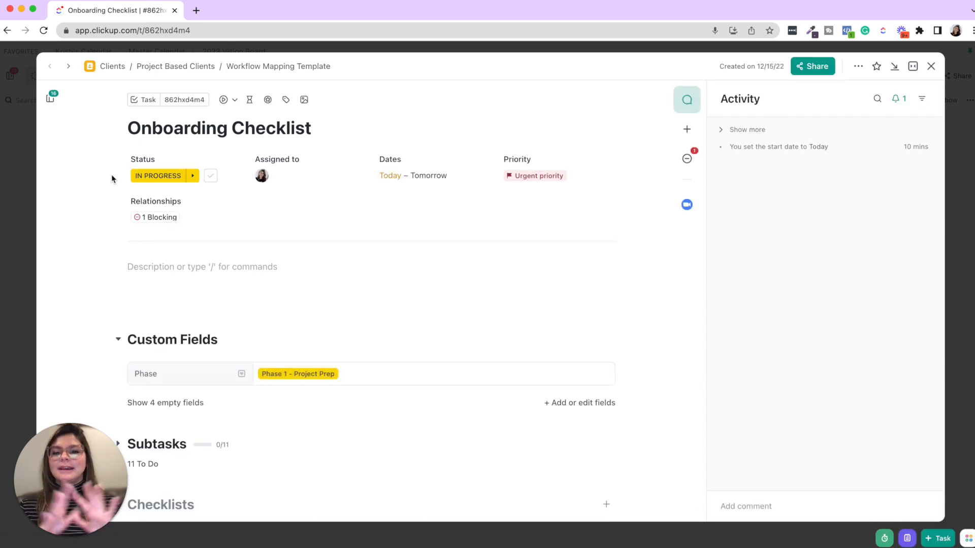
- Start a comment in Onboarding Checklist's activity panel, then close the task
scroll("down", 3)
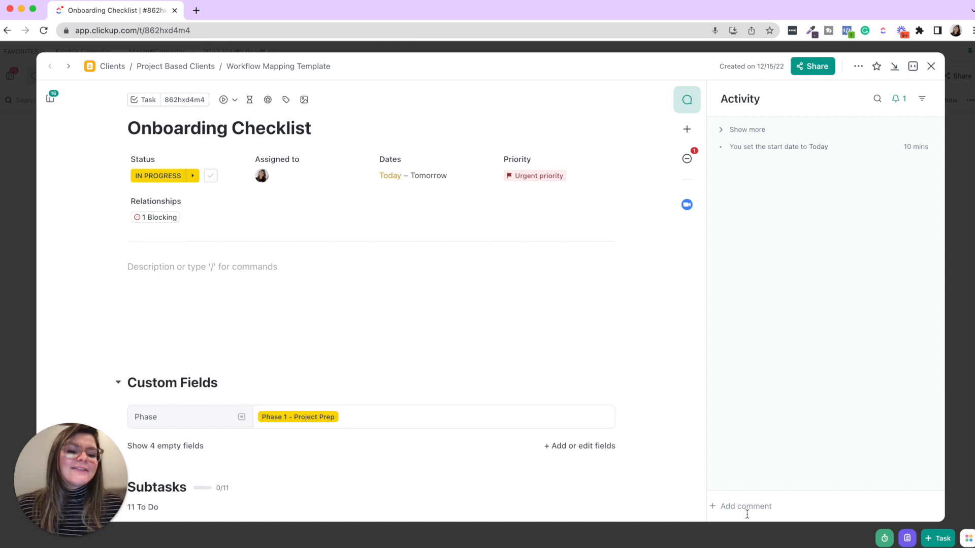
left_click(745, 506)
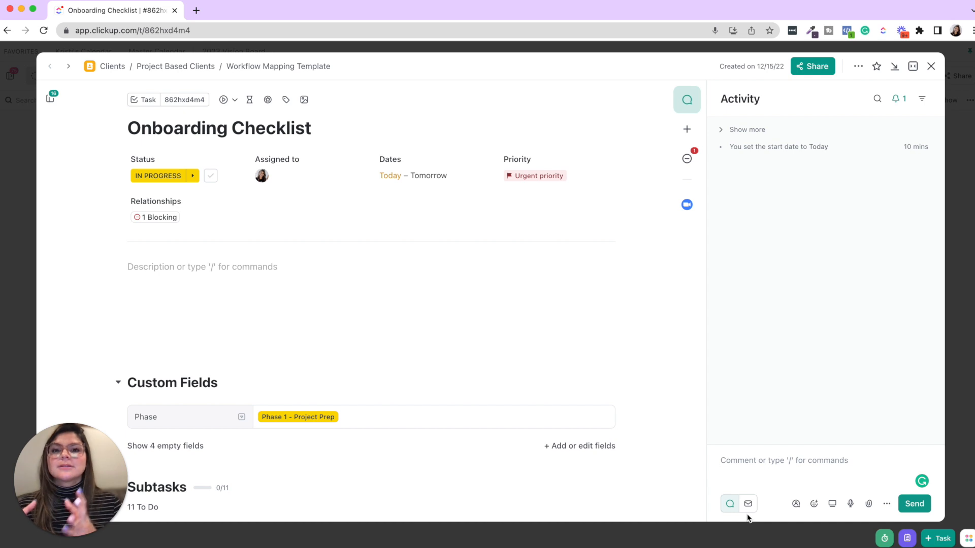
left_click(931, 66)
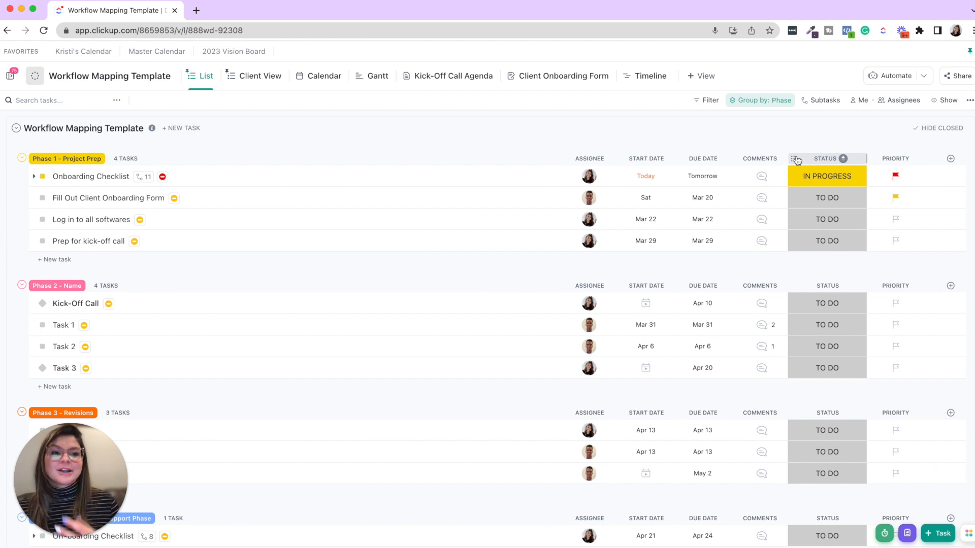
mouse_move(827, 194)
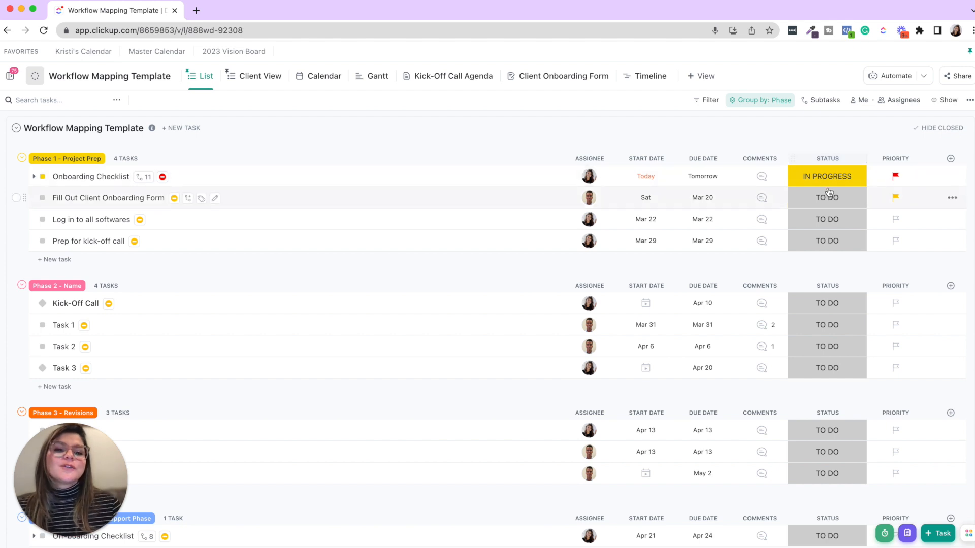
- View the list's task statuses and begin adding a custom automation
left_click(827, 176)
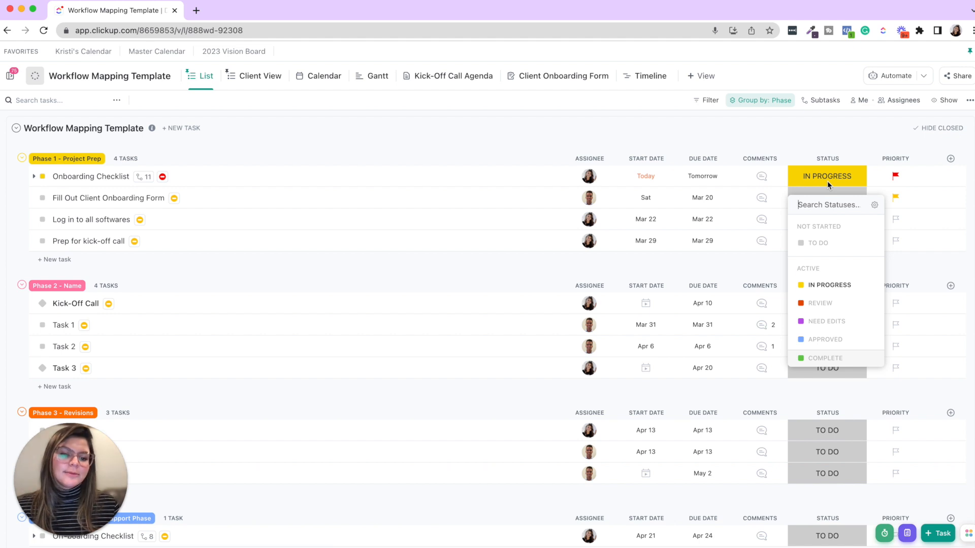
mouse_move(822, 127)
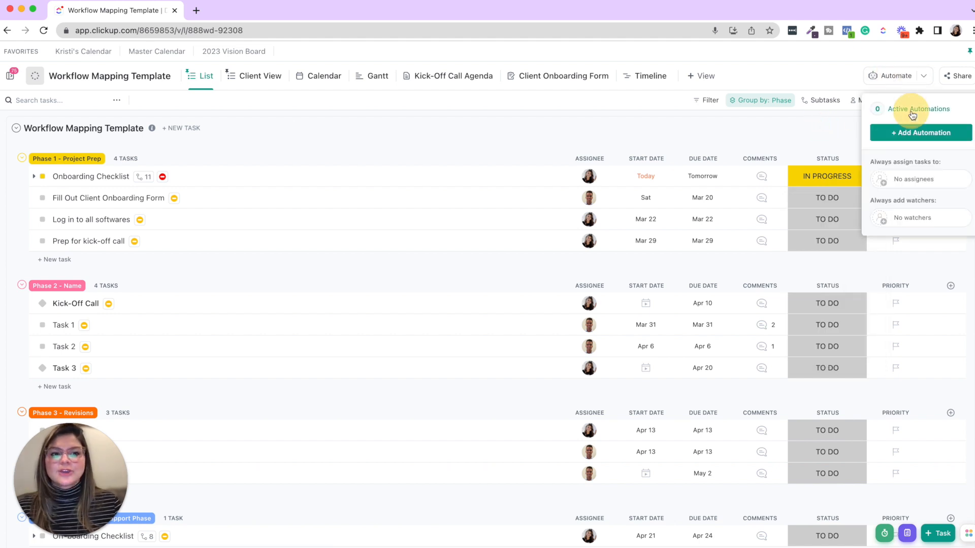
left_click(920, 109)
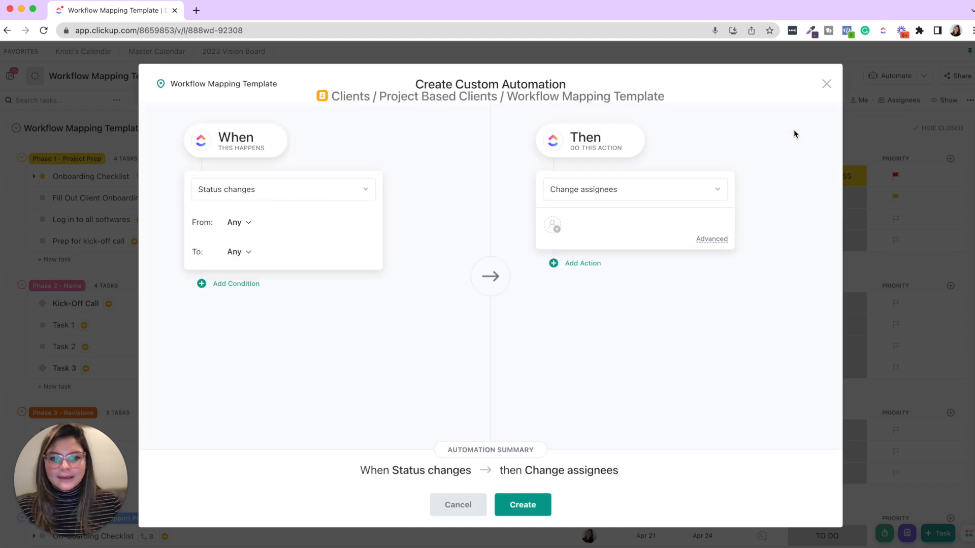
- Draft an automation triggered by status Review that reassigns tasks and changes the due date
left_click(238, 251)
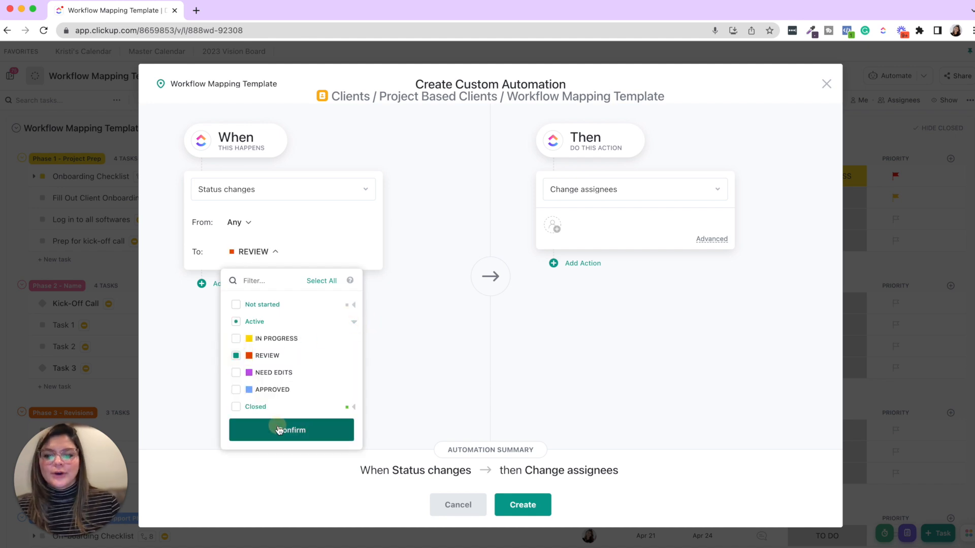
left_click(291, 430)
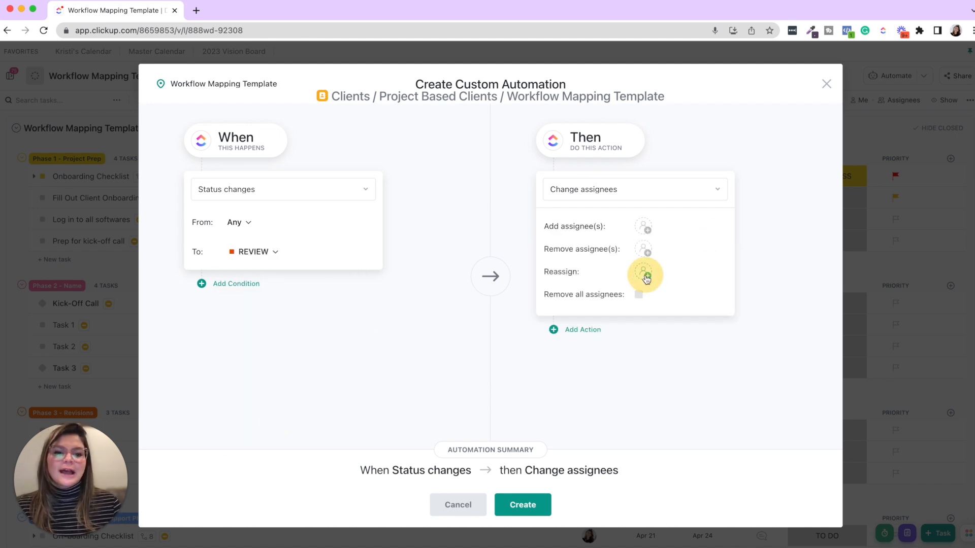
left_click(645, 271)
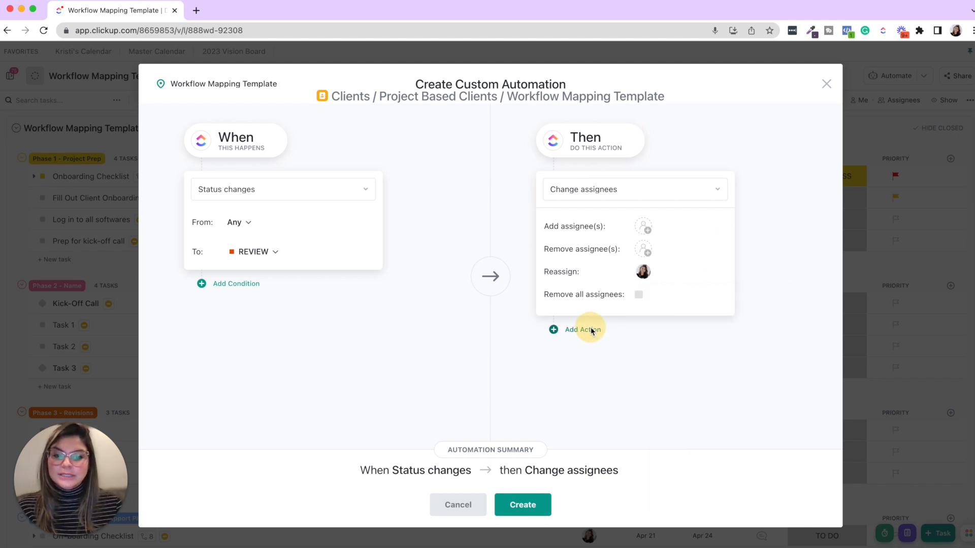
left_click(580, 329)
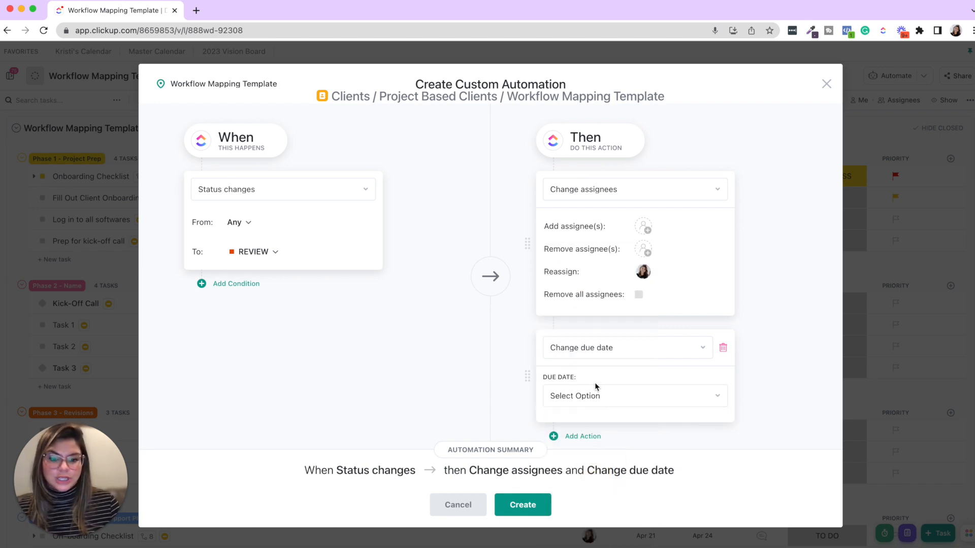
left_click(634, 396)
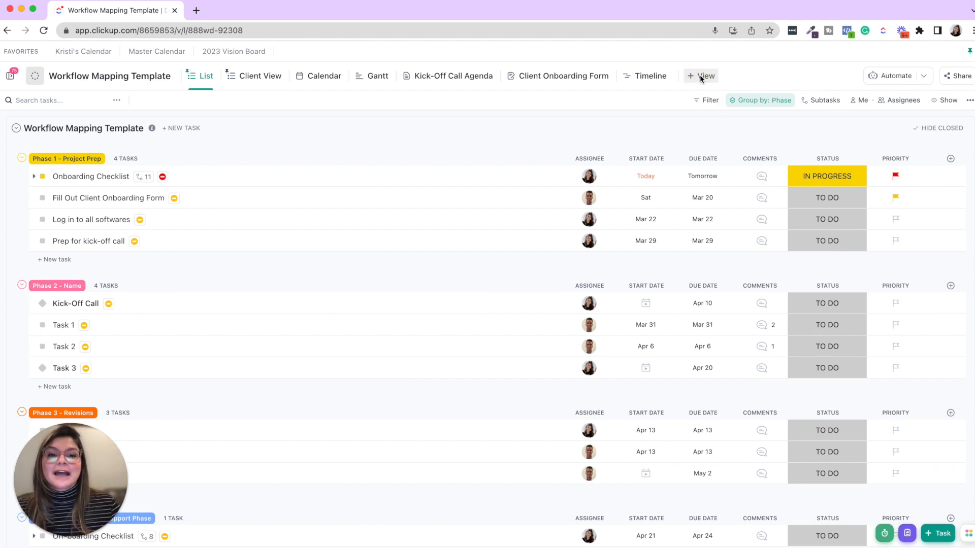
- Add a Workload view and switch to it to see assignees' weekly capacity
left_click(701, 75)
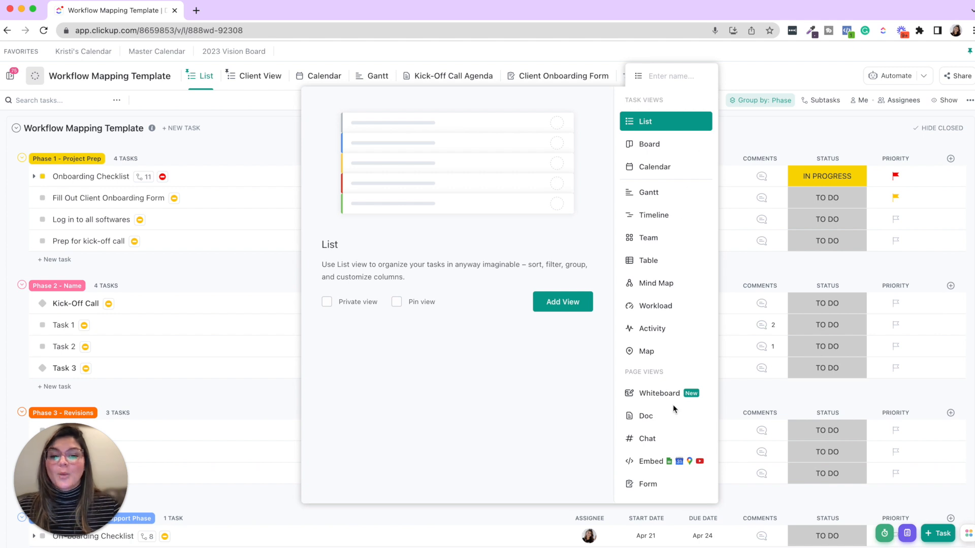
mouse_move(669, 305)
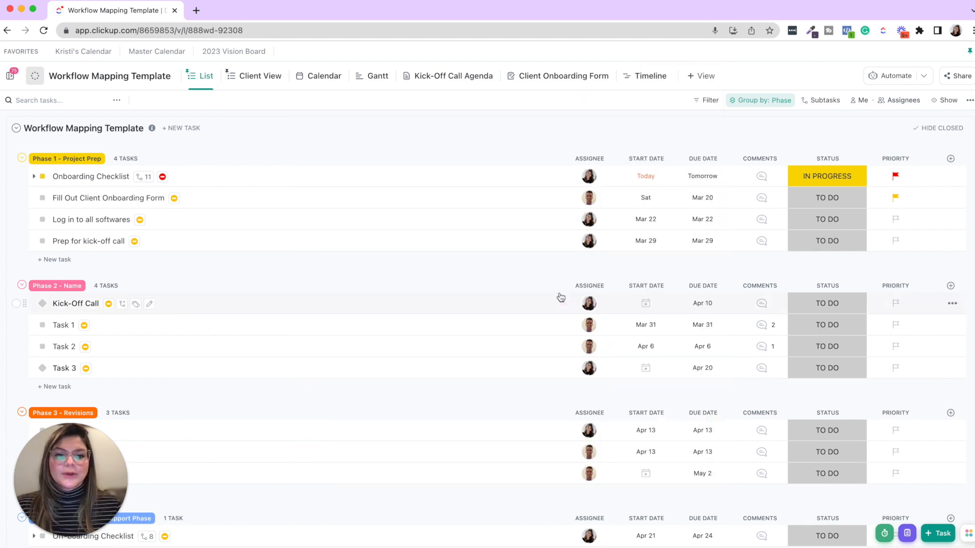
left_click(704, 75)
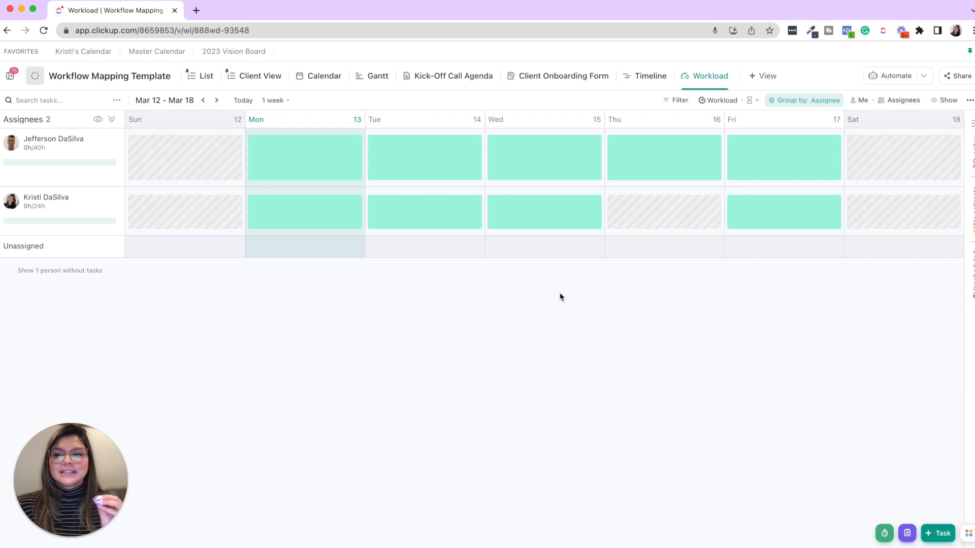
mouse_move(499, 194)
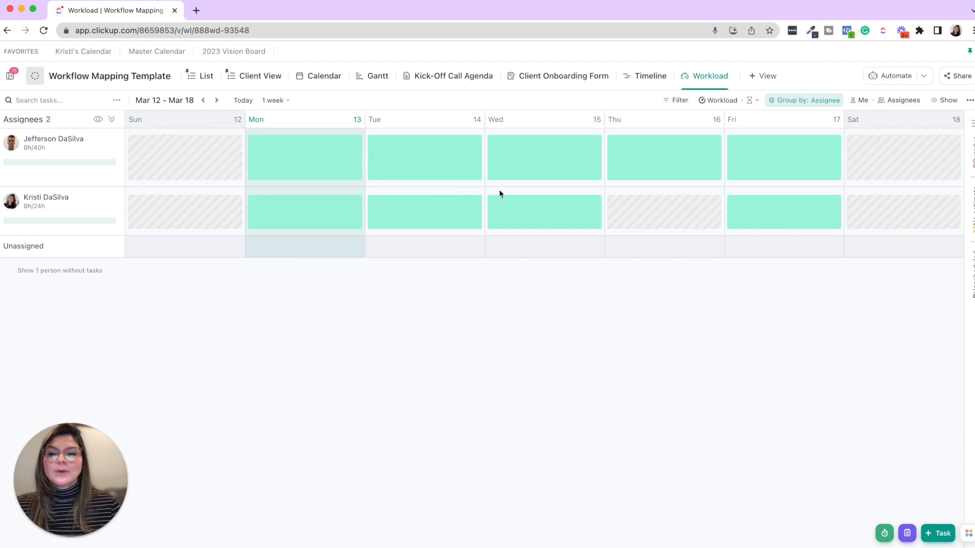
mouse_move(106, 90)
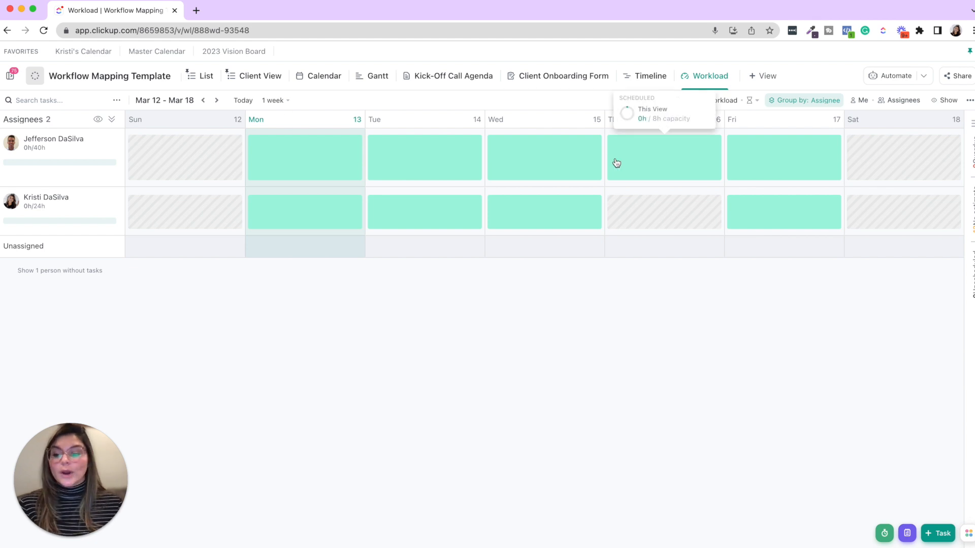
mouse_move(756, 113)
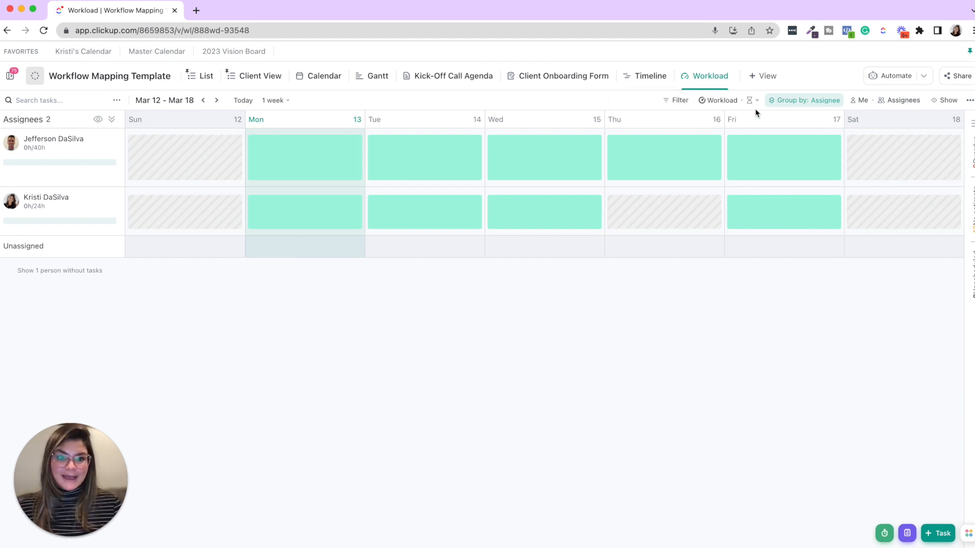
- Measure workload by tasks and save a 2-task daily capacity for the second assignee
left_click(750, 101)
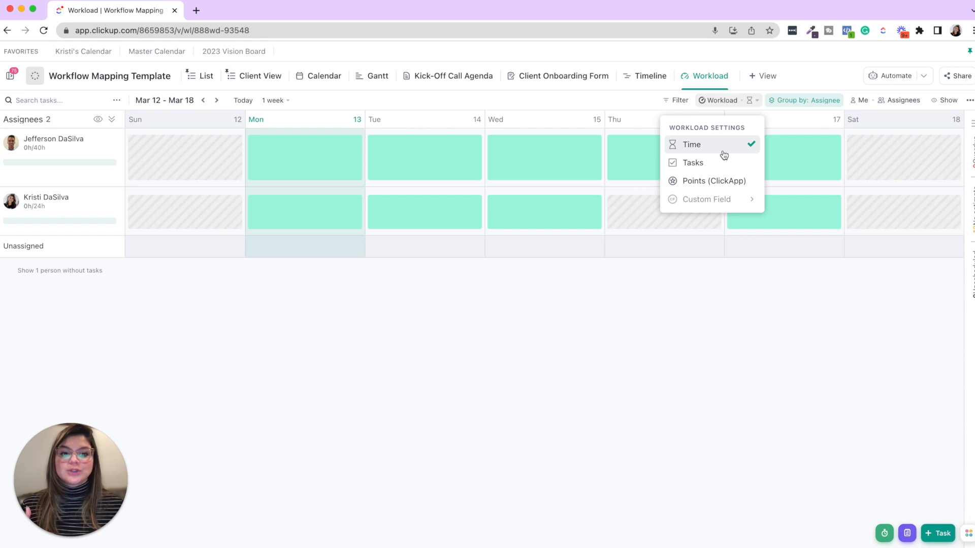
left_click(692, 162)
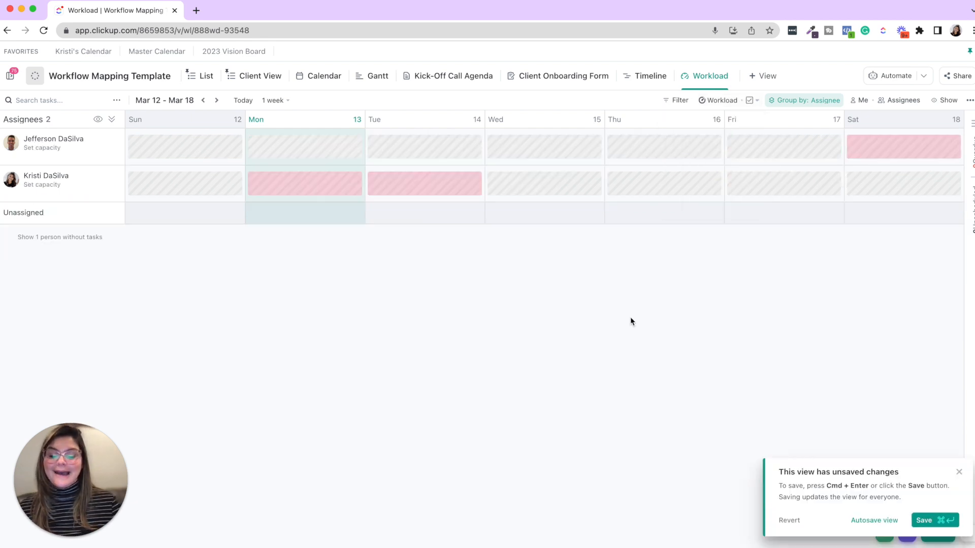
mouse_move(445, 189)
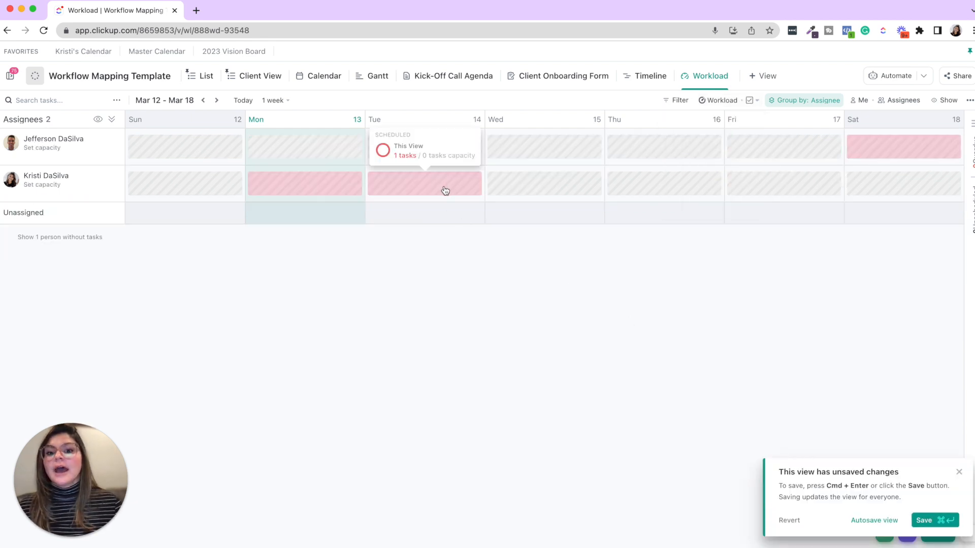
left_click(41, 185)
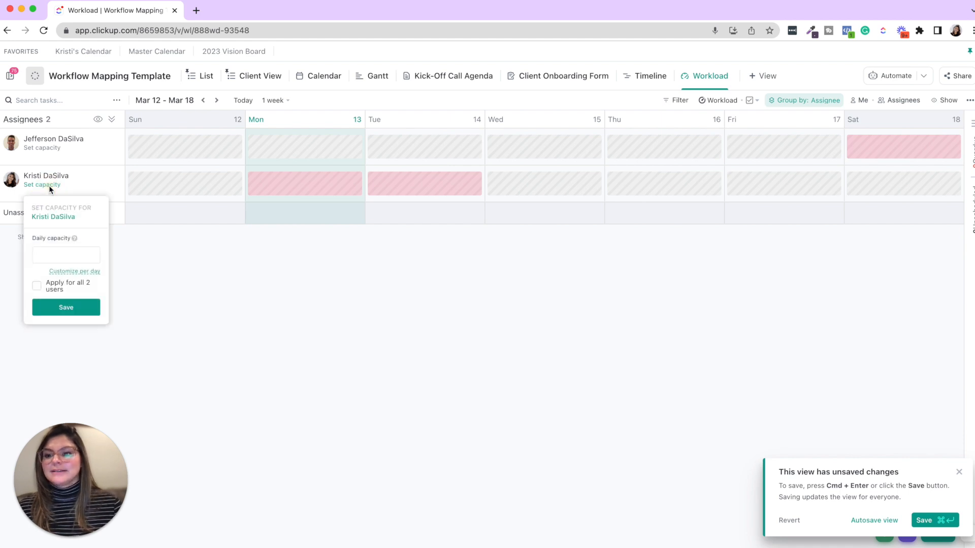
type("2")
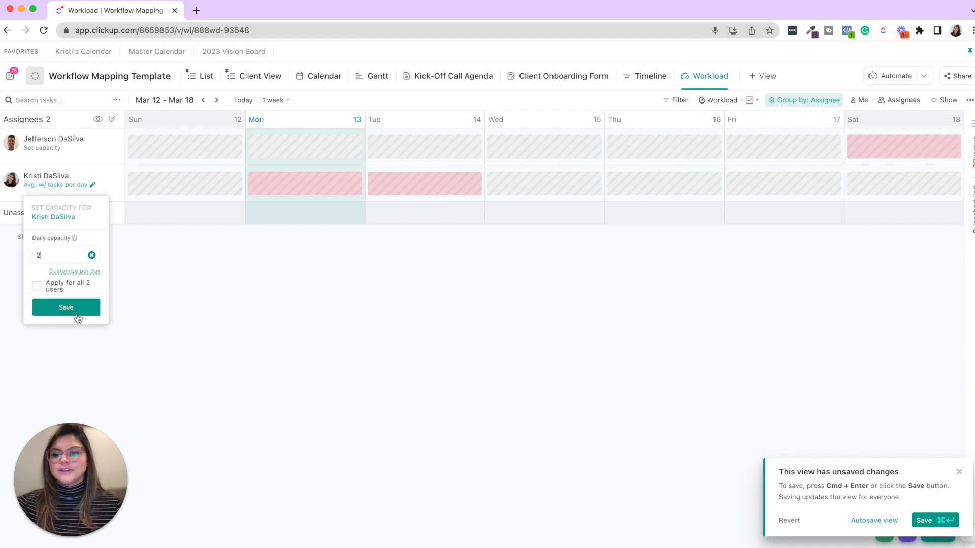
left_click(65, 308)
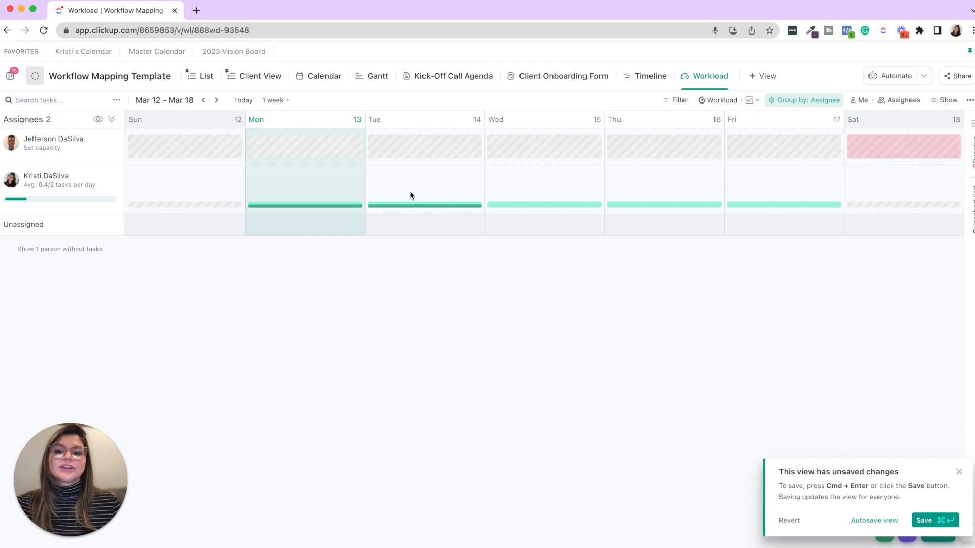
mouse_move(304, 205)
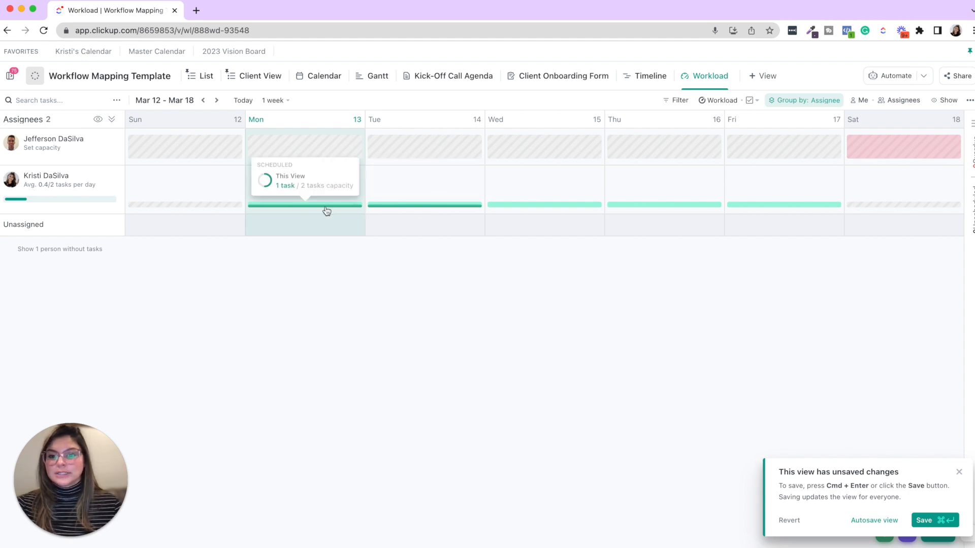
mouse_move(413, 206)
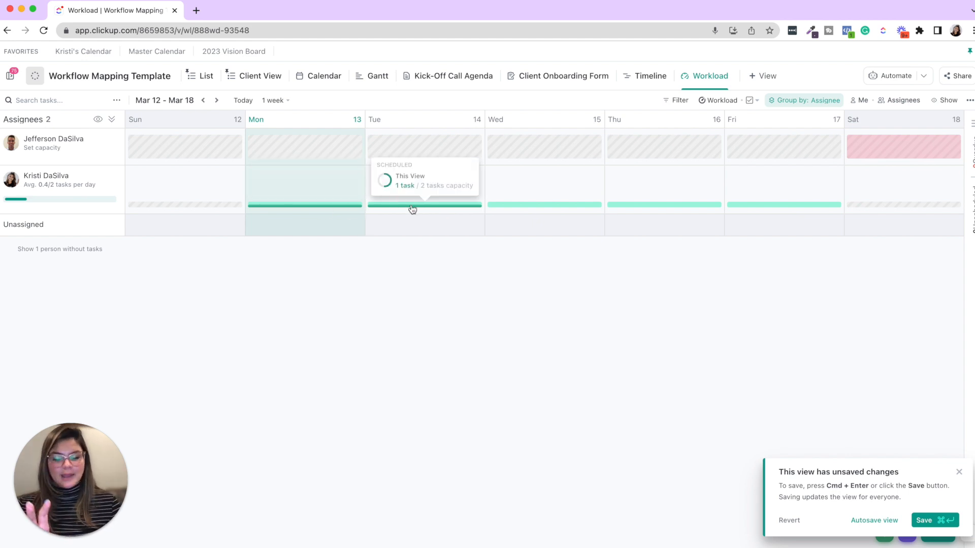
mouse_move(757, 112)
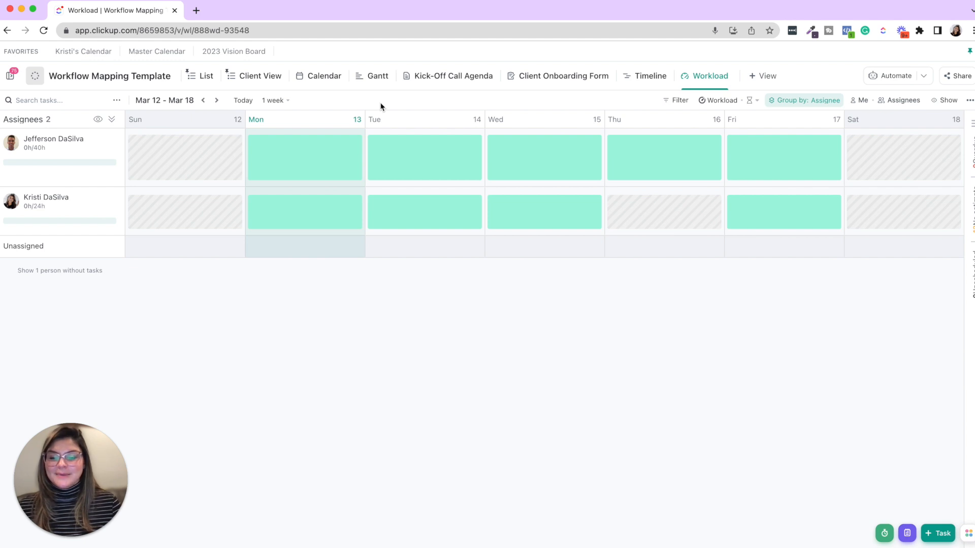
left_click(205, 76)
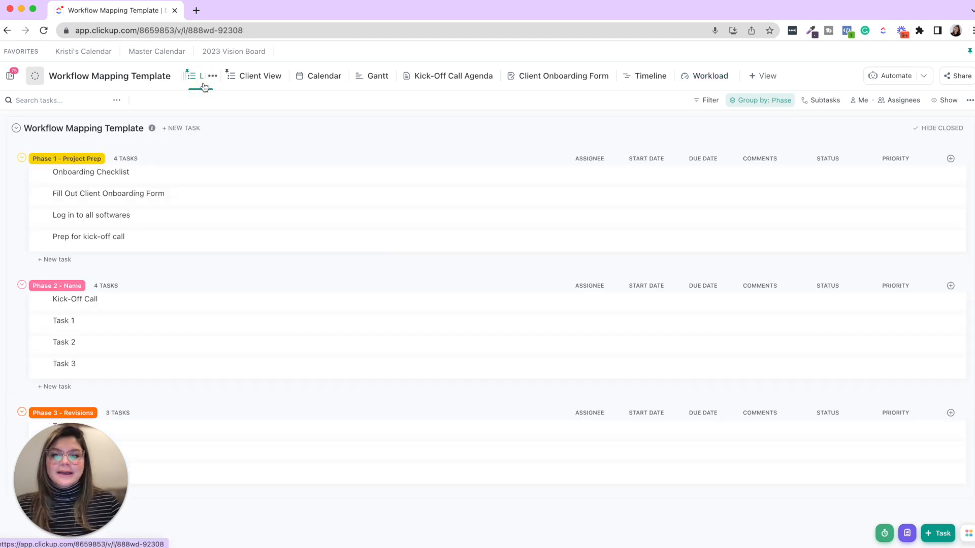
left_click(90, 172)
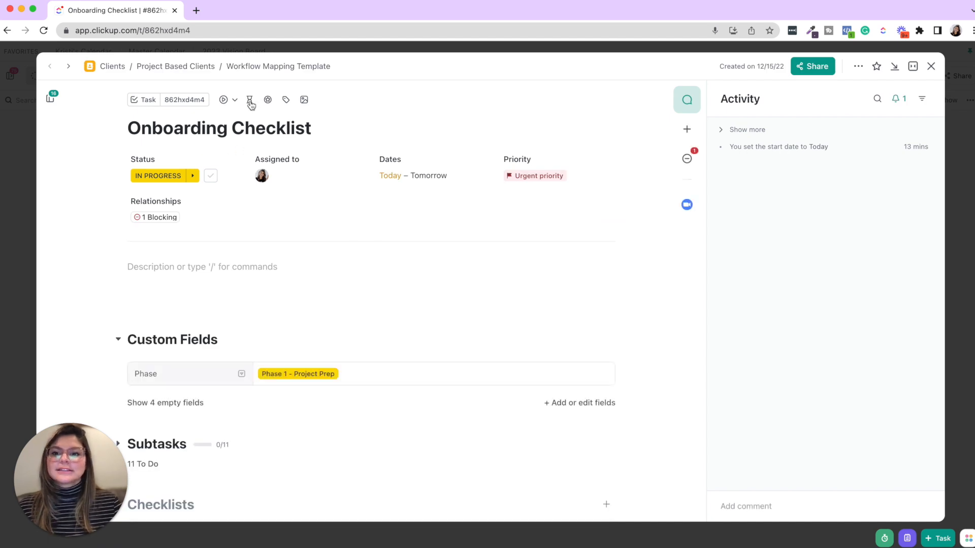
mouse_move(249, 100)
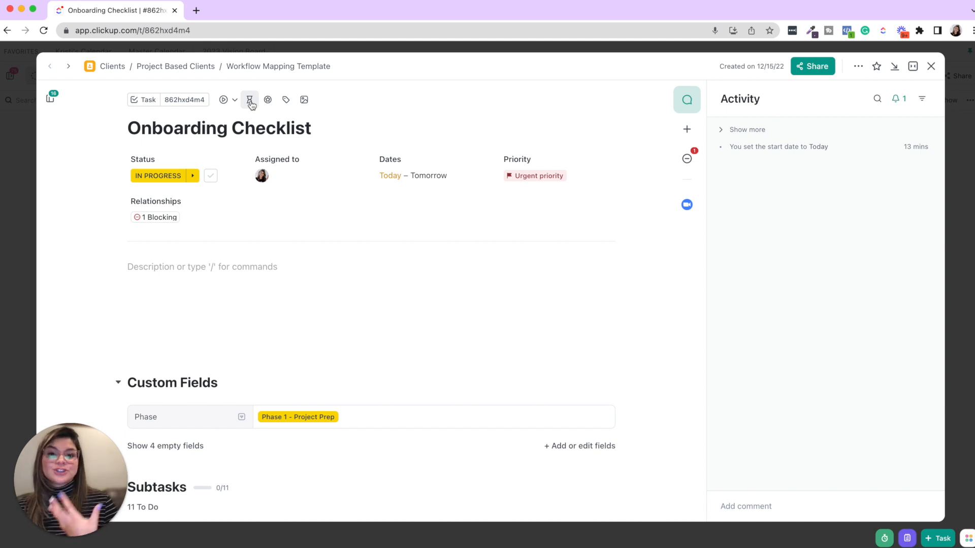
mouse_move(274, 49)
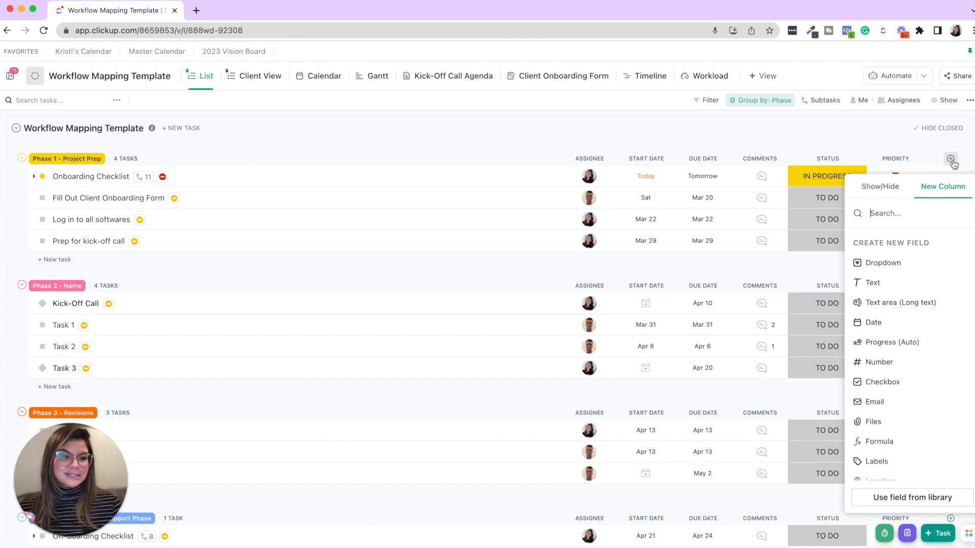
- Add a Time Estimate column: Onboarding Checklist 1h, Fill Out Client Onboarding Form 25m
left_click(880, 187)
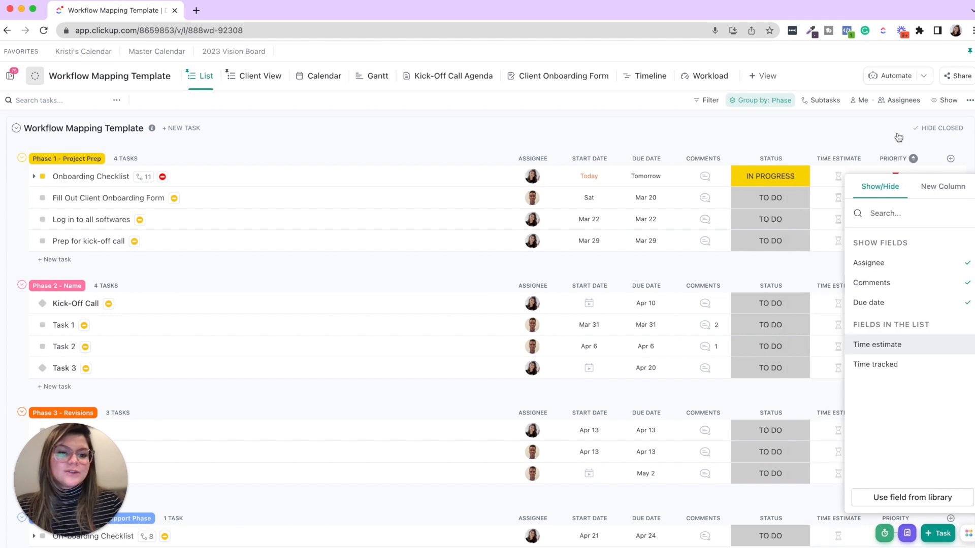
left_click(837, 176)
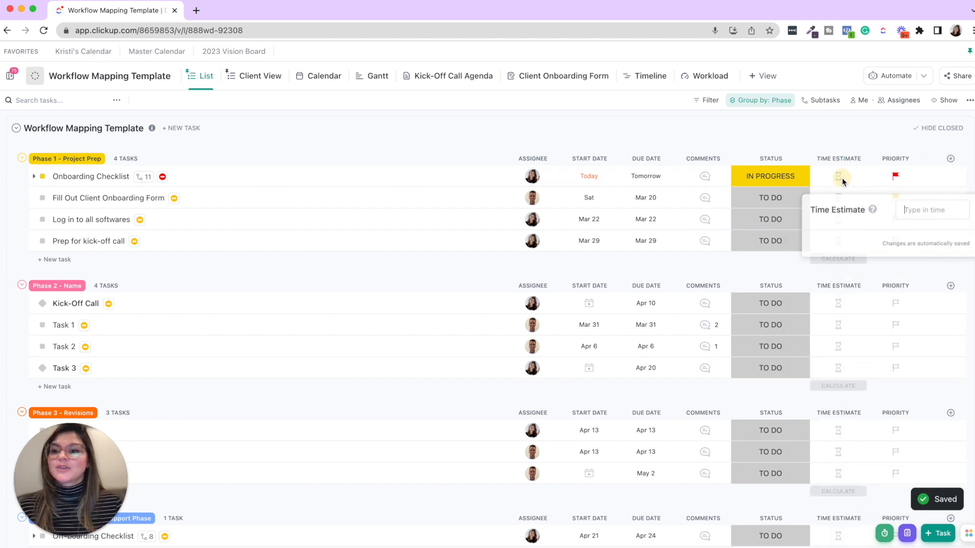
type("1 h")
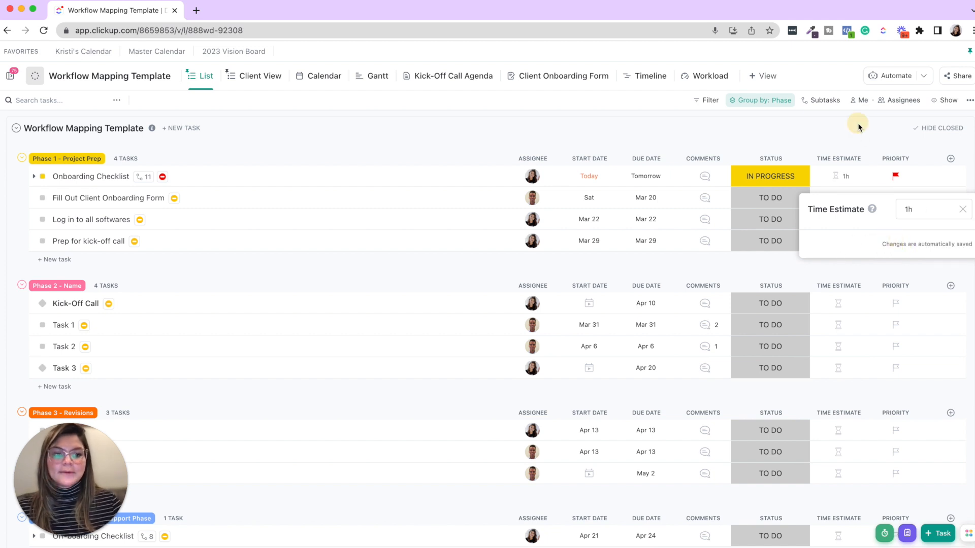
left_click(839, 197)
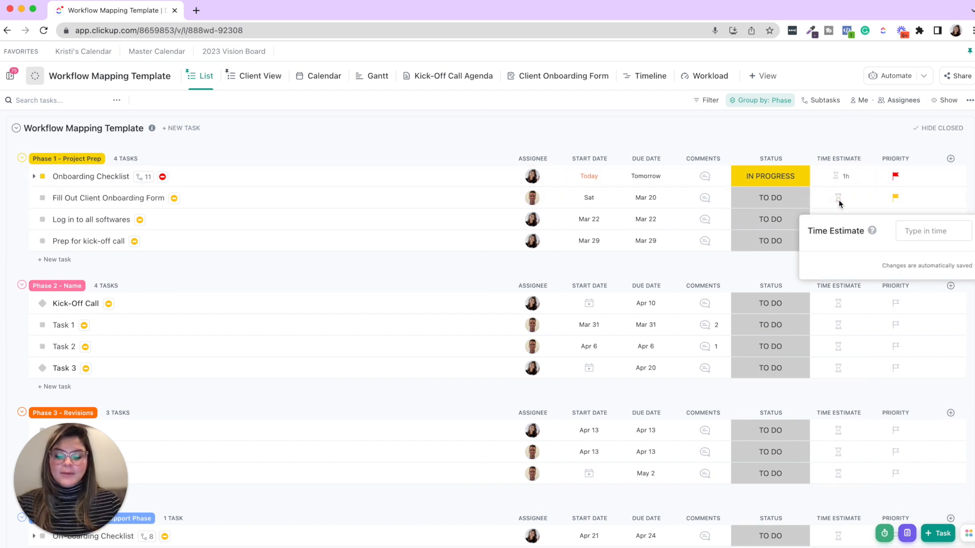
type("25 min")
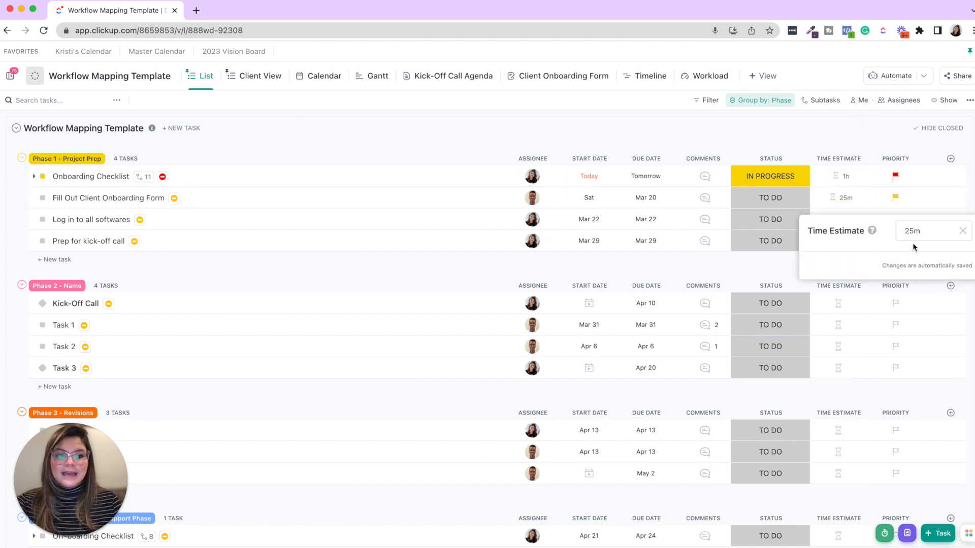
left_click(709, 76)
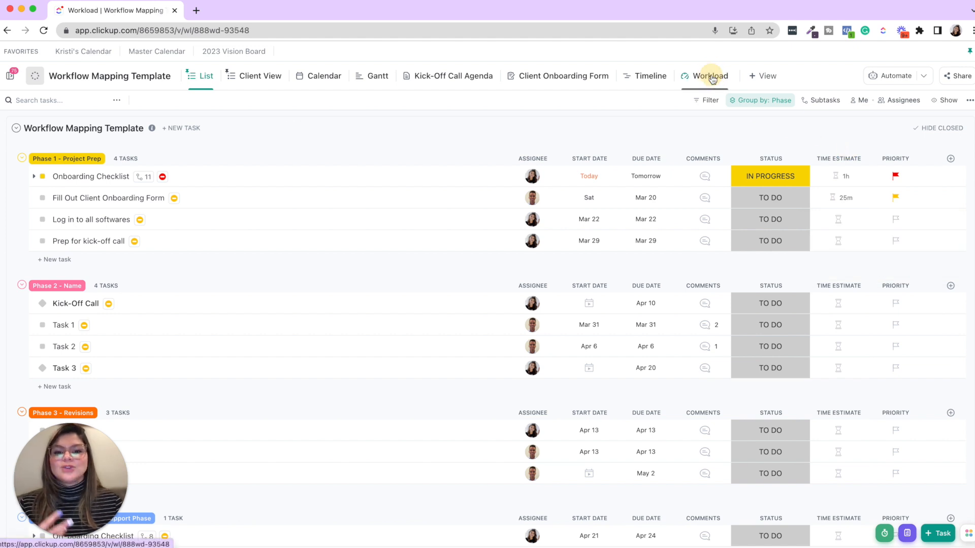
- Switch to the Workload view, showing one assignee at 1h of 24h capacity
left_click(706, 76)
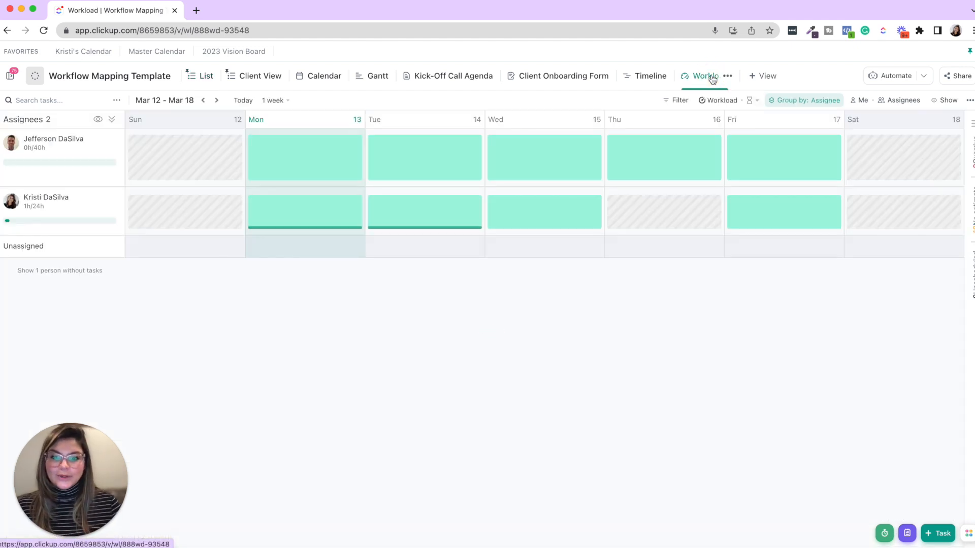
left_click(750, 100)
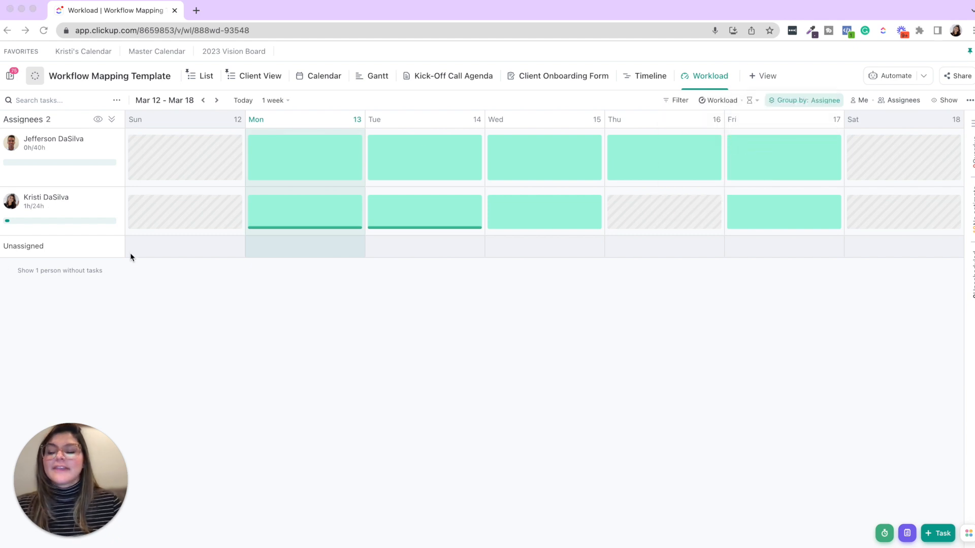
mouse_move(119, 260)
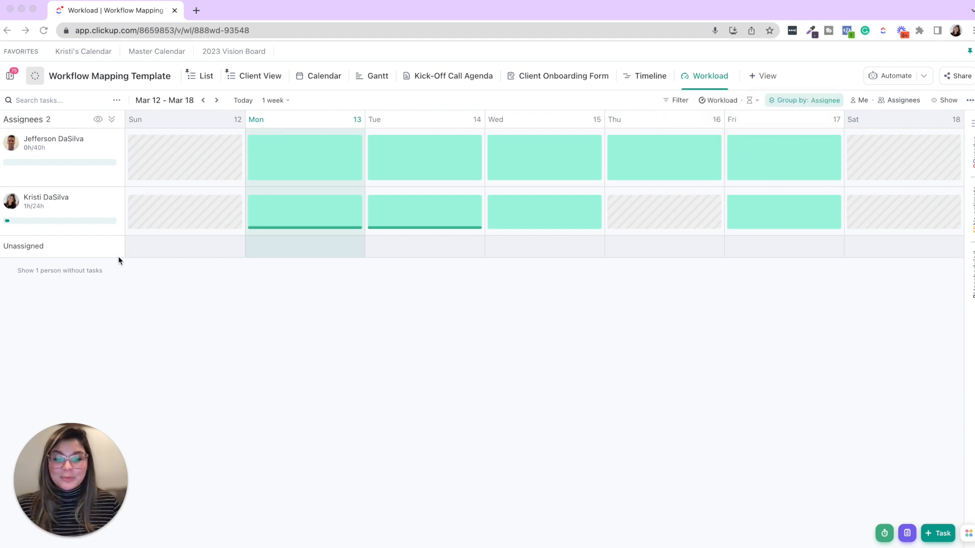
mouse_move(64, 153)
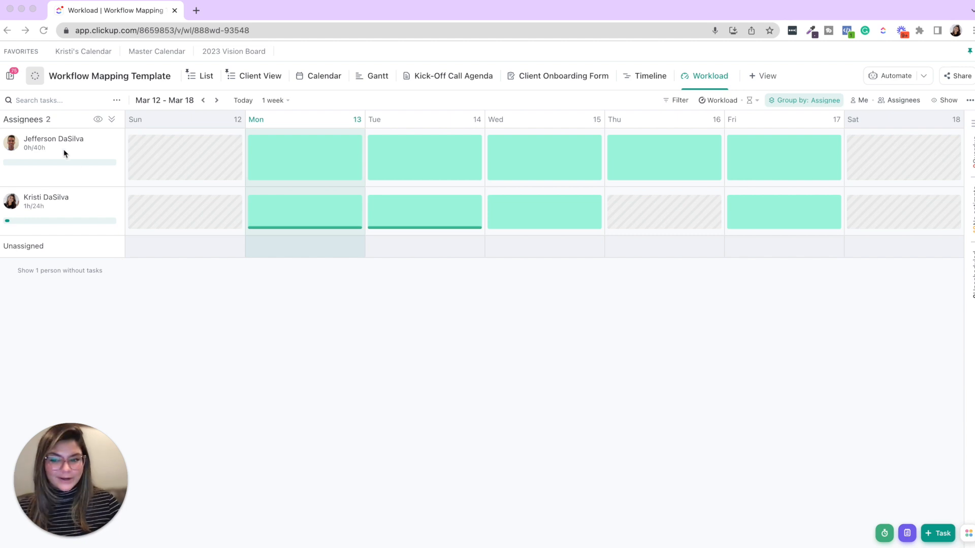
mouse_move(49, 209)
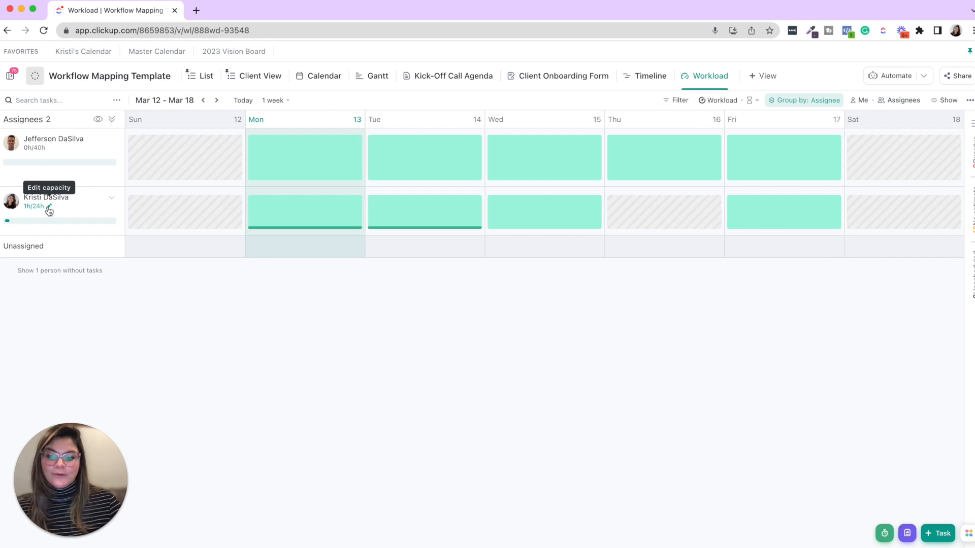
mouse_move(51, 151)
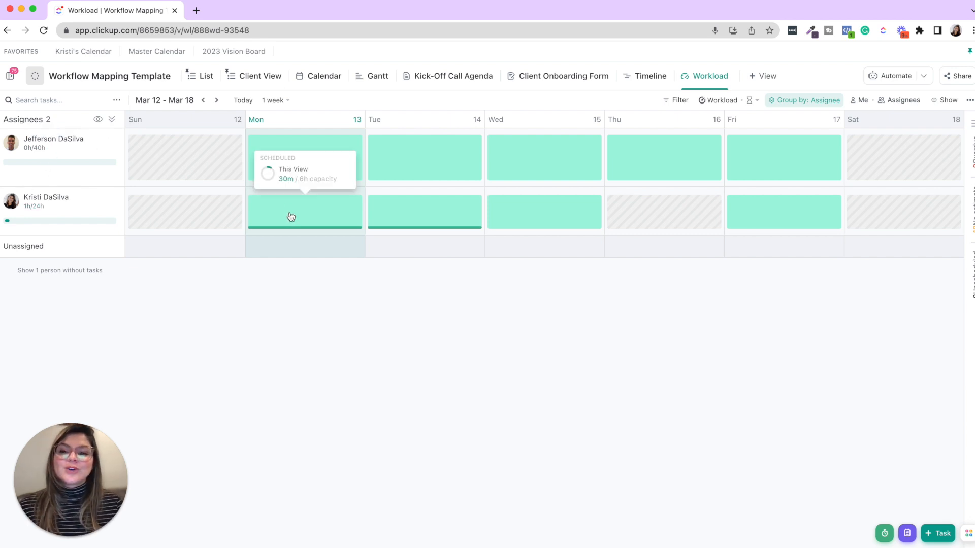
mouse_move(204, 79)
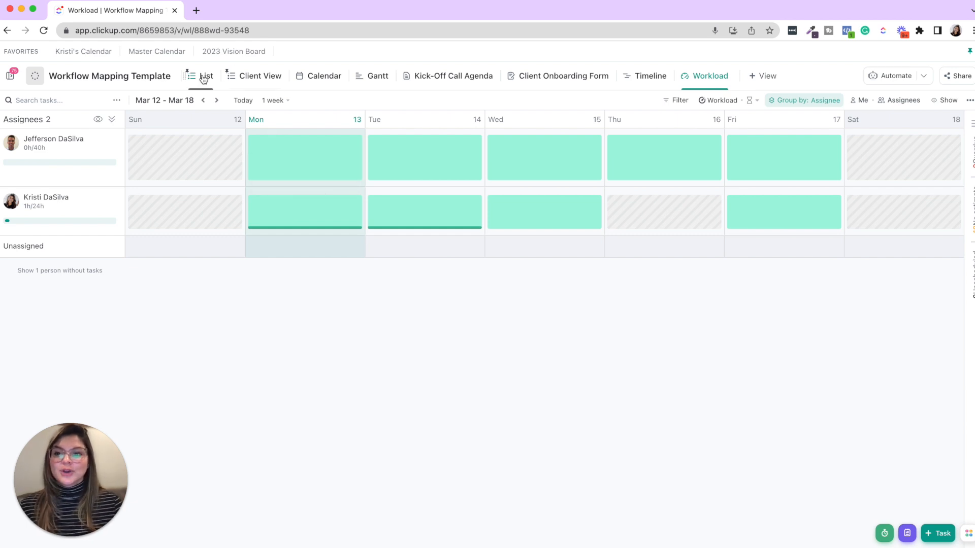
- Estimate Onboarding Checklist at 6 hours and check the Workload view
left_click(205, 76)
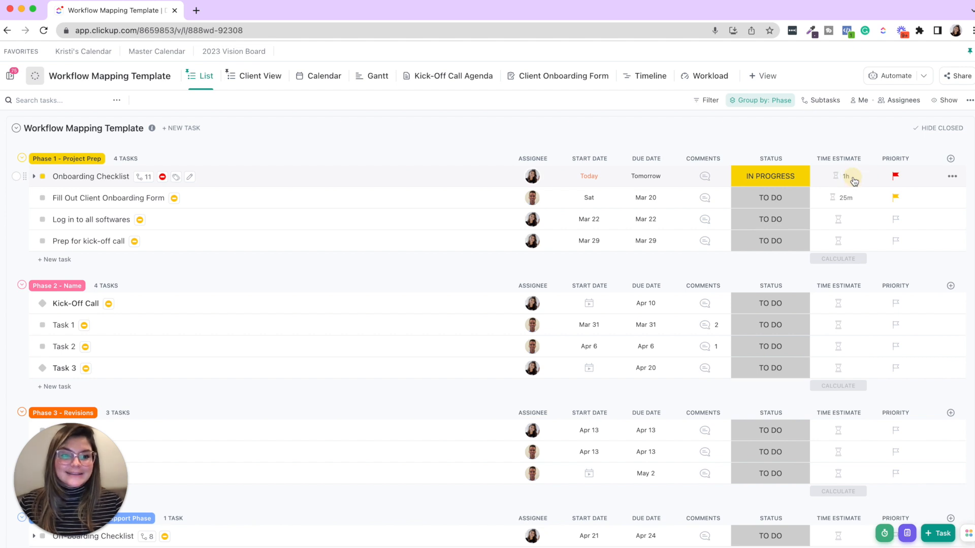
left_click(846, 176)
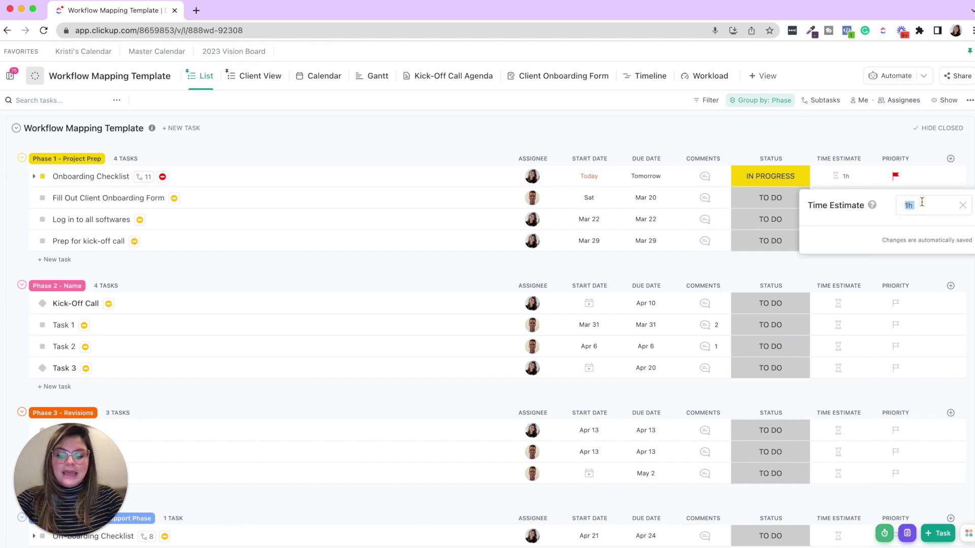
type("6 hour")
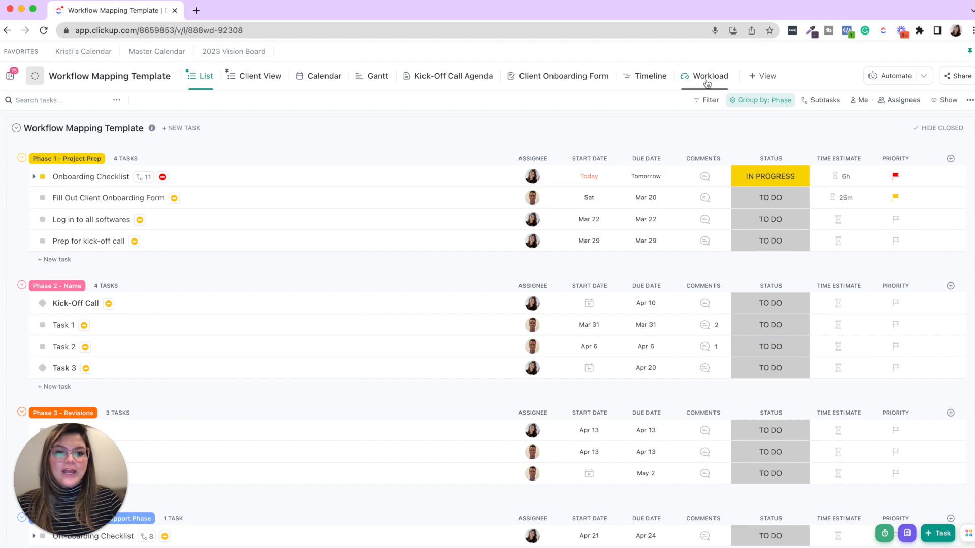
left_click(708, 75)
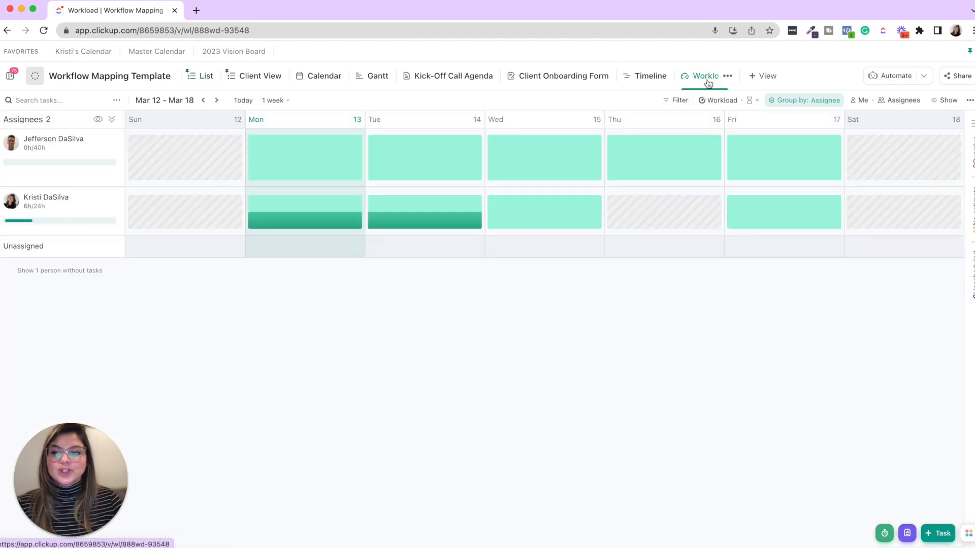
mouse_move(288, 218)
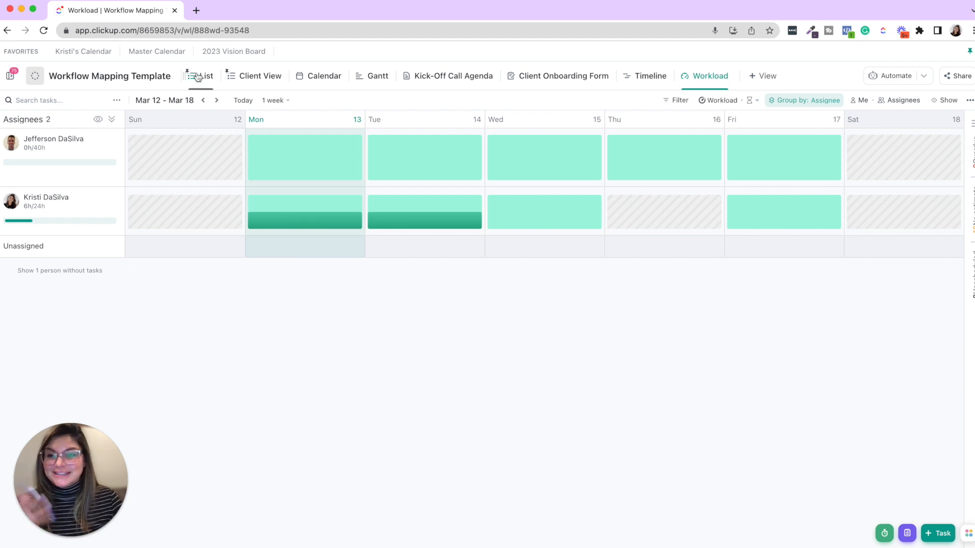
- Raise the Onboarding Checklist estimate to 20 hours and return to the Workload view
left_click(205, 75)
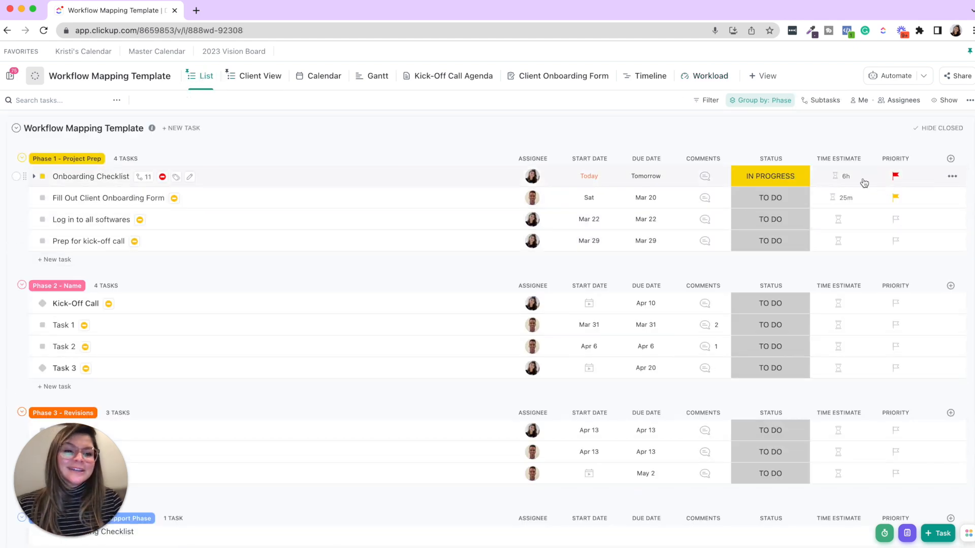
left_click(845, 176)
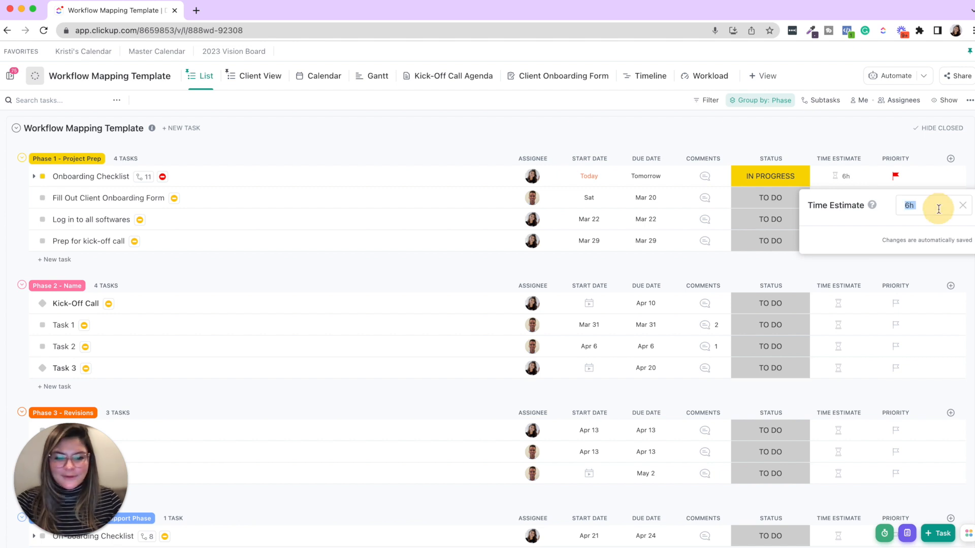
type("20 hour")
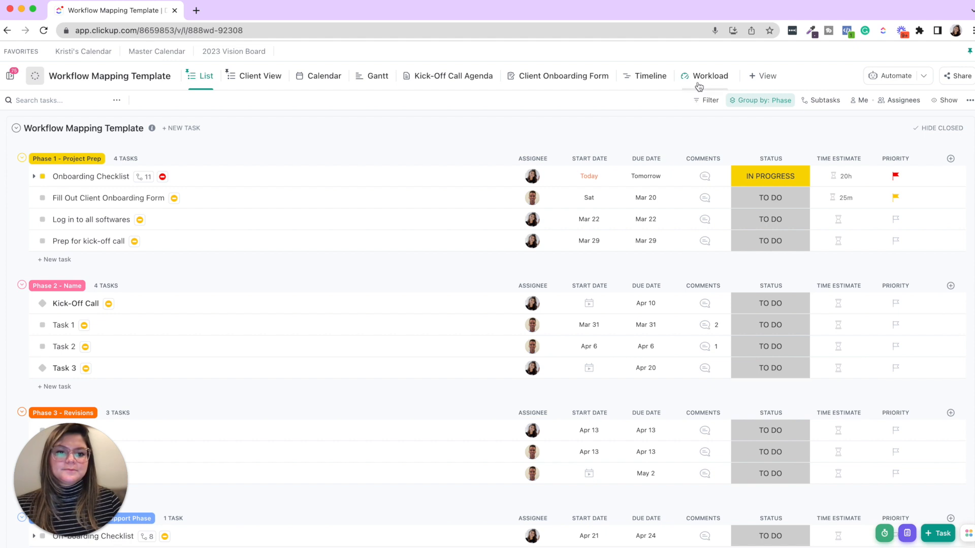
left_click(709, 75)
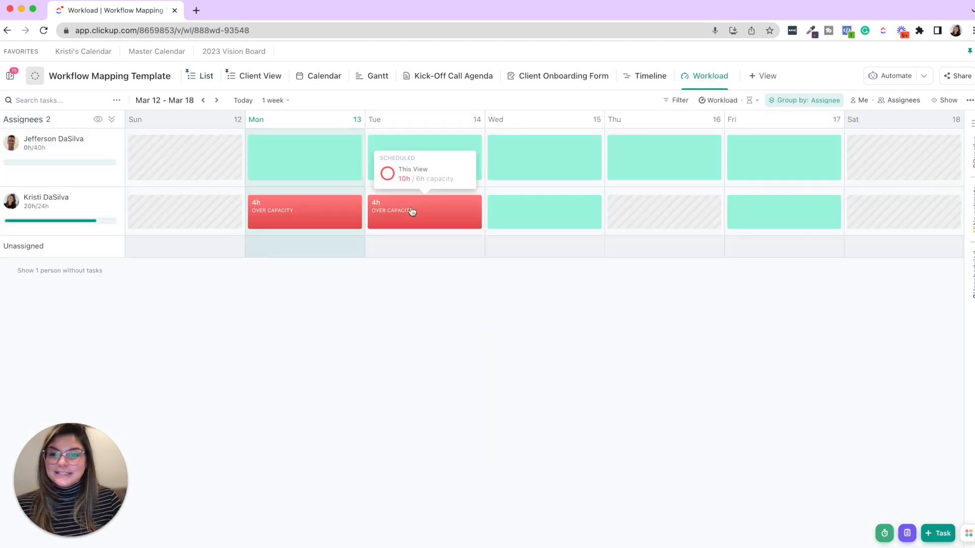
mouse_move(339, 210)
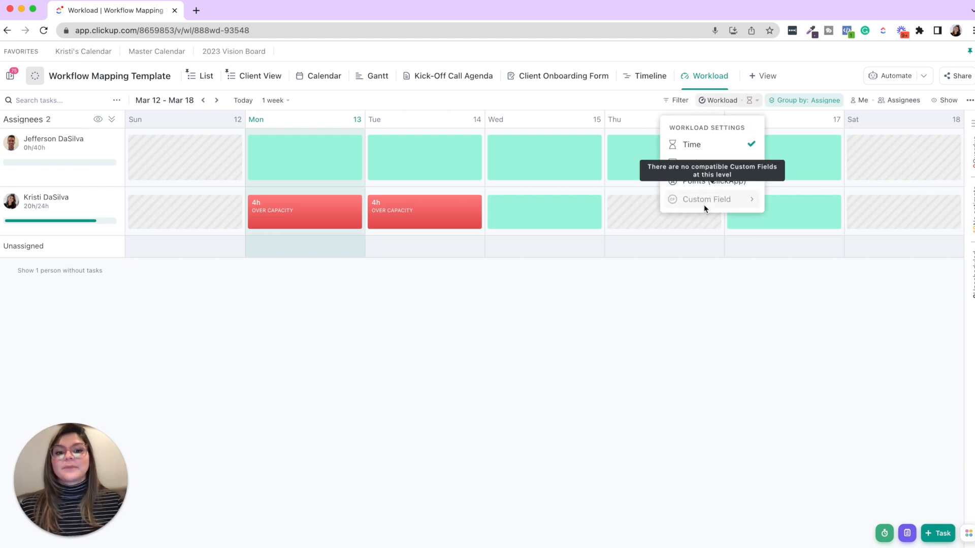
- Dismiss the workload measurement options and expand the sidebar's spaces list
left_click(652, 341)
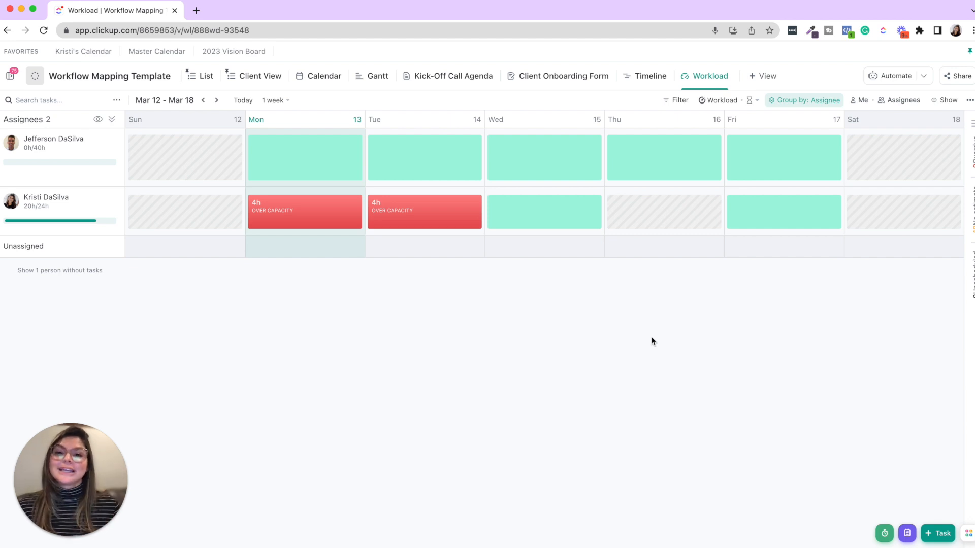
mouse_move(583, 303)
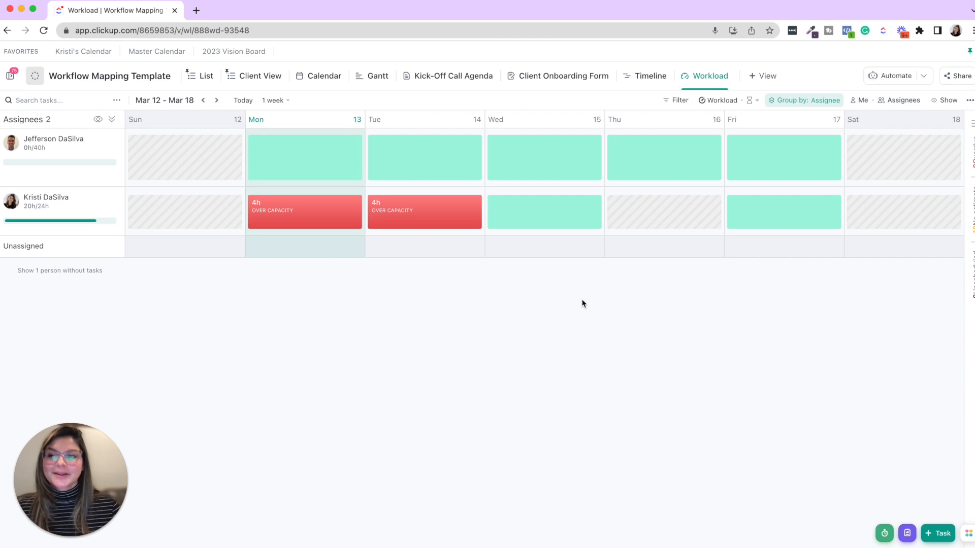
left_click(9, 76)
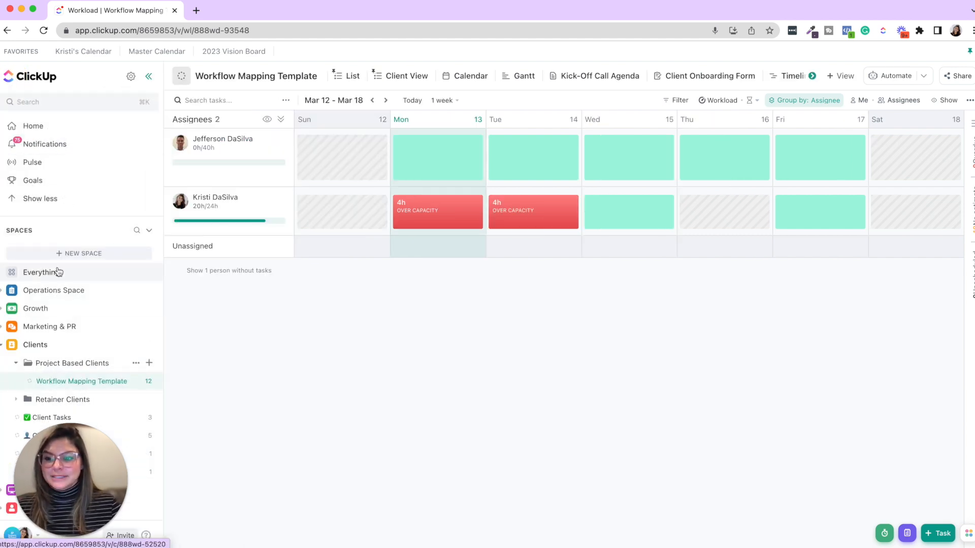
- Open Kristi's Calendar under Everything, briefly opening and closing the + View menu
left_click(41, 273)
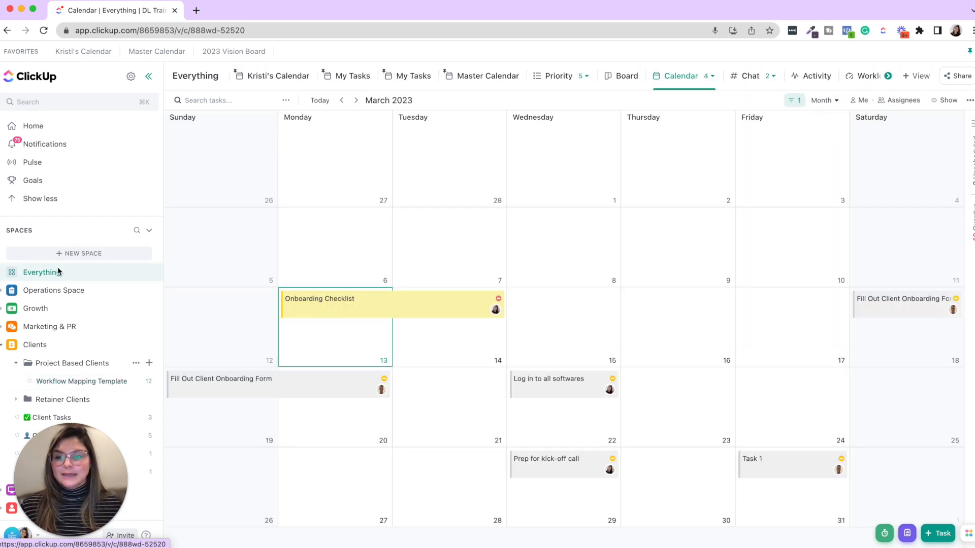
left_click(272, 75)
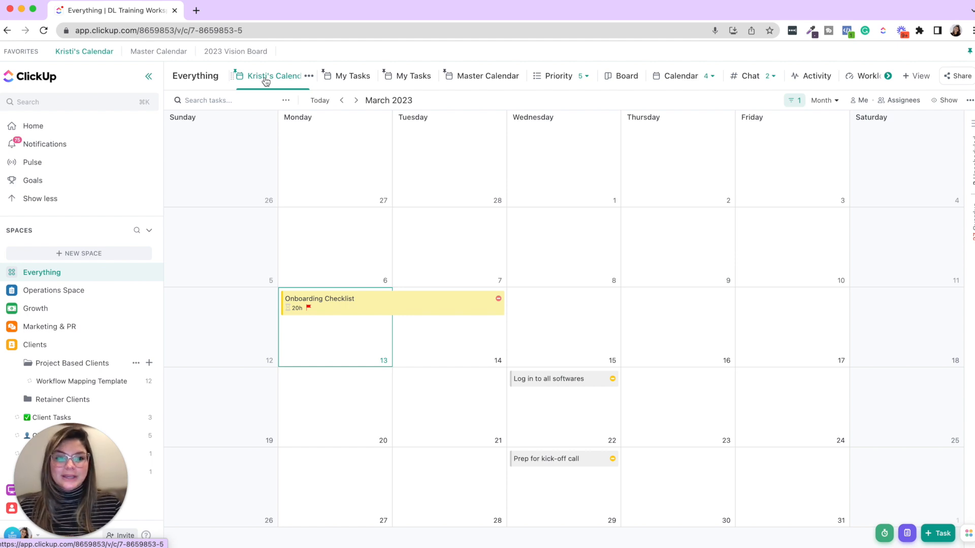
left_click(915, 75)
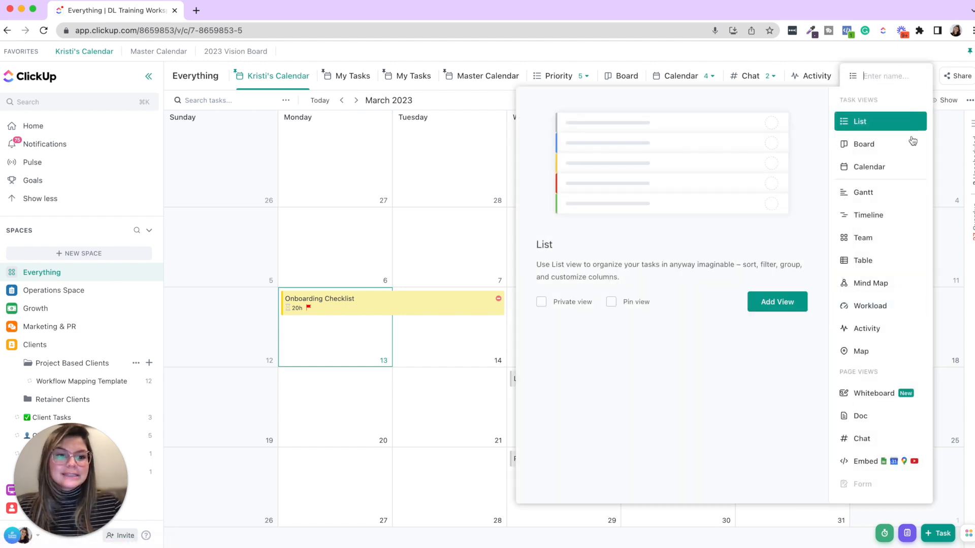
mouse_move(897, 193)
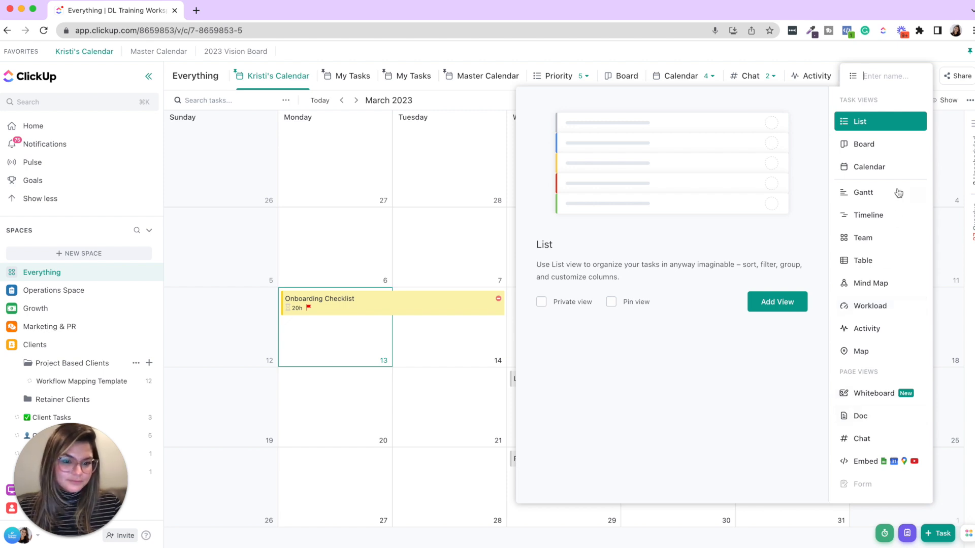
left_click(870, 166)
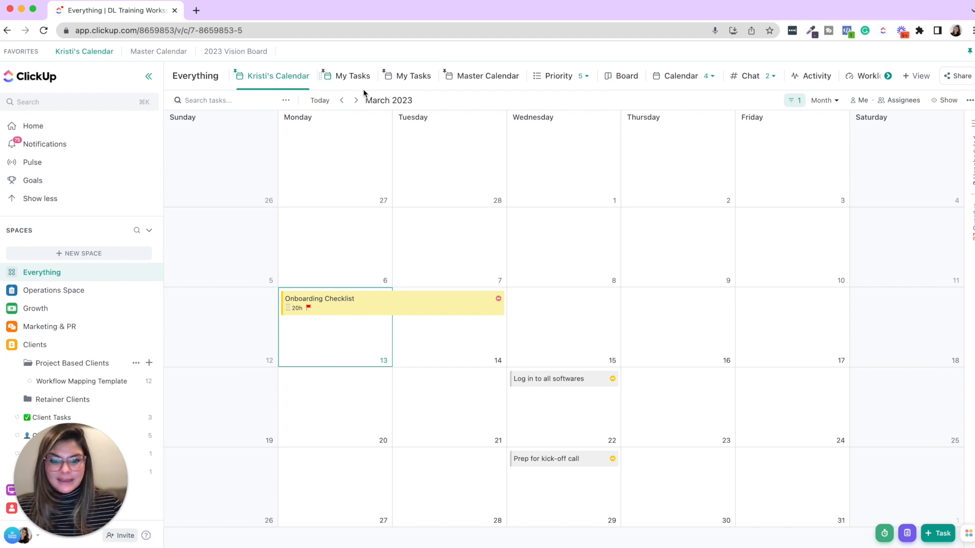
left_click(791, 100)
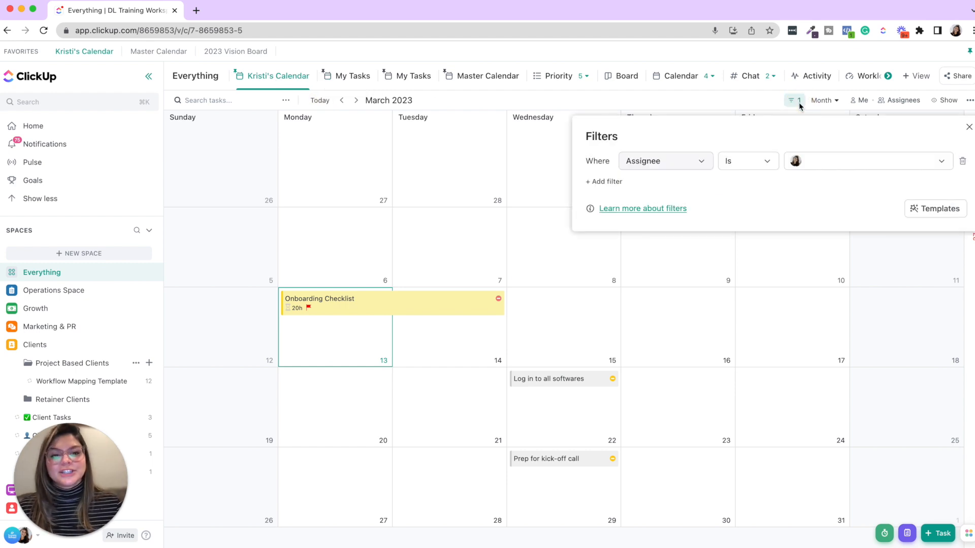
mouse_move(823, 175)
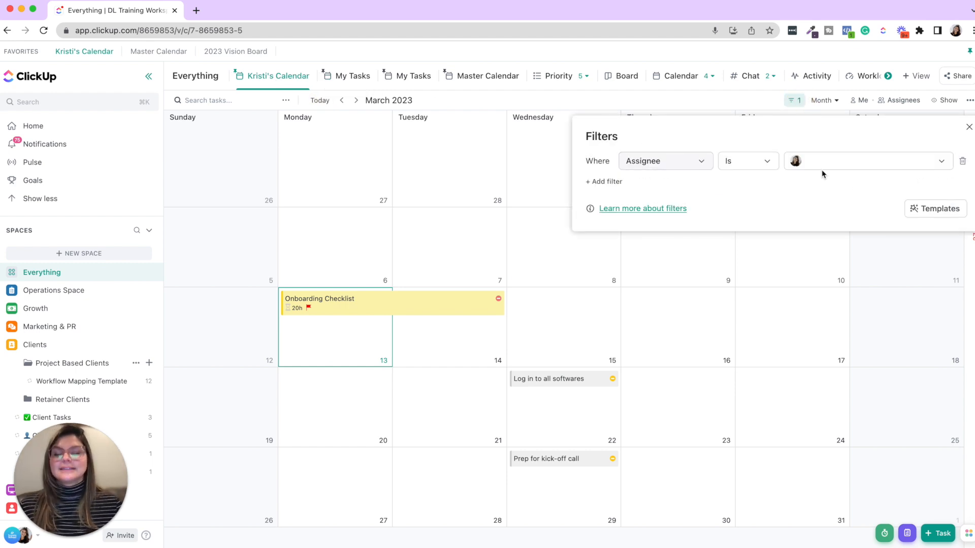
mouse_move(615, 122)
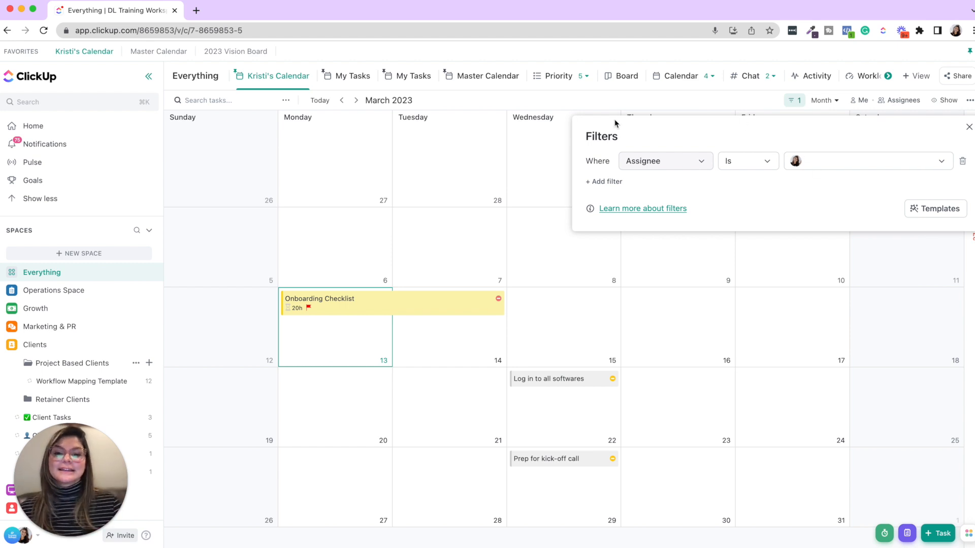
left_click(948, 100)
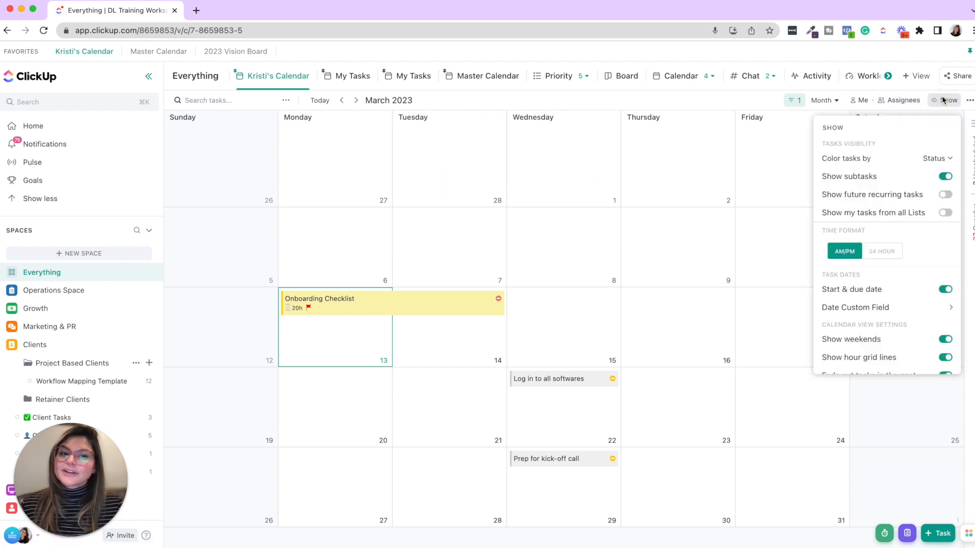
mouse_move(936, 188)
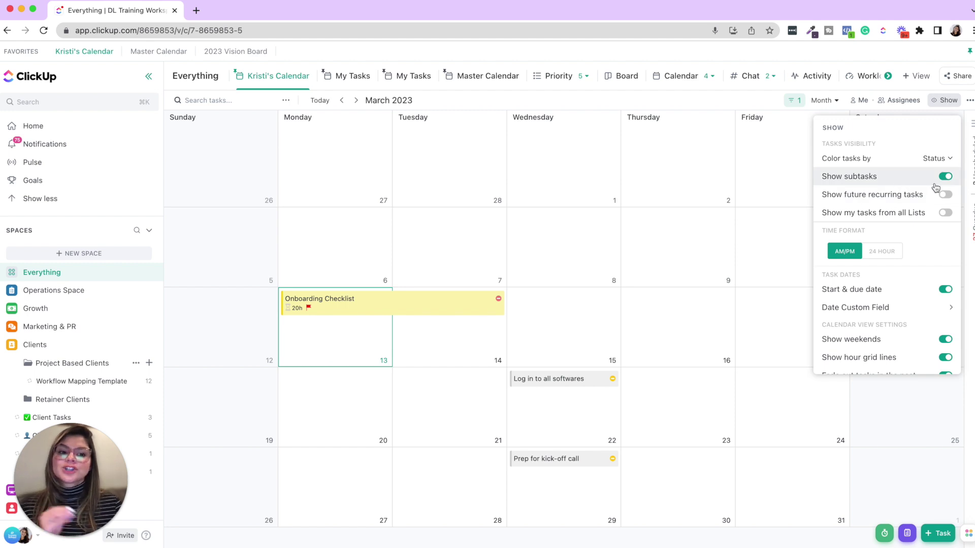
scroll("down", 3)
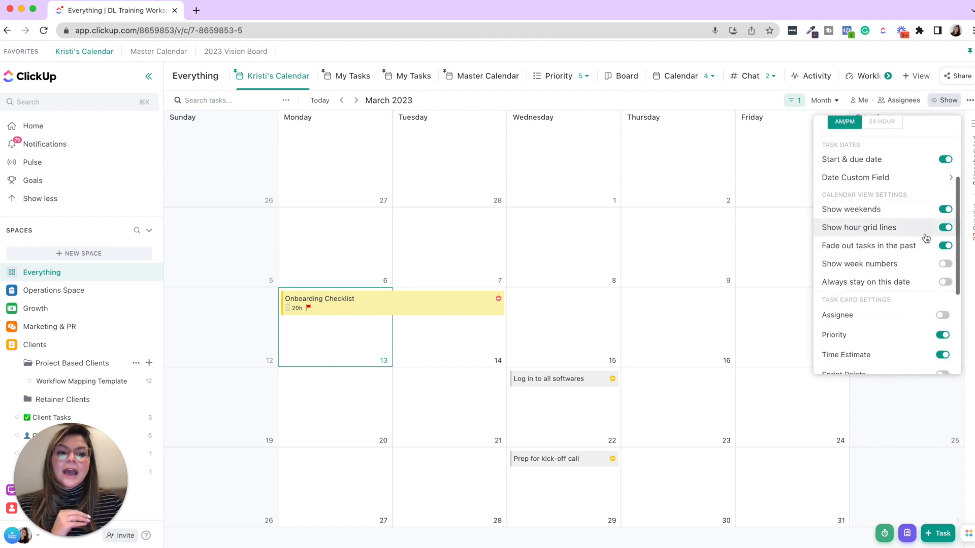
scroll("down", 3)
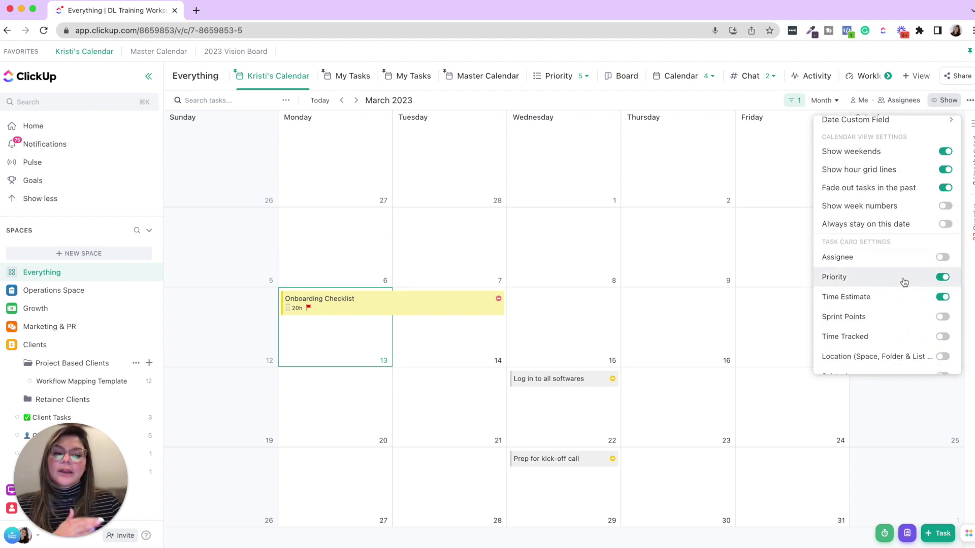
scroll("down", 3)
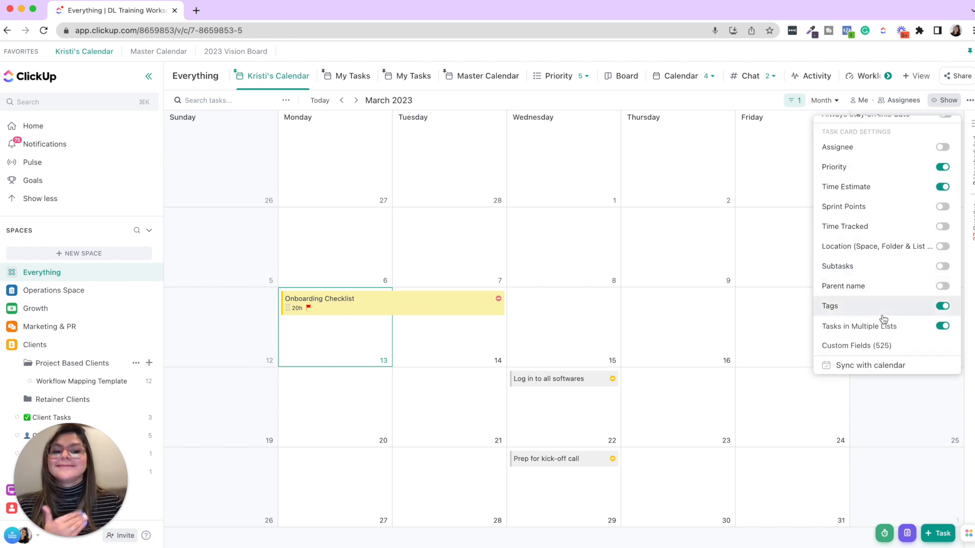
left_click(487, 321)
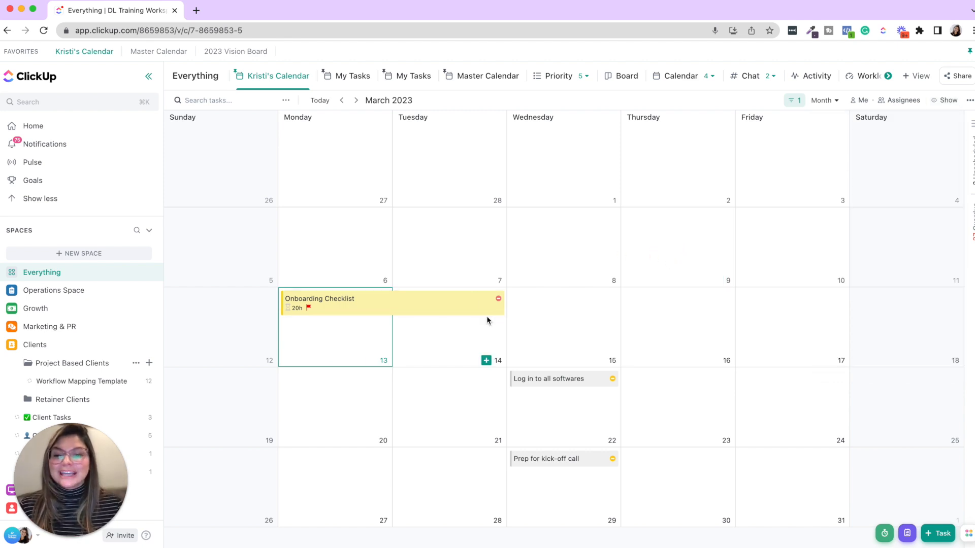
mouse_move(487, 301)
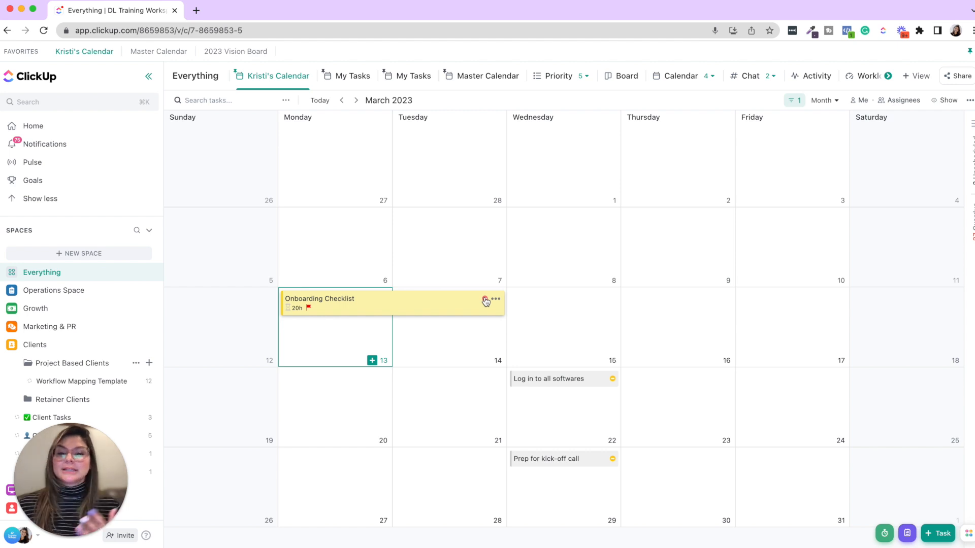
mouse_move(549, 355)
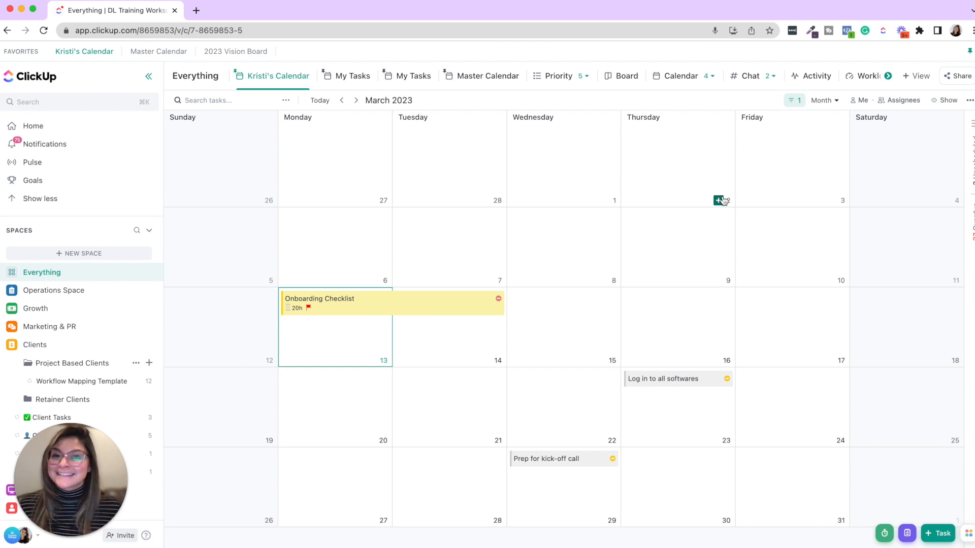
mouse_move(704, 176)
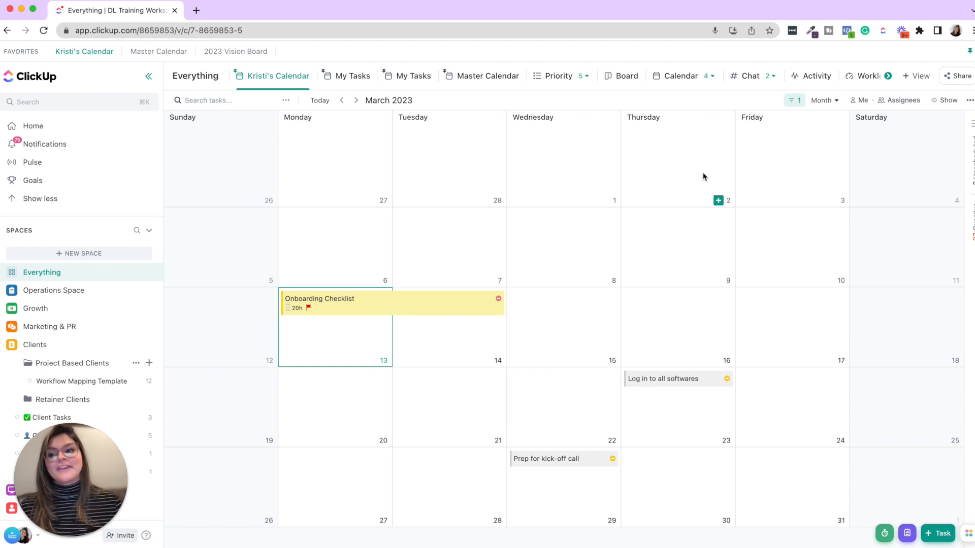
mouse_move(355, 338)
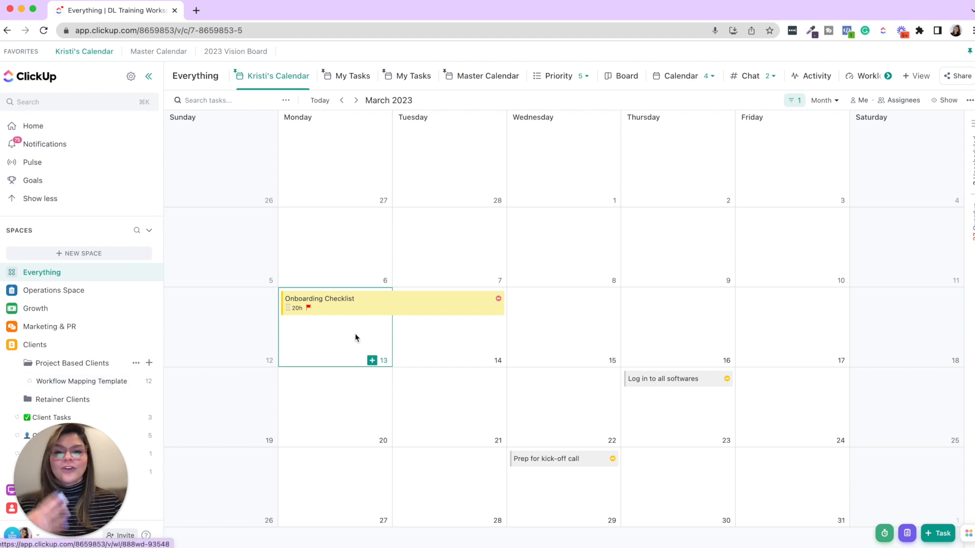
mouse_move(369, 338)
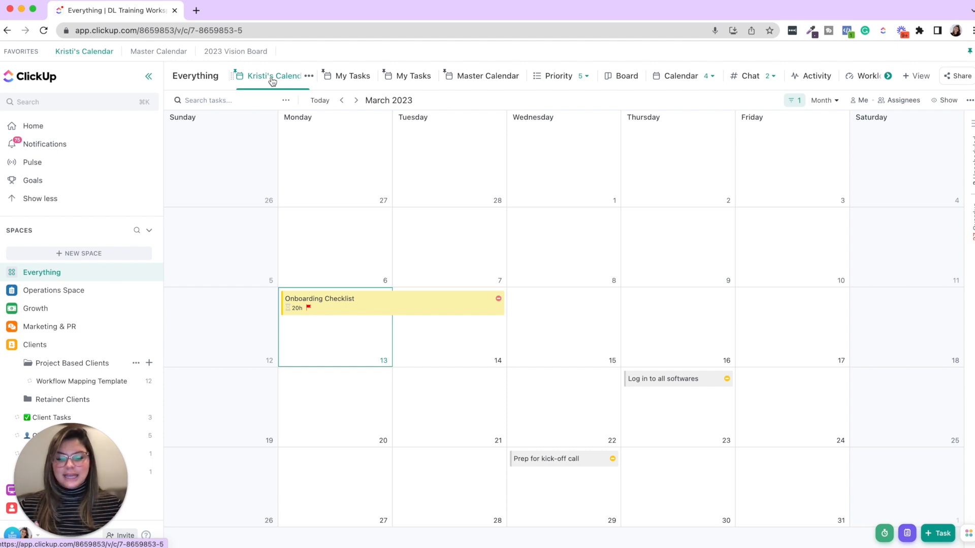
- Move 'Log in to all softwares' from Wednesday March 22 to Thursday March 23
left_click(823, 100)
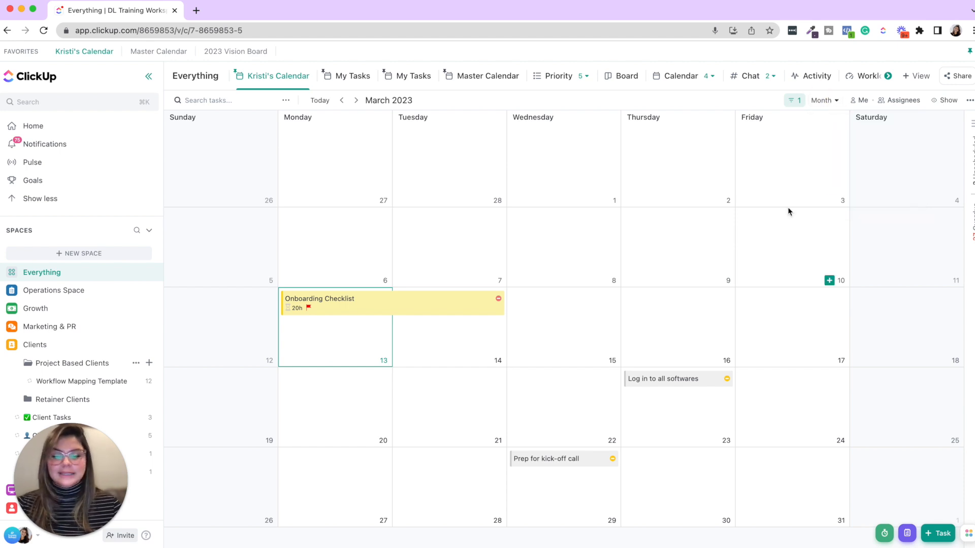
- View the Mar 12–18 week, then switch the calendar back to the March 2023 month
left_click(823, 100)
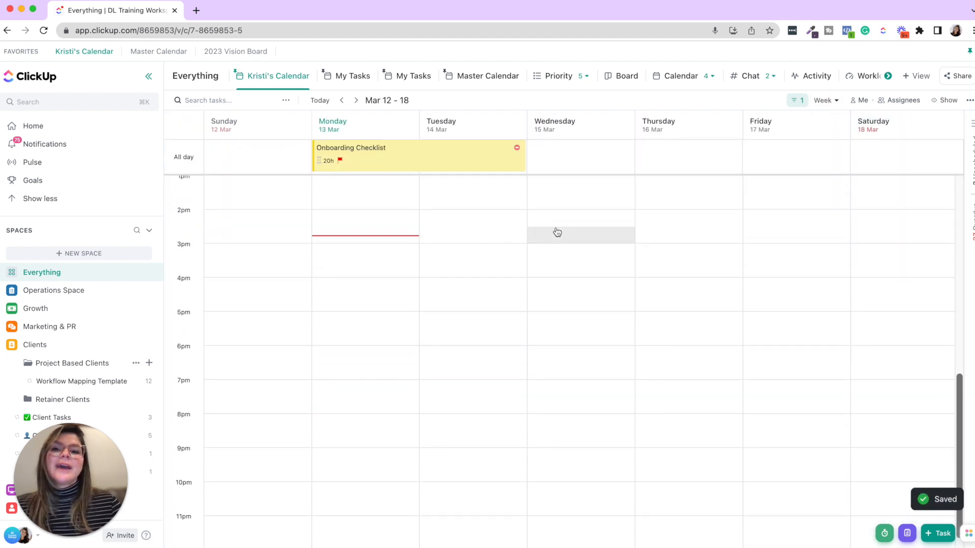
mouse_move(410, 373)
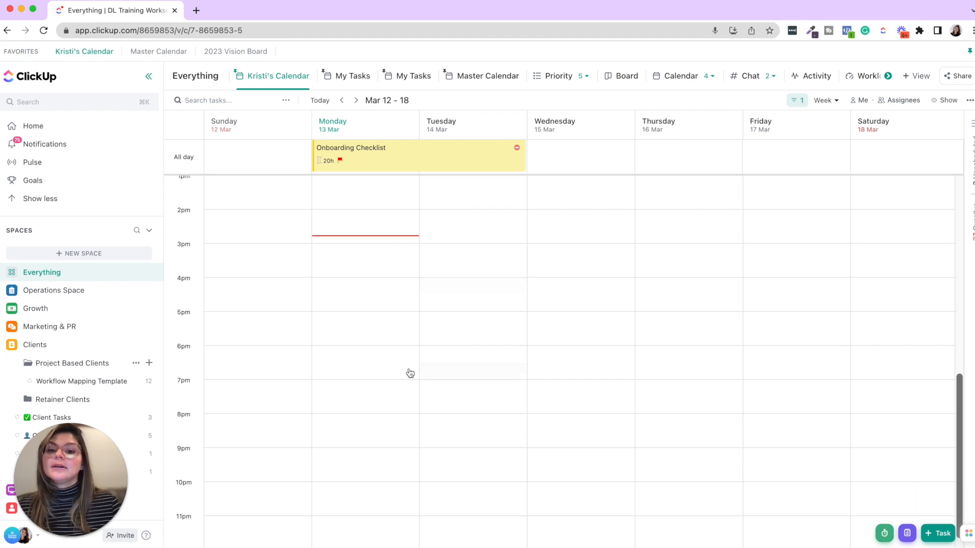
scroll("up", 3)
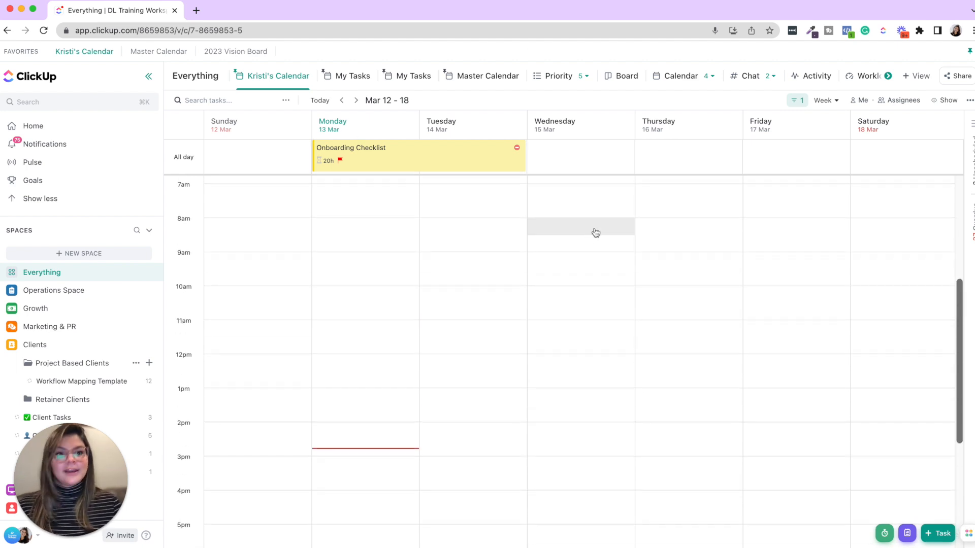
left_click(822, 100)
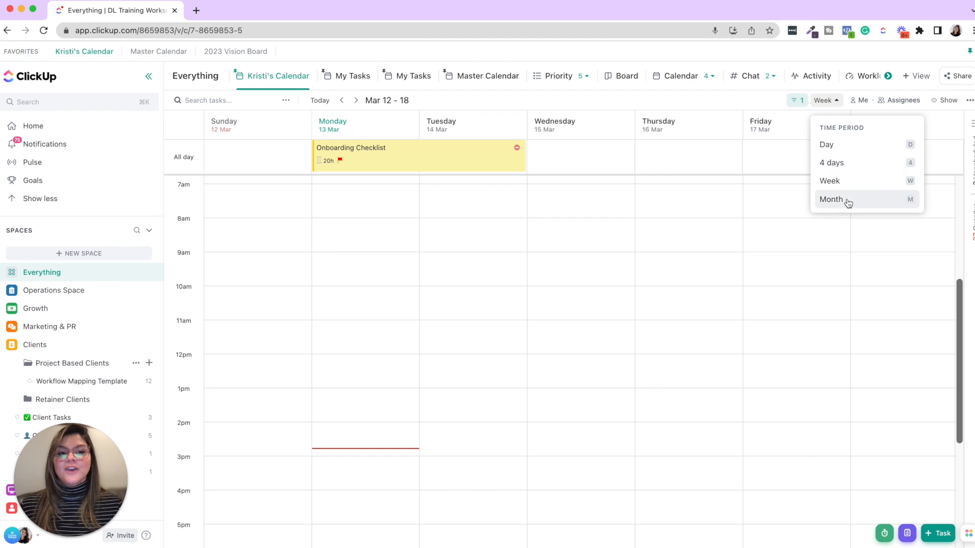
left_click(831, 199)
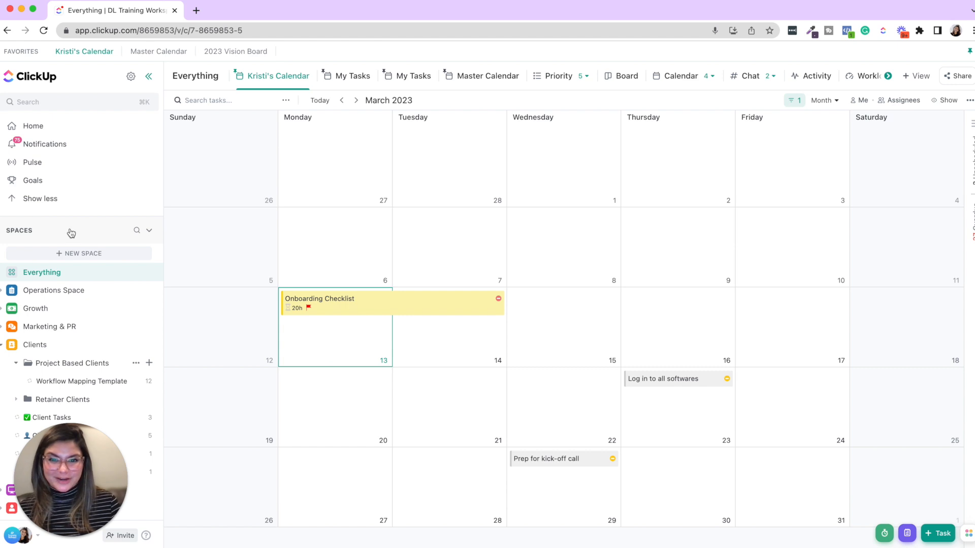
- Add a dashboard from the Dashboards sidebar named 'Team Member Dashboard'
left_click(149, 230)
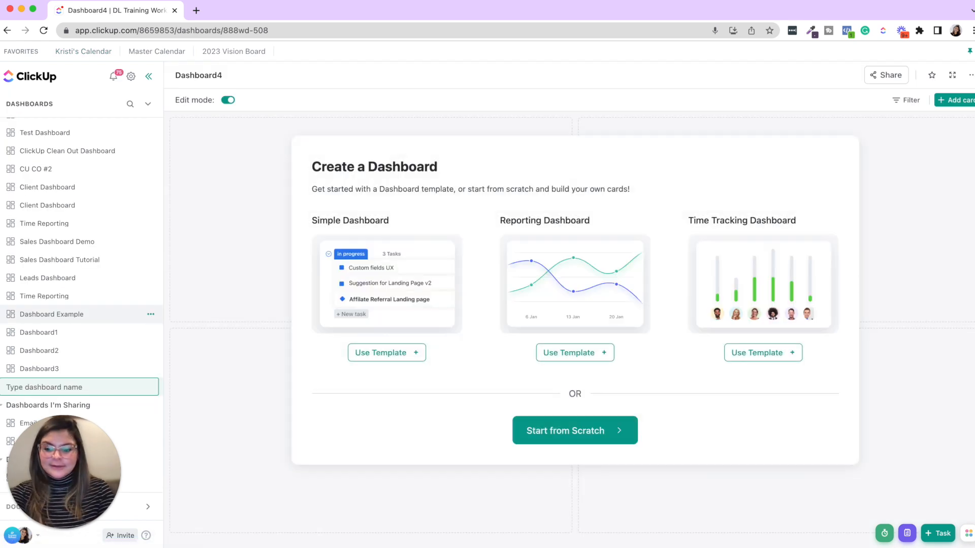
type("Team Member")
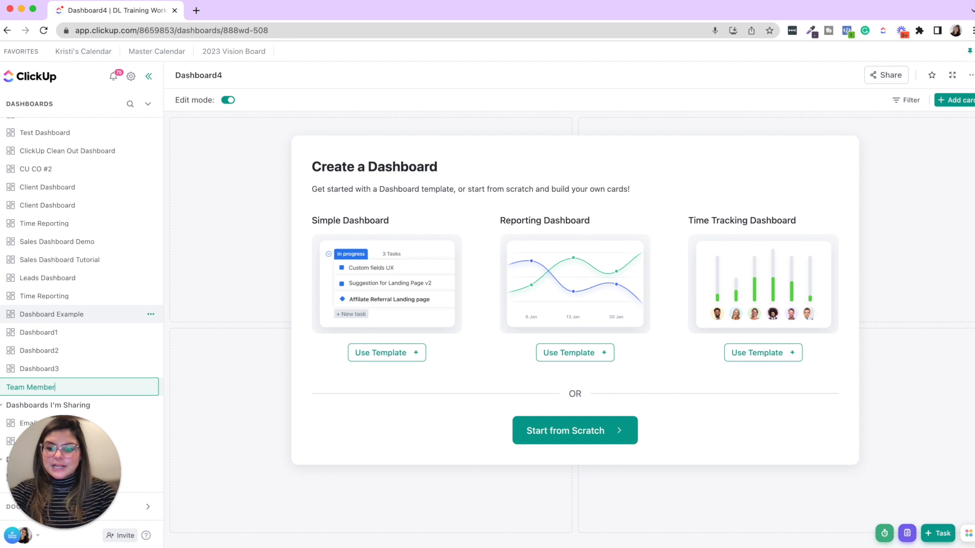
type("Dashboard")
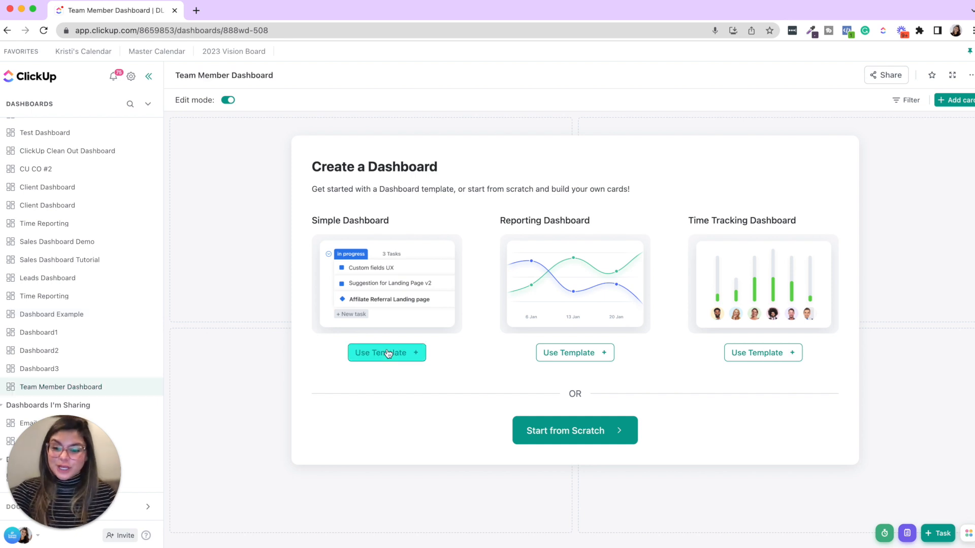
mouse_move(734, 129)
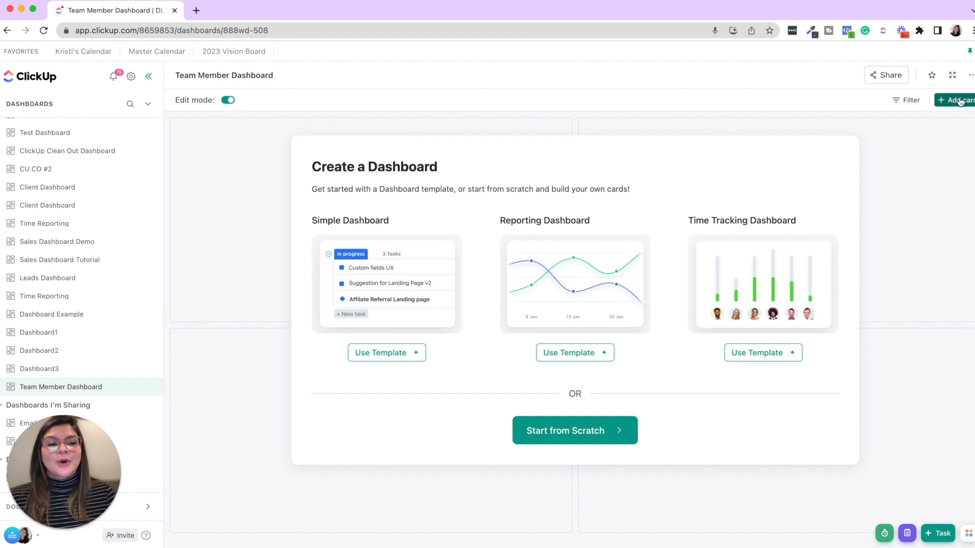
- Add a 'Due Today' Task List card filtered to Assignee is Me and Due date Today
left_click(957, 100)
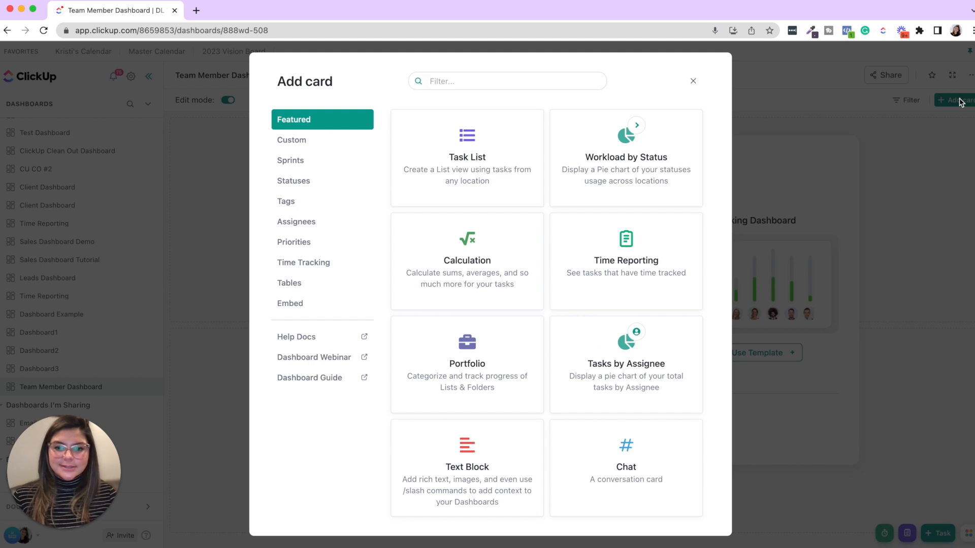
left_click(466, 158)
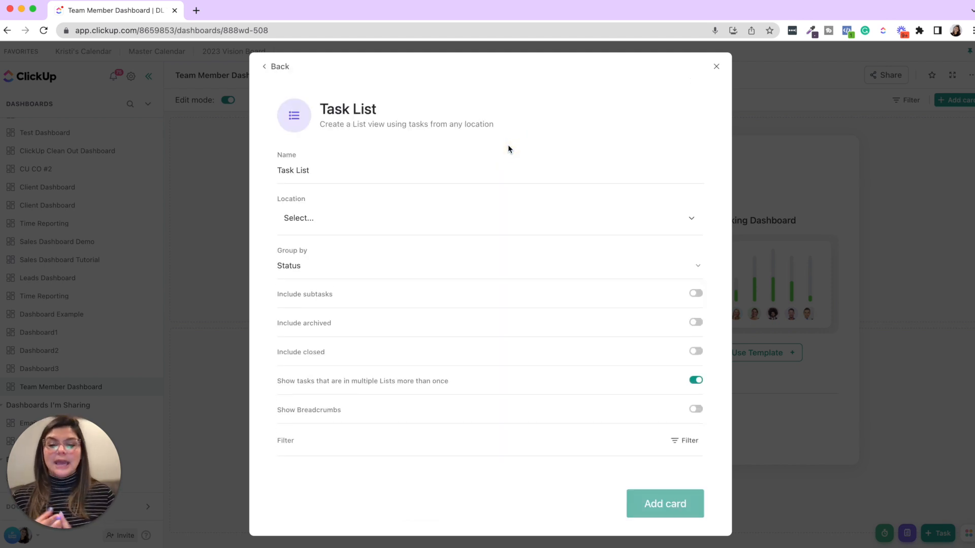
mouse_move(469, 154)
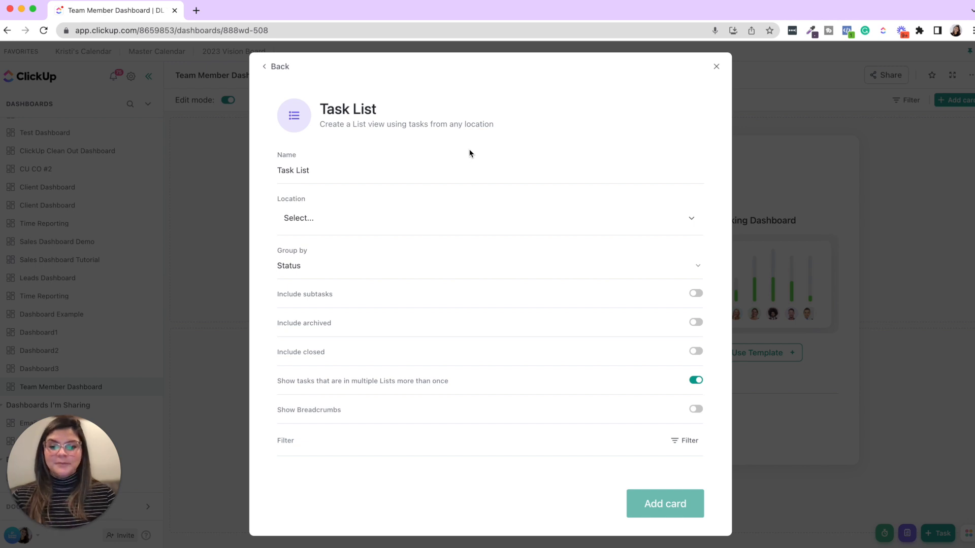
double_click(293, 171)
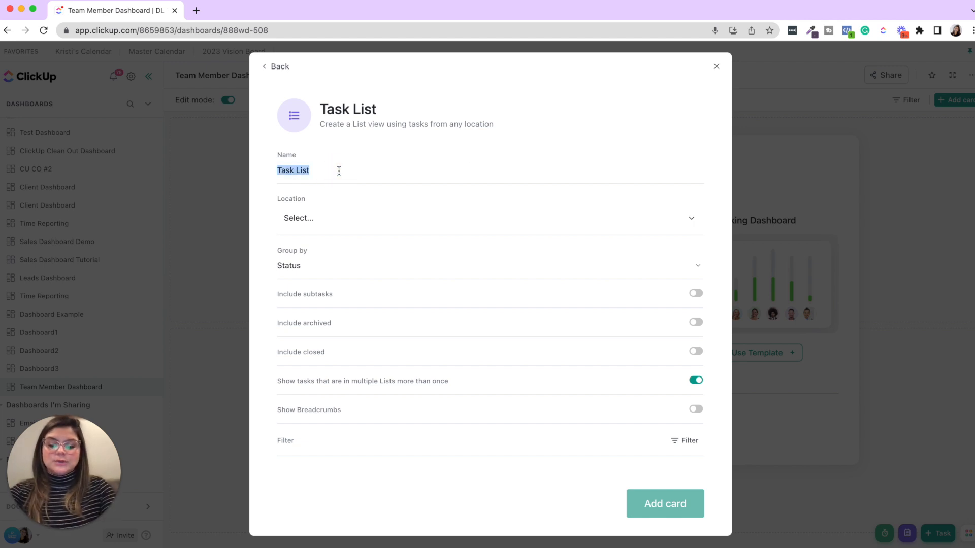
type("Due Tod")
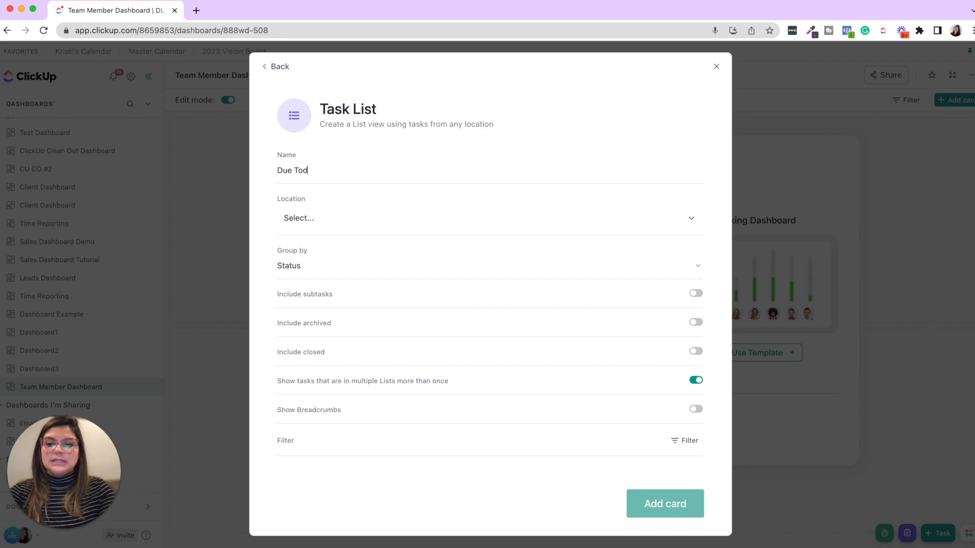
type("ay")
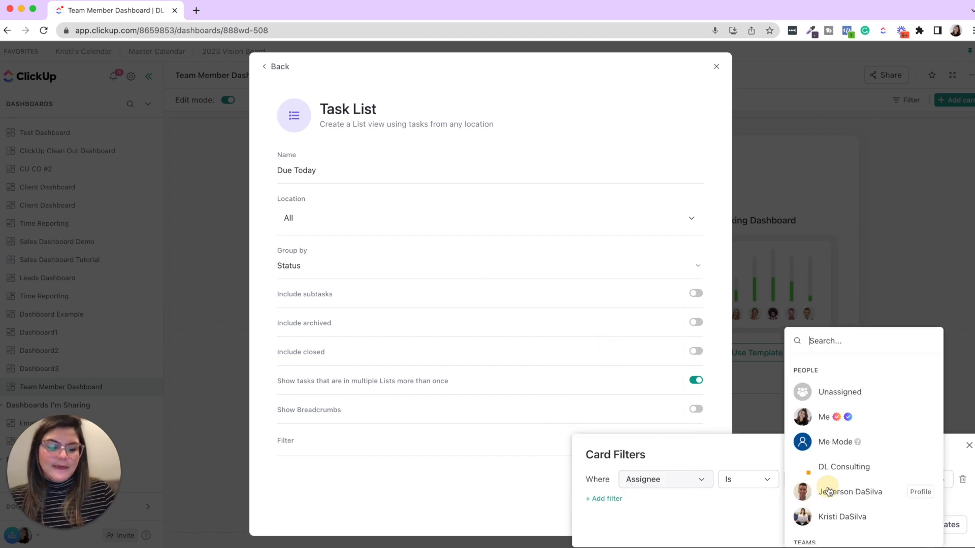
left_click(850, 492)
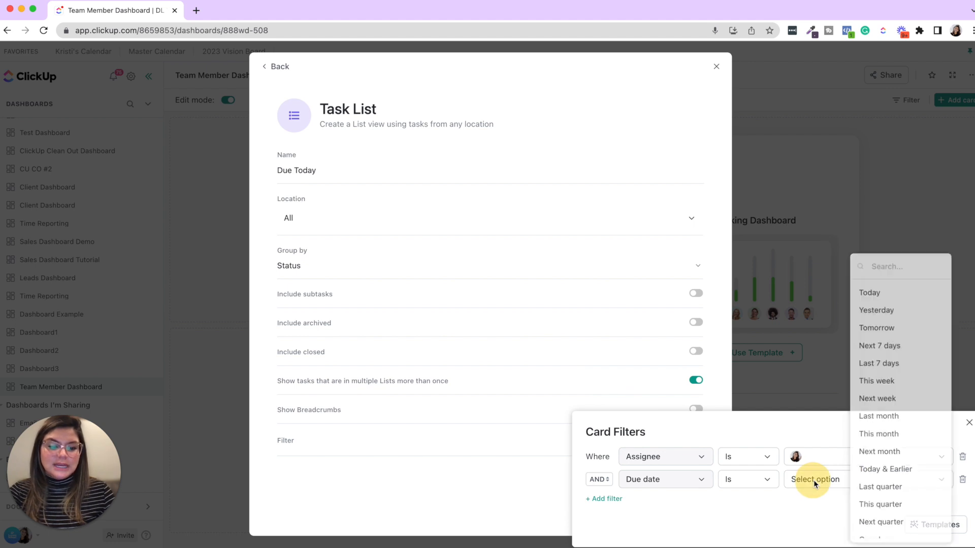
mouse_move(869, 289)
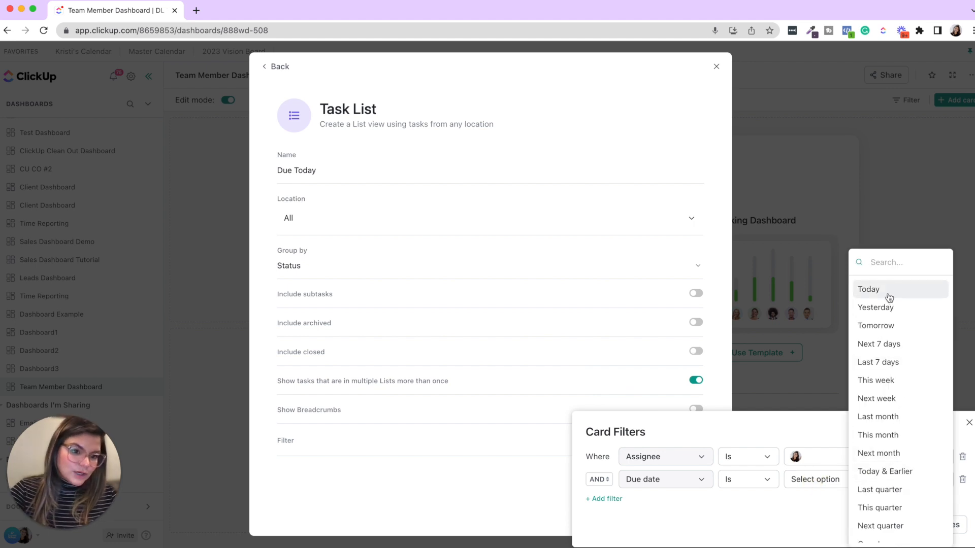
left_click(868, 289)
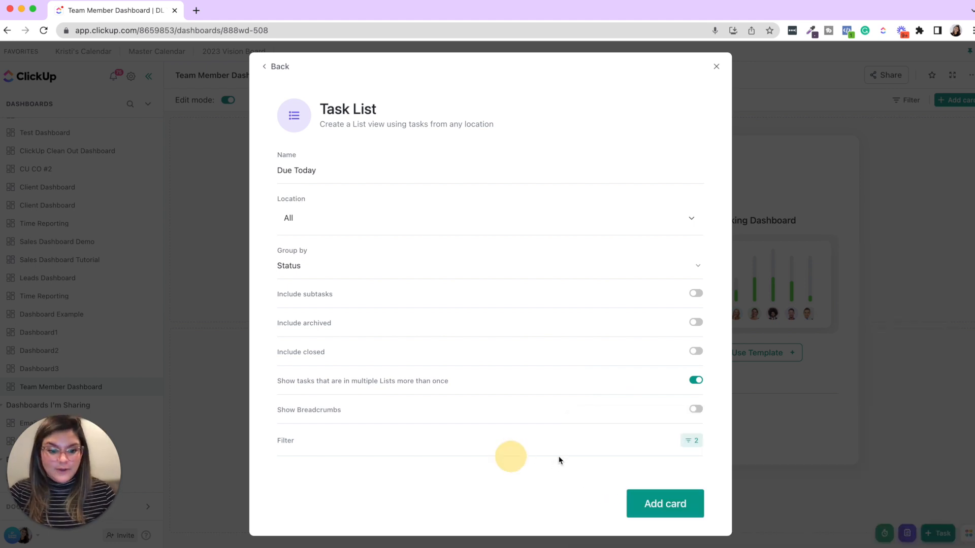
left_click(665, 504)
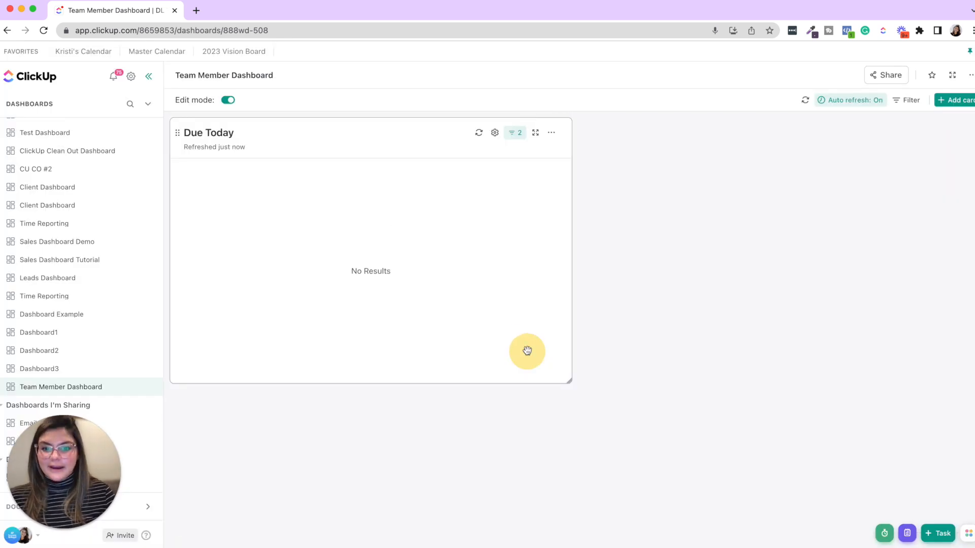
- Turn on Include subtasks in the Due Today card settings and save
left_click(494, 133)
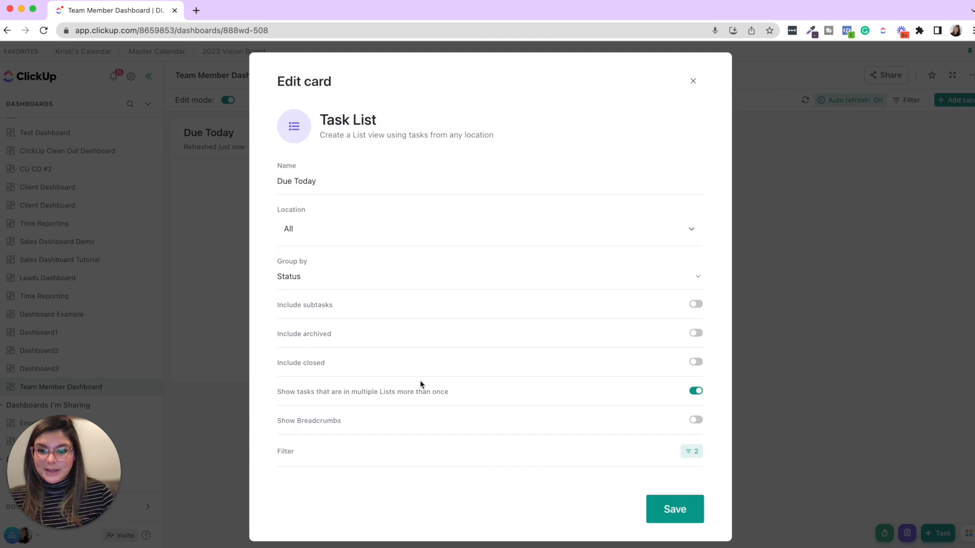
left_click(695, 304)
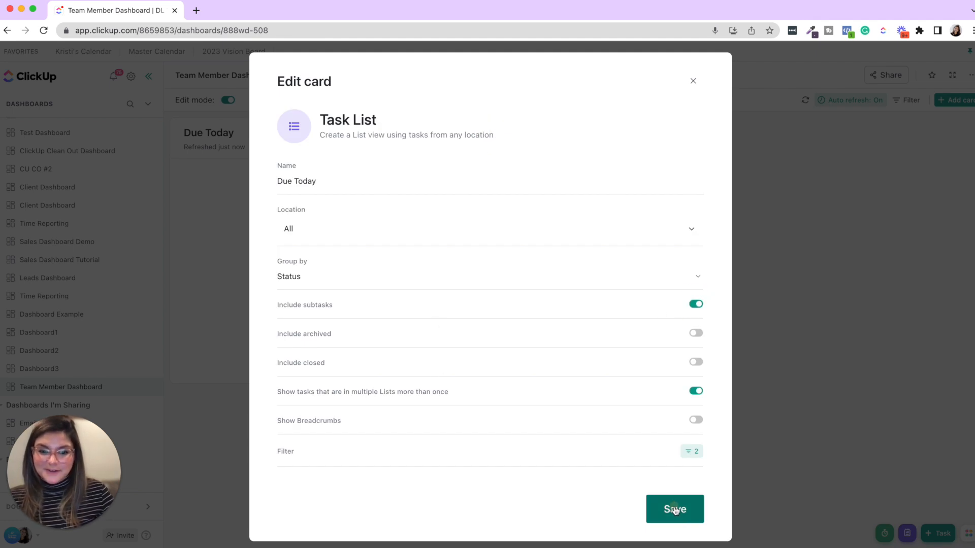
left_click(674, 509)
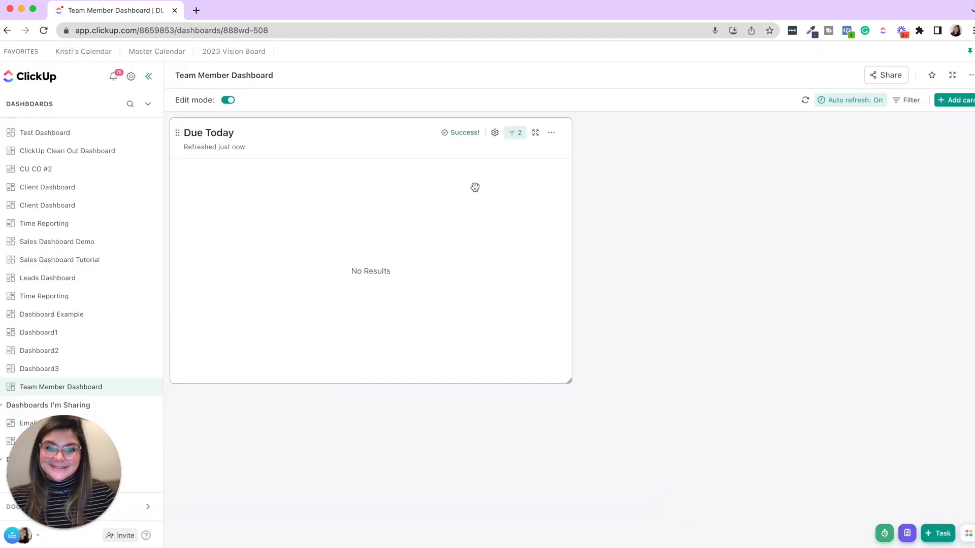
mouse_move(552, 133)
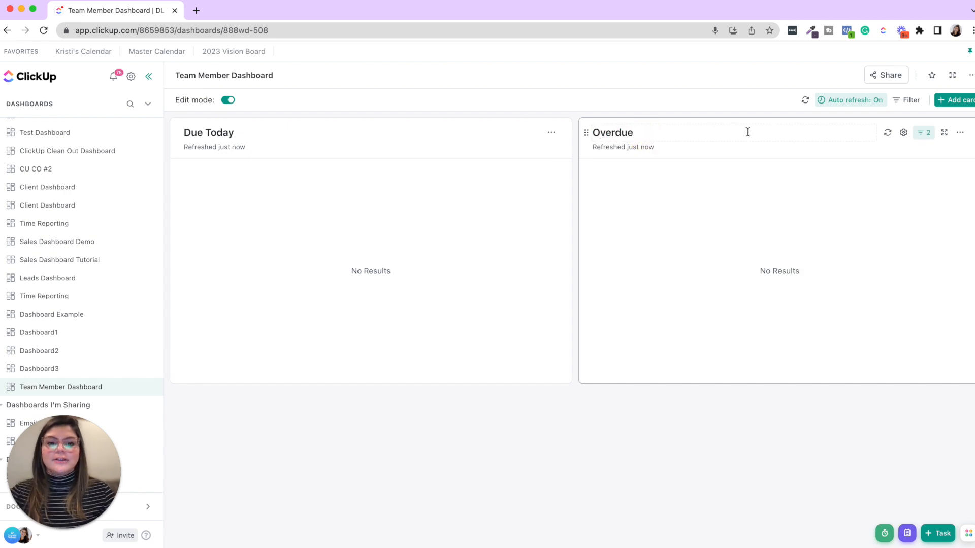
- Change the Overdue card's due date filter from Today to Overdue
left_click(924, 133)
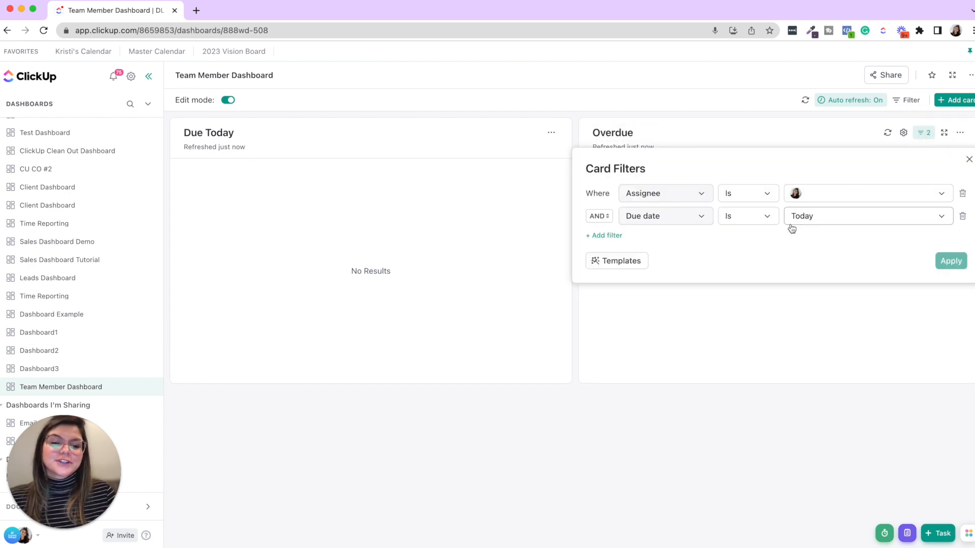
left_click(864, 216)
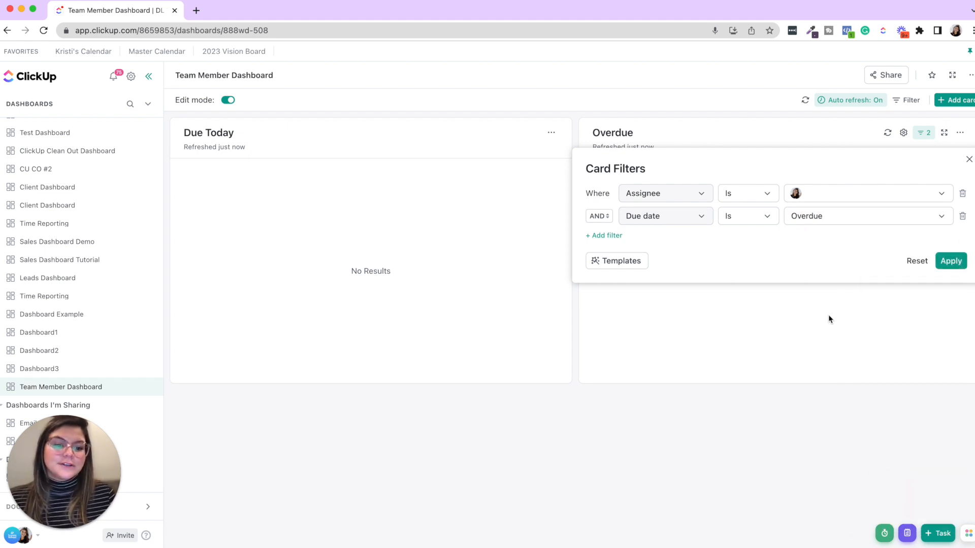
left_click(950, 261)
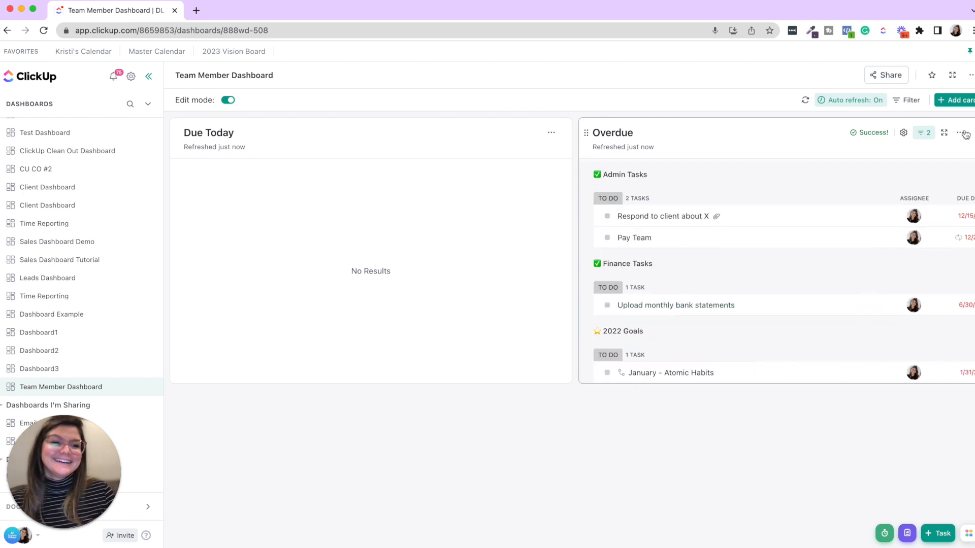
mouse_move(506, 211)
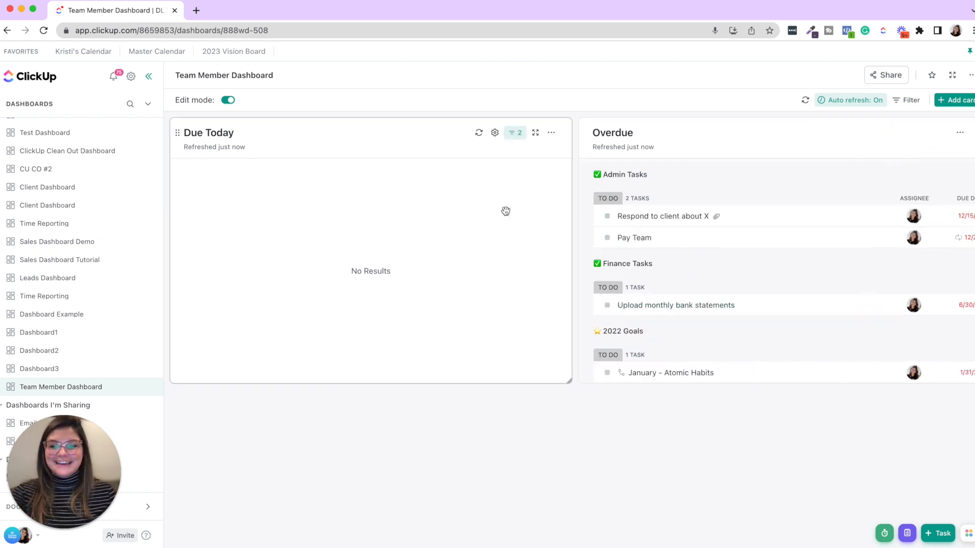
- Filter the Due This Week card to tasks with a due date of This week
scroll("down", 3)
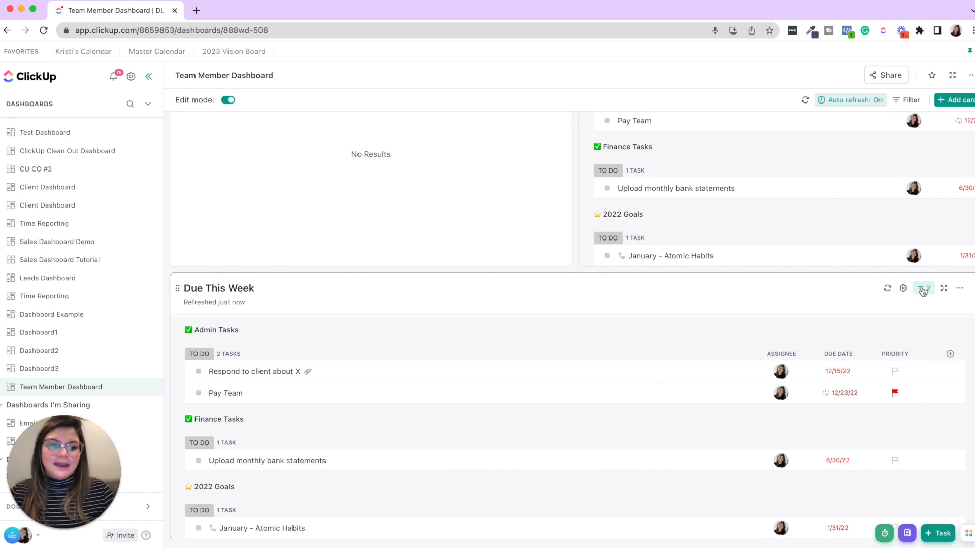
left_click(903, 288)
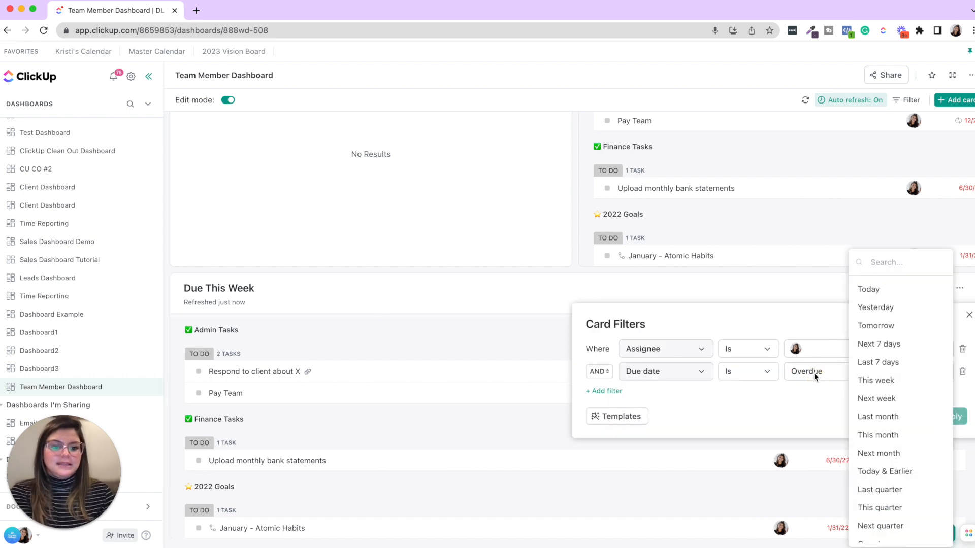
left_click(876, 380)
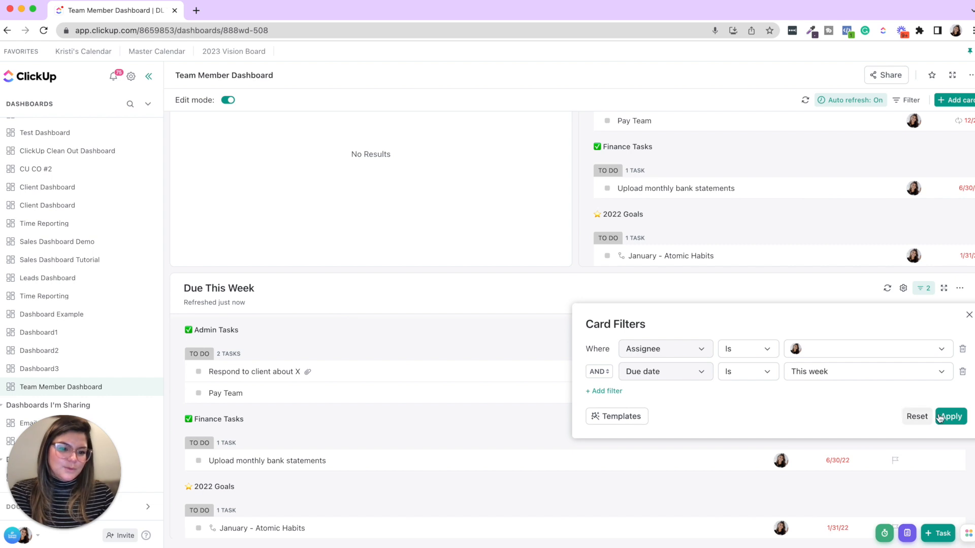
left_click(950, 417)
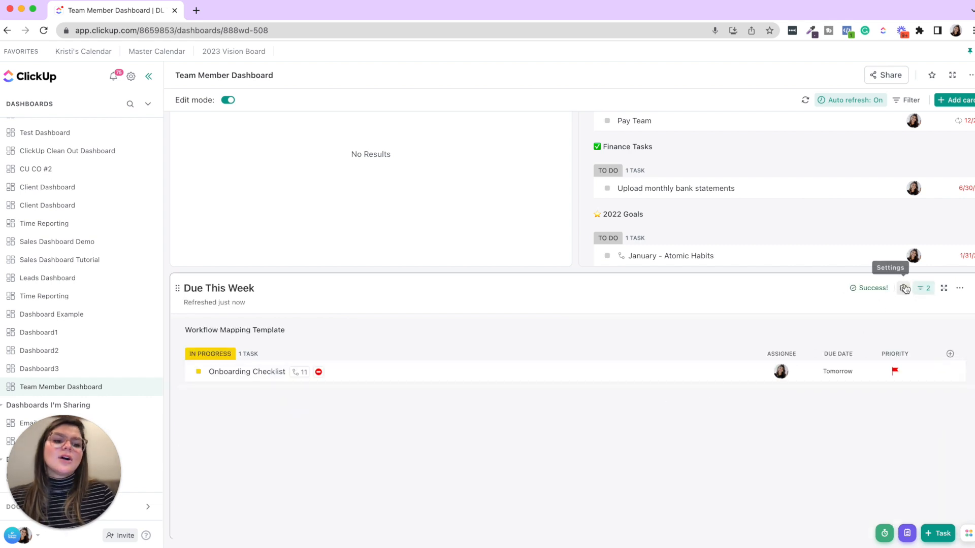
- Set the Due This Week card's Group by setting to Due date and save
left_click(905, 288)
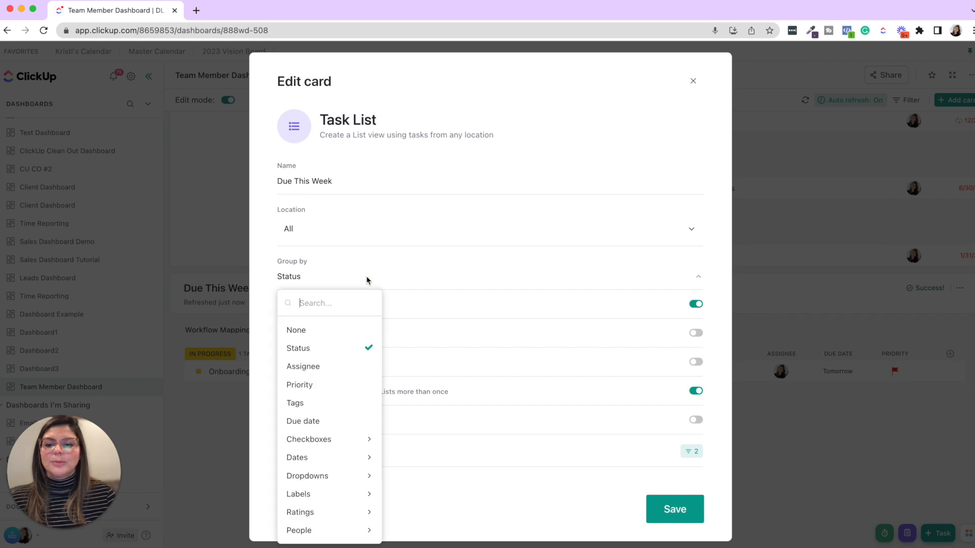
left_click(303, 421)
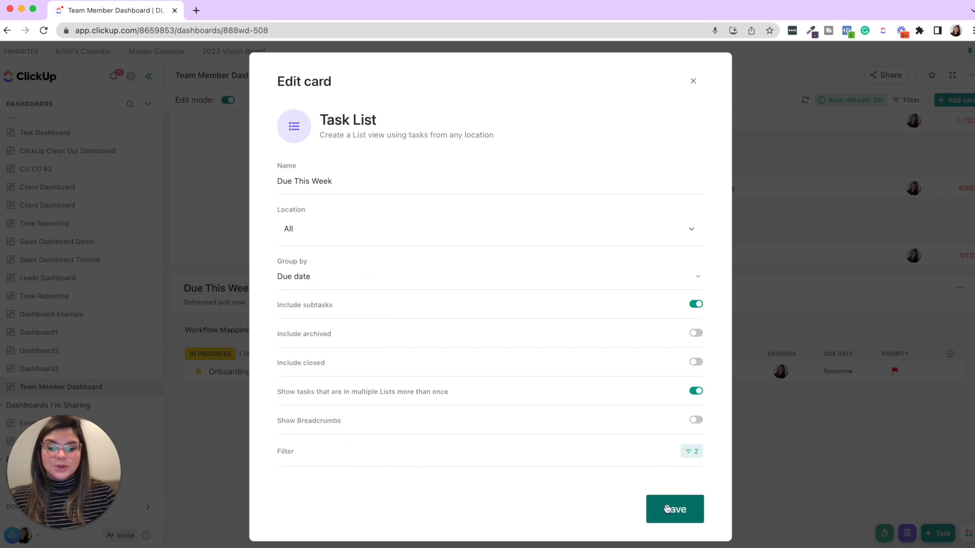
left_click(674, 509)
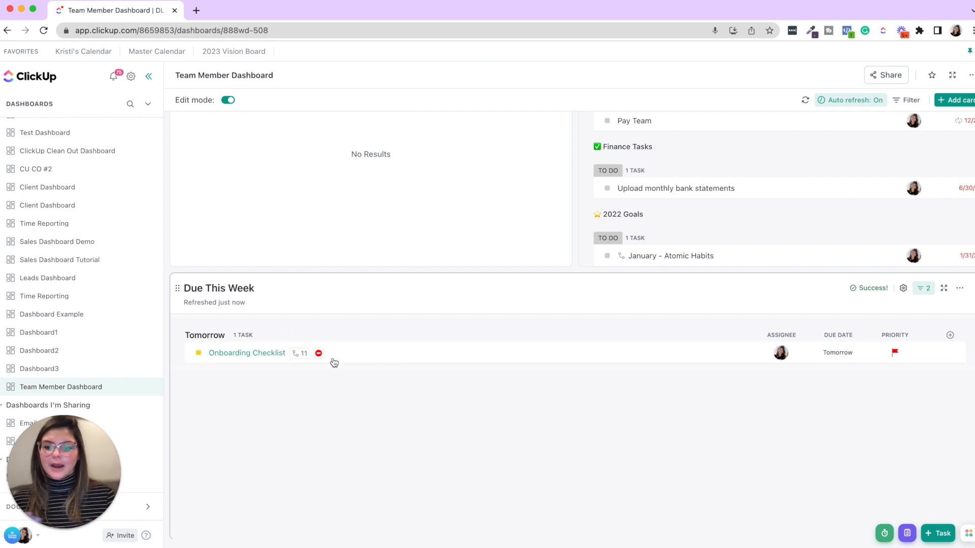
scroll("up", 3)
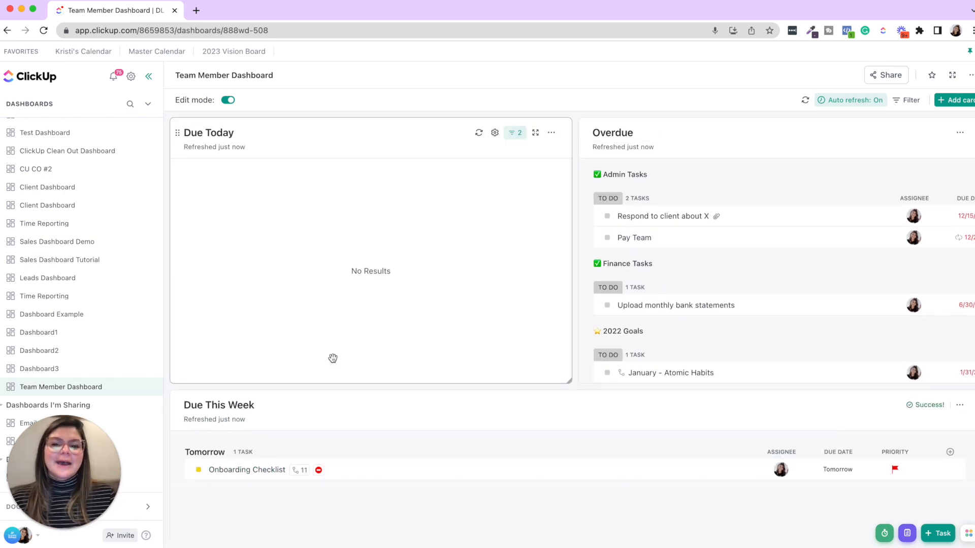